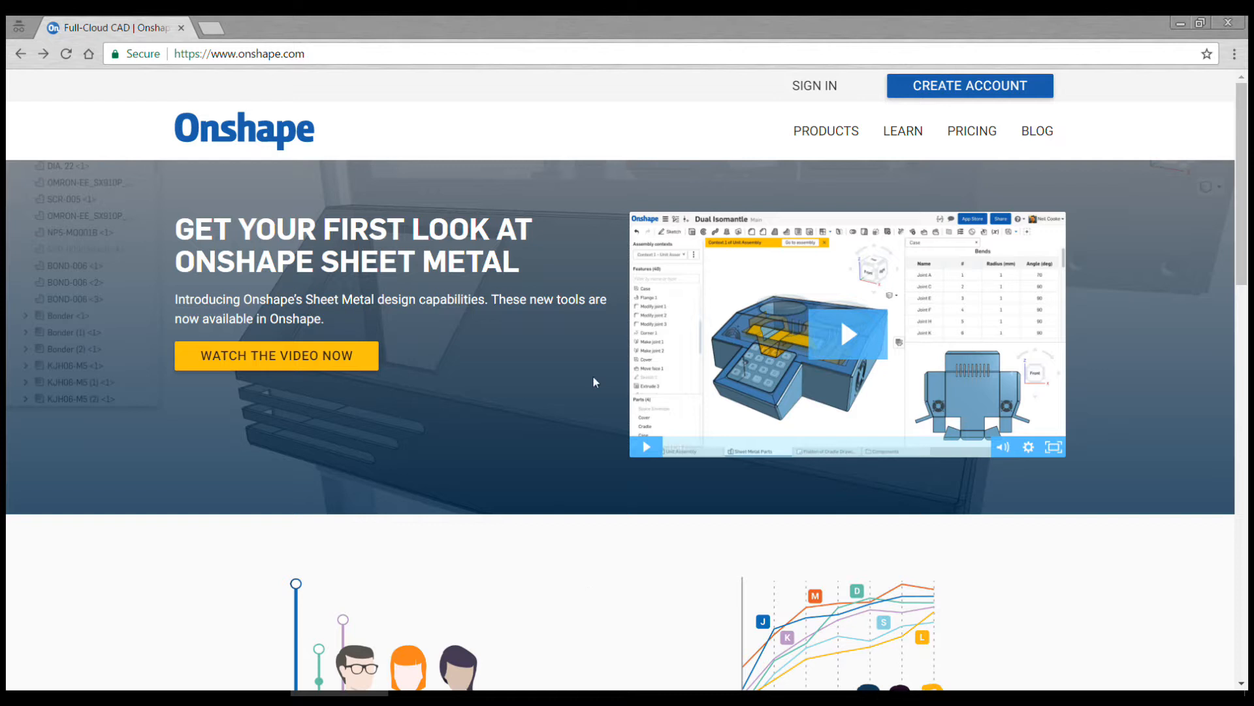
# Step: From onshape.com reach the Pricing page and choose Create Account under the free Public plan
pyautogui.click(903, 131)
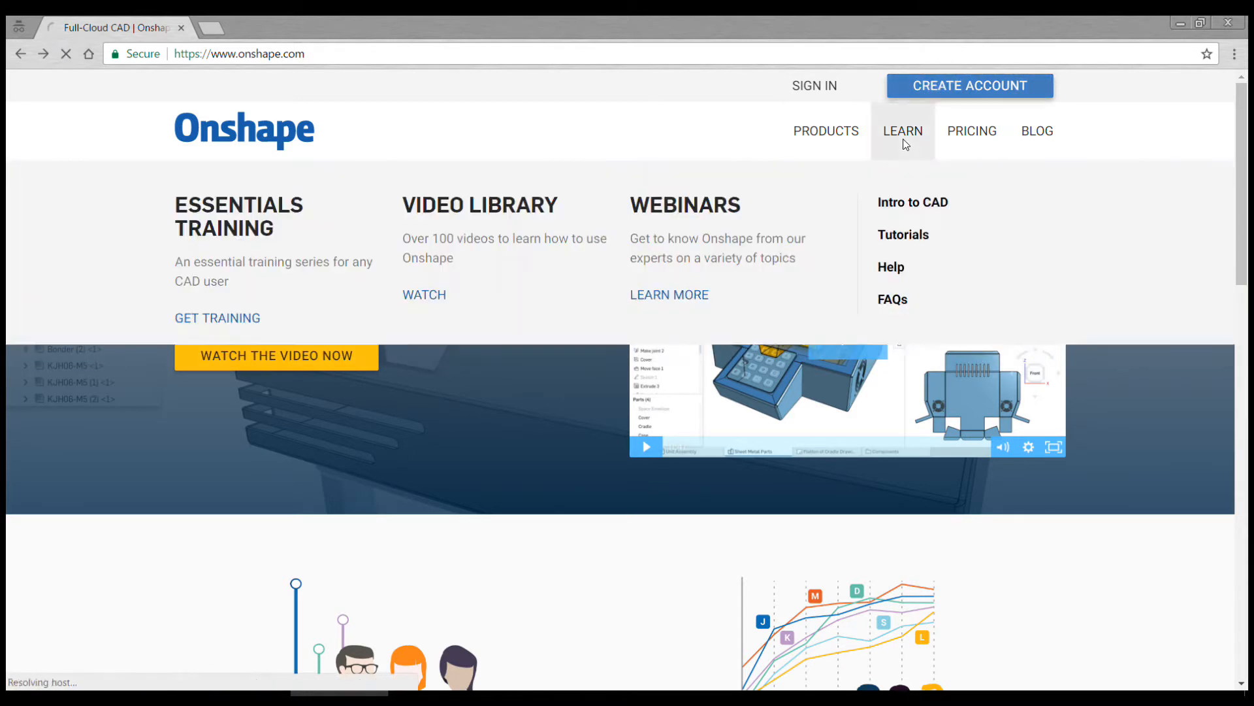
pyautogui.click(971, 131)
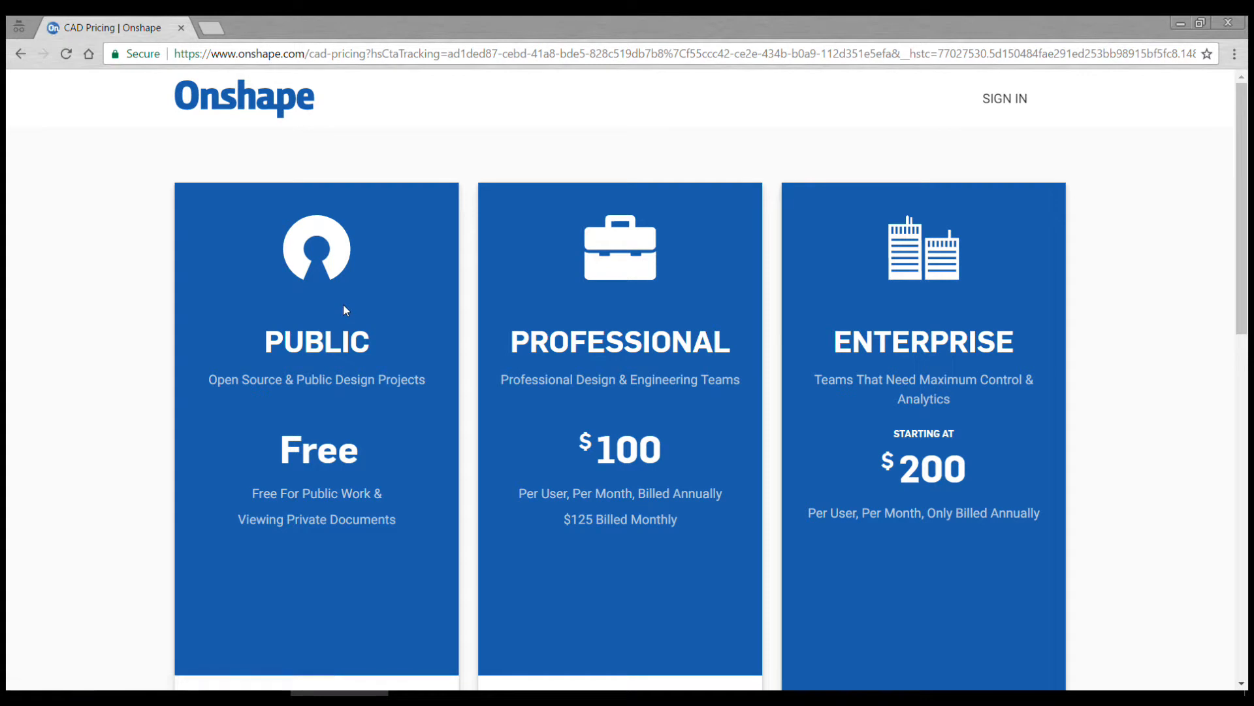
pyautogui.scroll(-3)
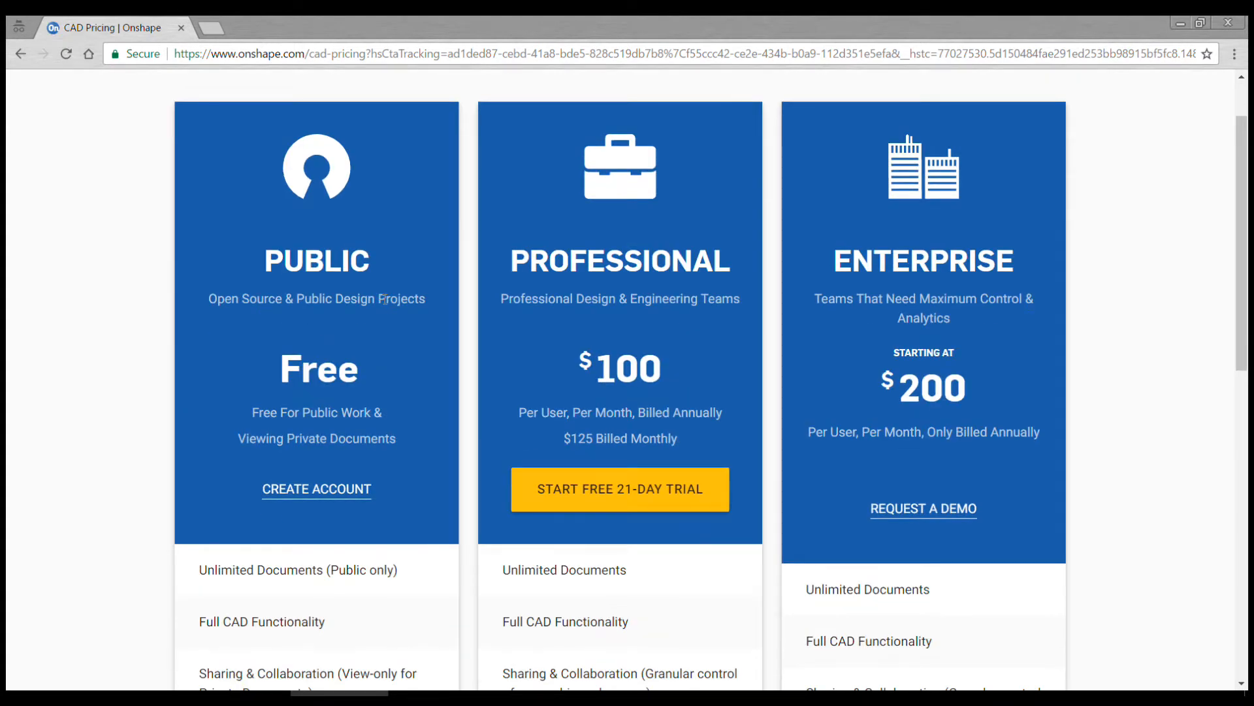
pyautogui.moveTo(316, 494)
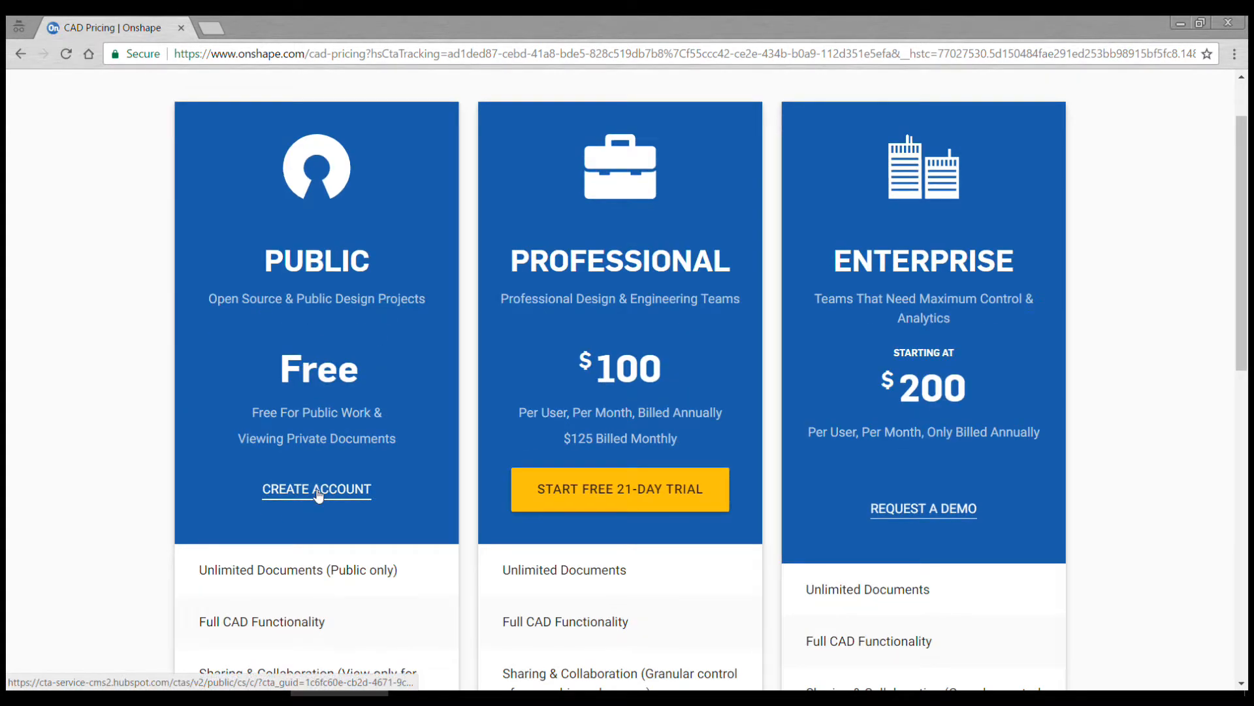
pyautogui.click(316, 488)
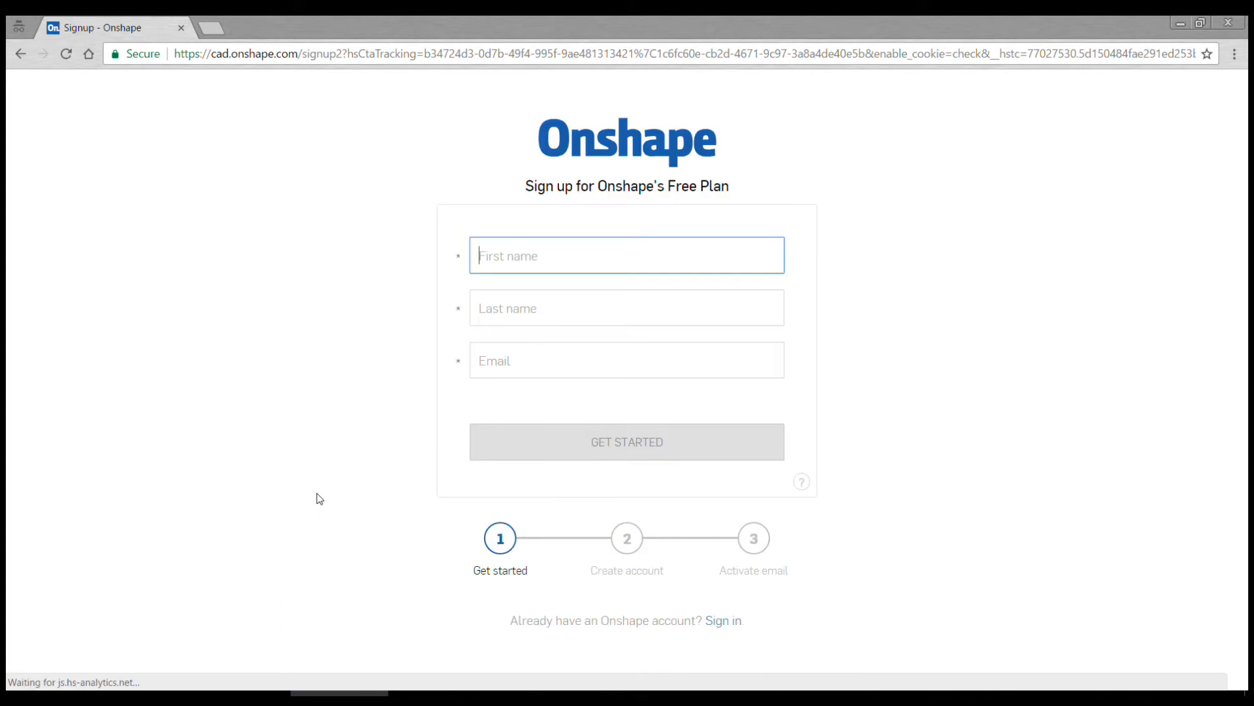
pyautogui.moveTo(572, 345)
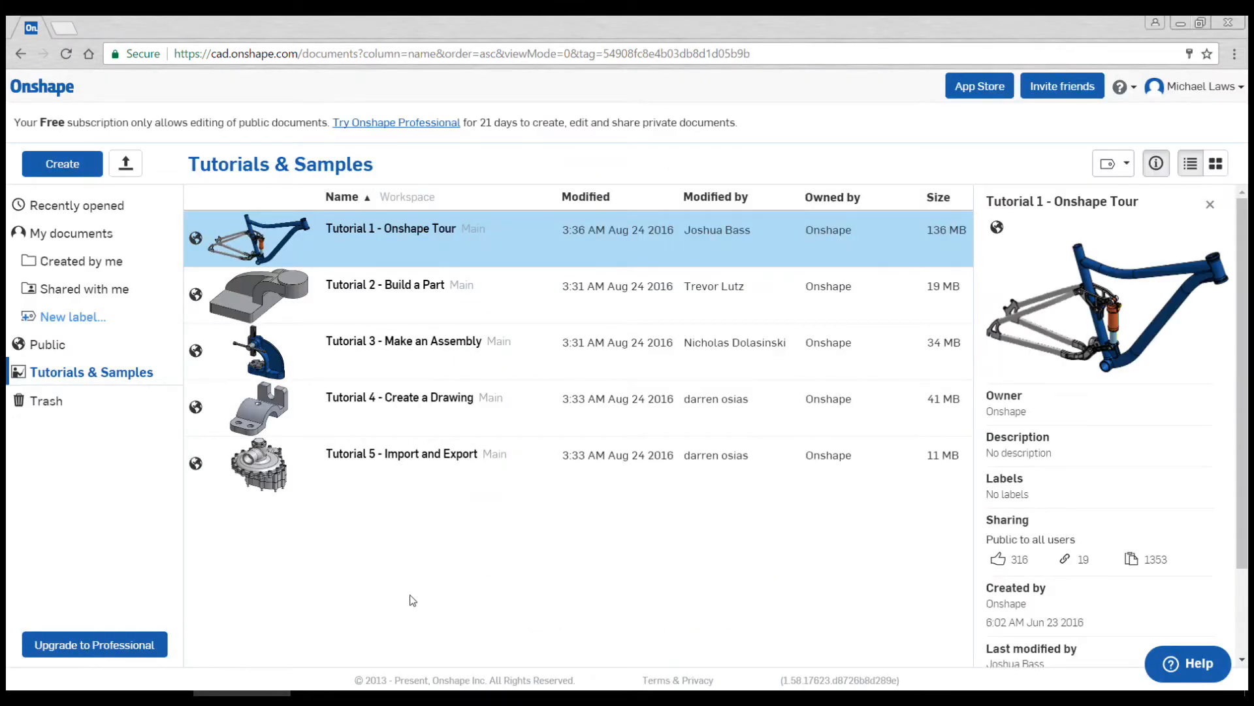
pyautogui.moveTo(344, 512)
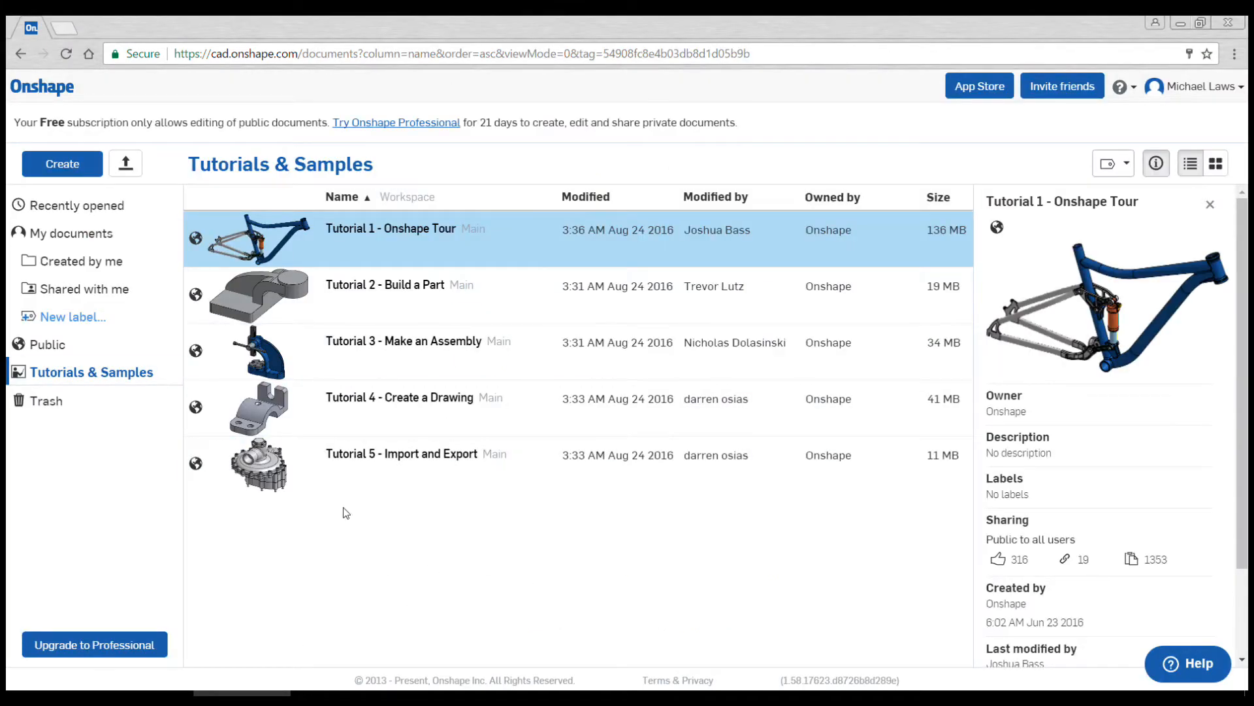
pyautogui.moveTo(376, 509)
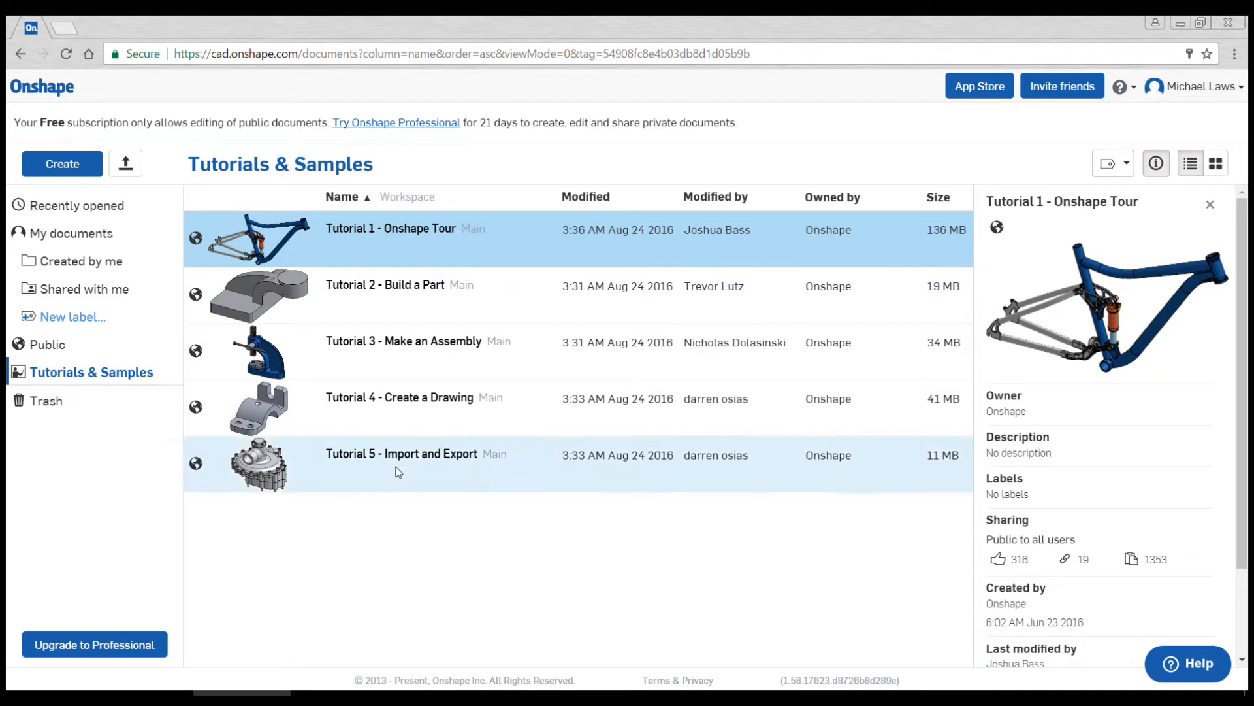
pyautogui.moveTo(72, 316)
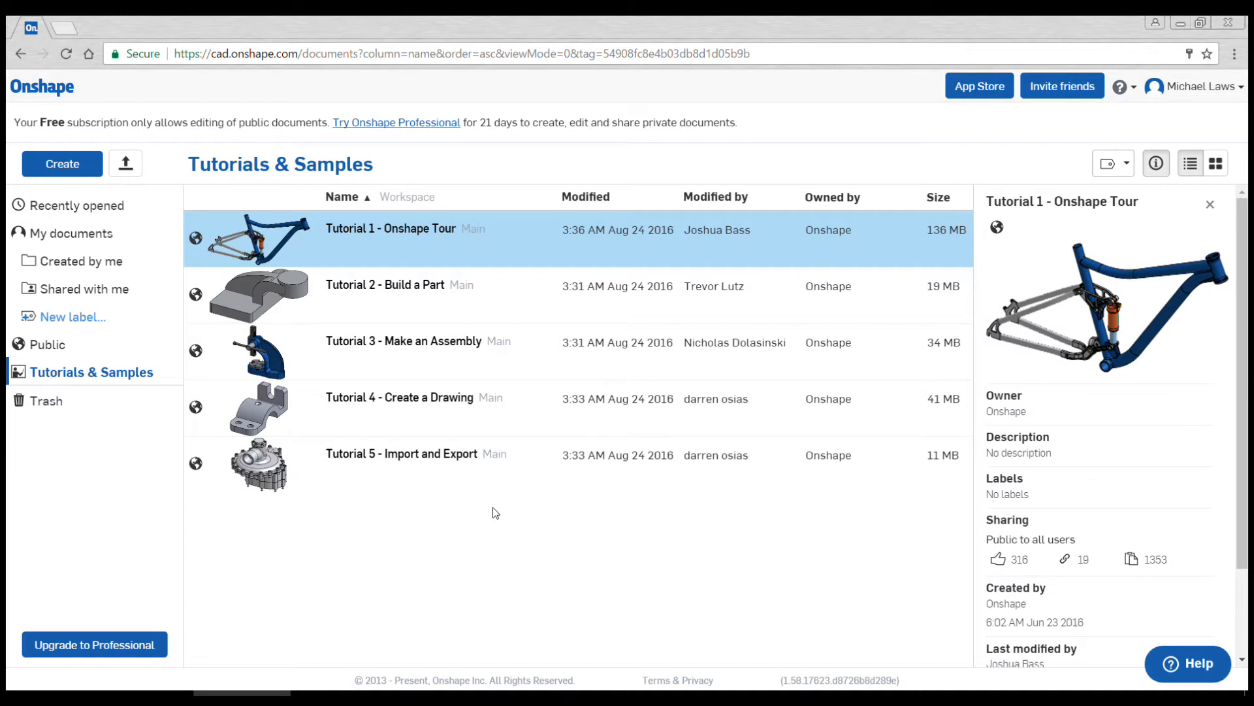
pyautogui.moveTo(348, 305)
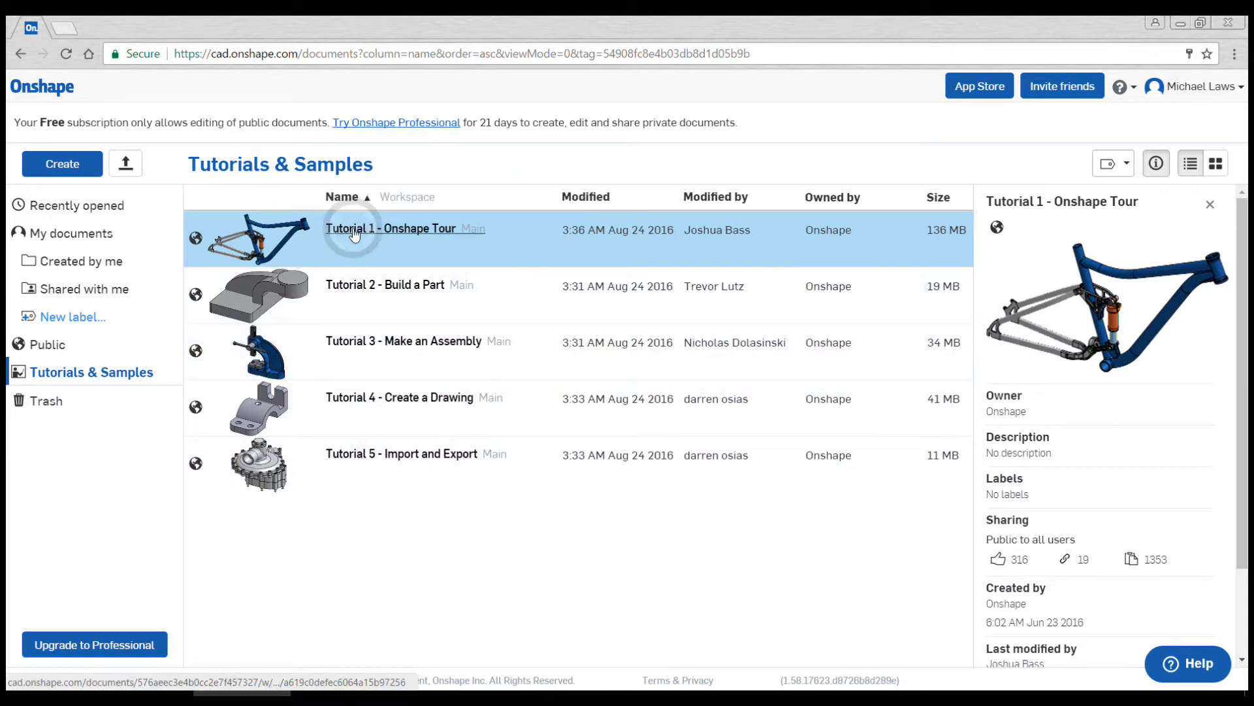
# Step: Open the Tutorial 1 - Onshape Tour document from Tutorials & Samples
pyautogui.click(390, 230)
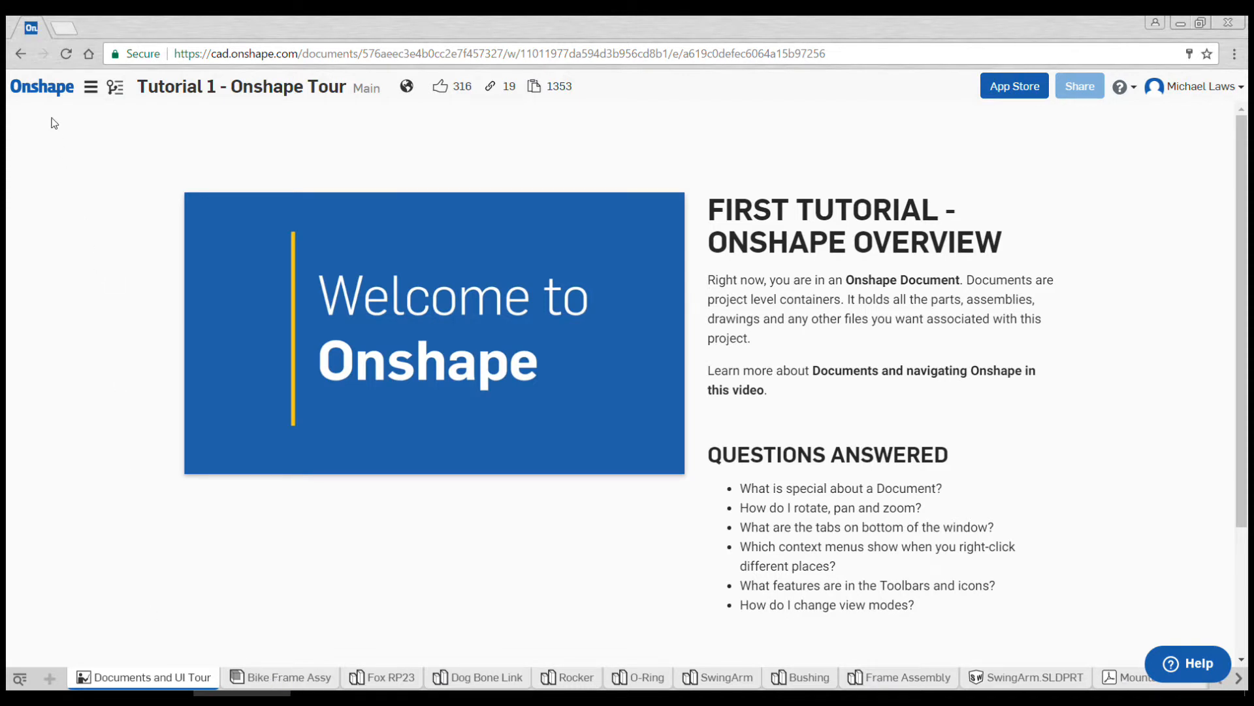
pyautogui.moveTo(42, 86)
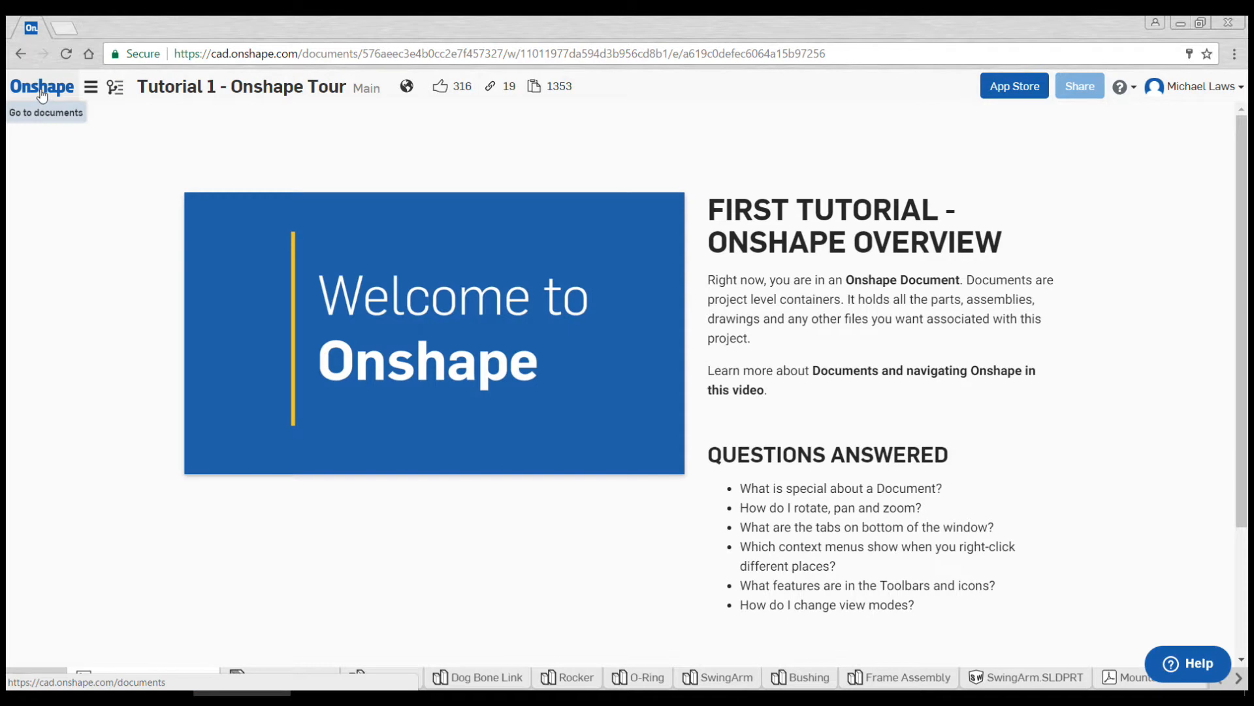
# Step: From the documents list create a new public document named Test and open its Part Studio
pyautogui.click(42, 86)
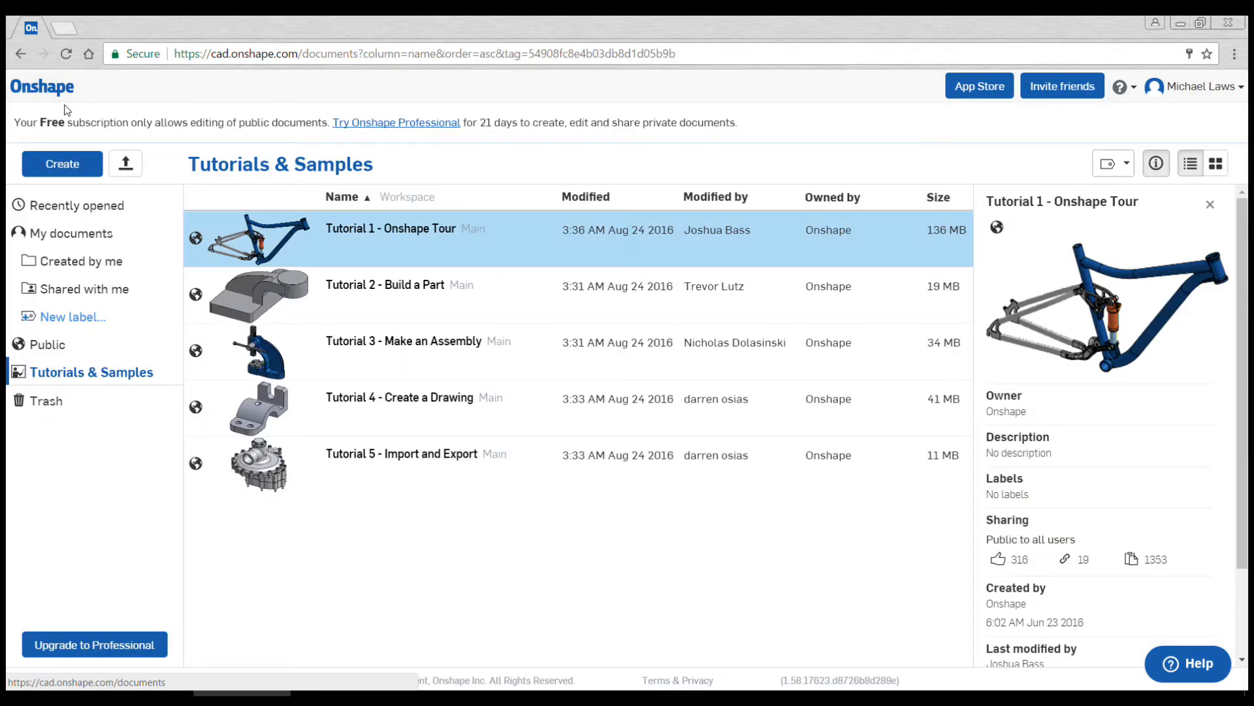
pyautogui.moveTo(63, 165)
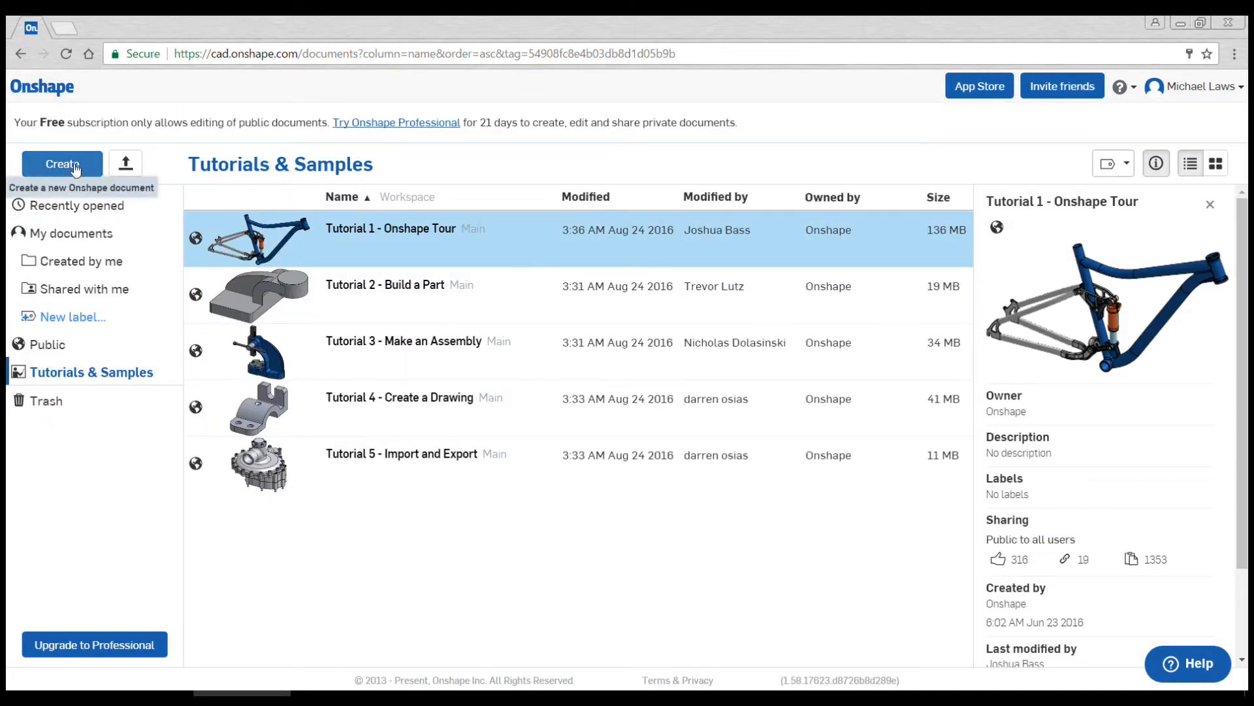
pyautogui.click(61, 164)
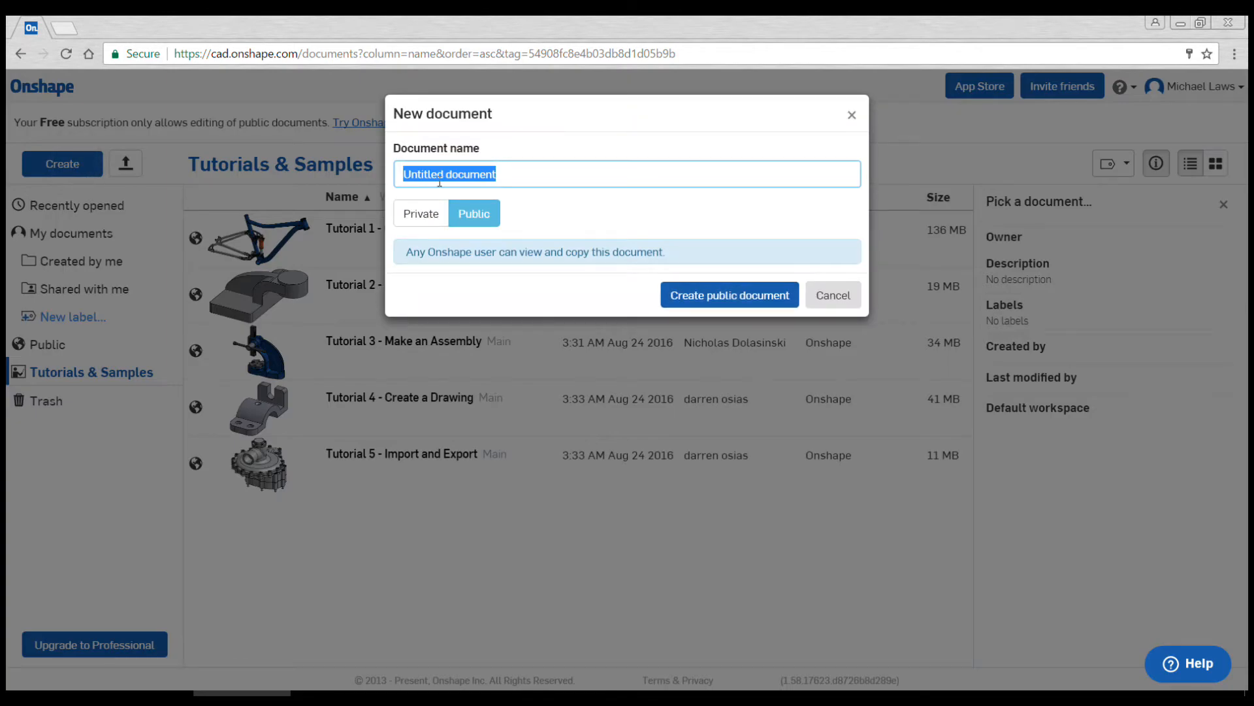
pyautogui.write('Test')
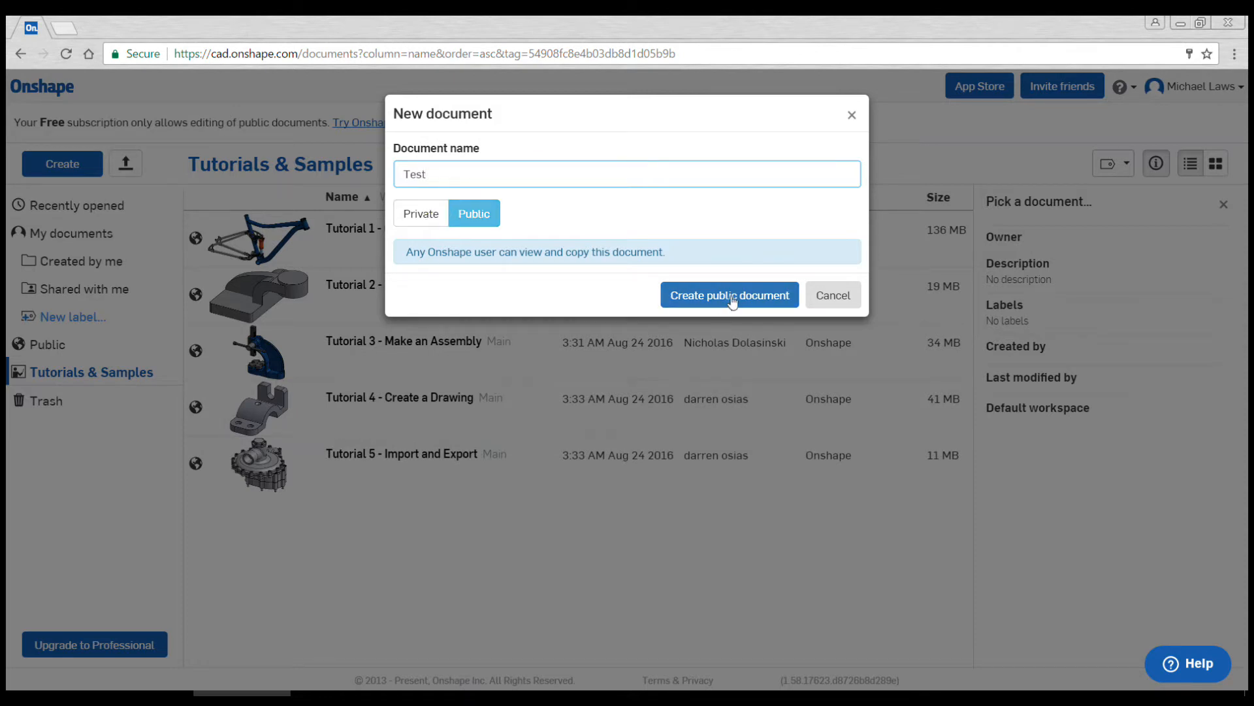
pyautogui.click(729, 294)
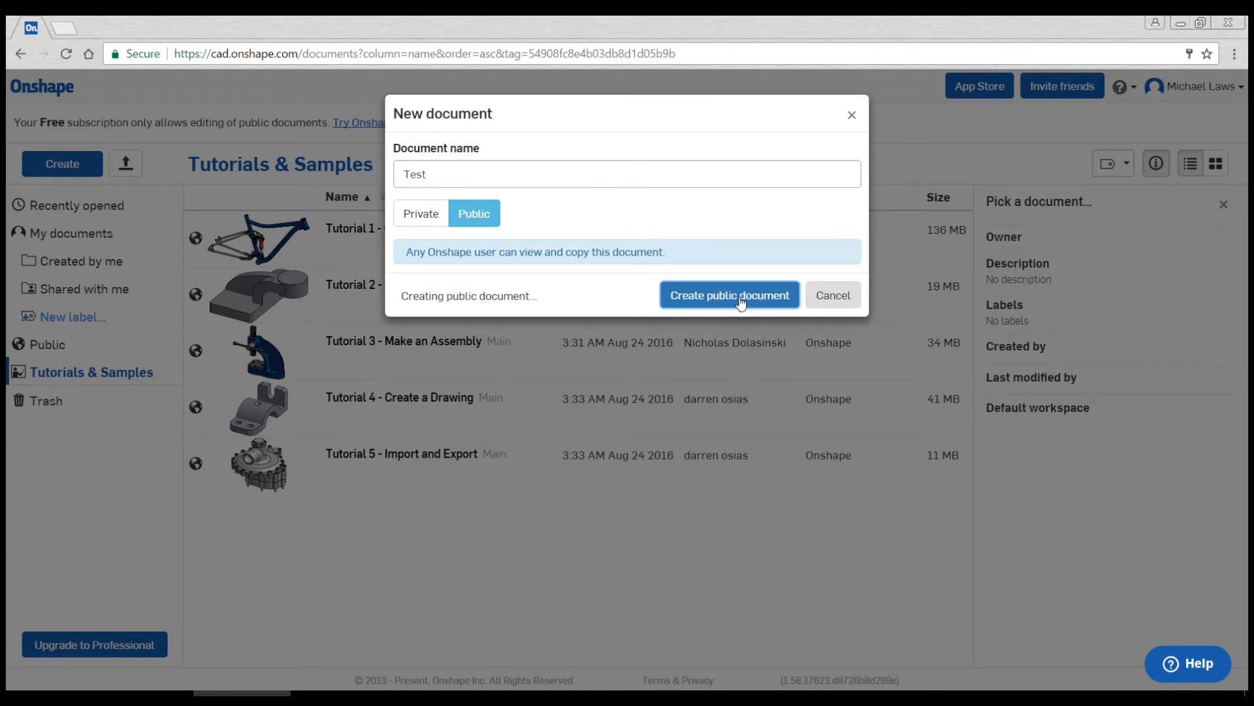
pyautogui.click(729, 294)
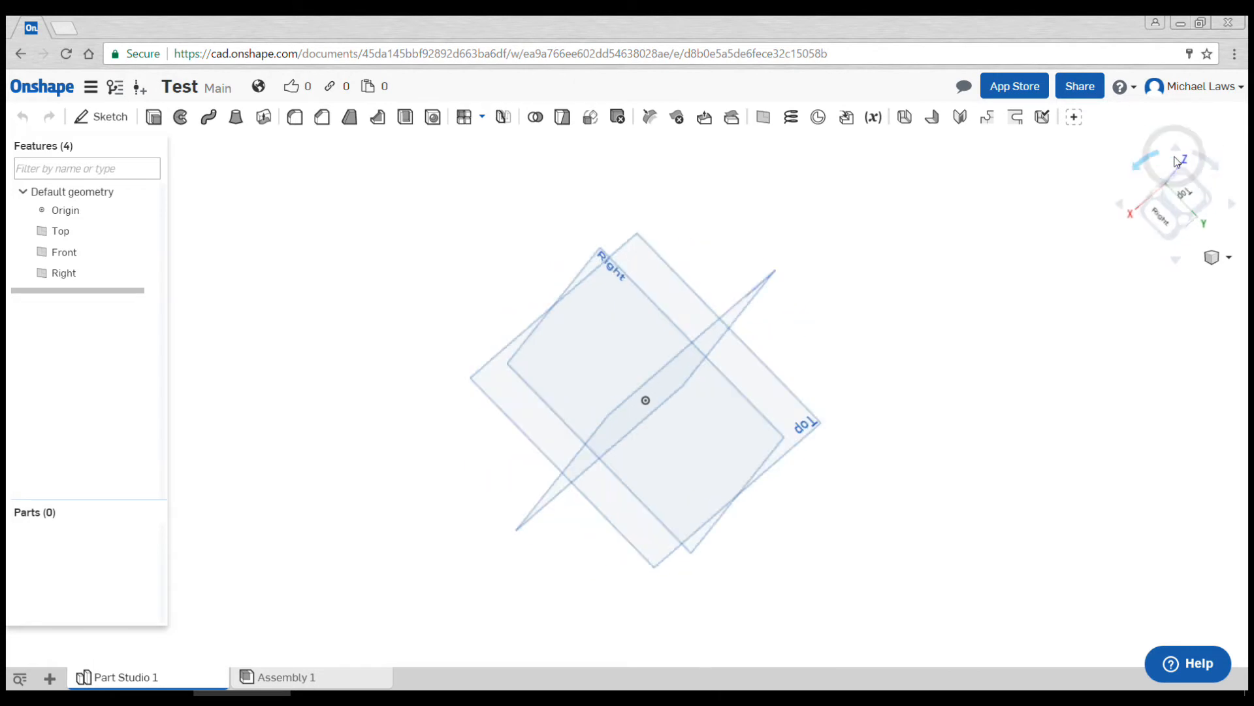
# Step: Return the Part Studio to the isometric view of the default planes via the view cube
pyautogui.click(1168, 206)
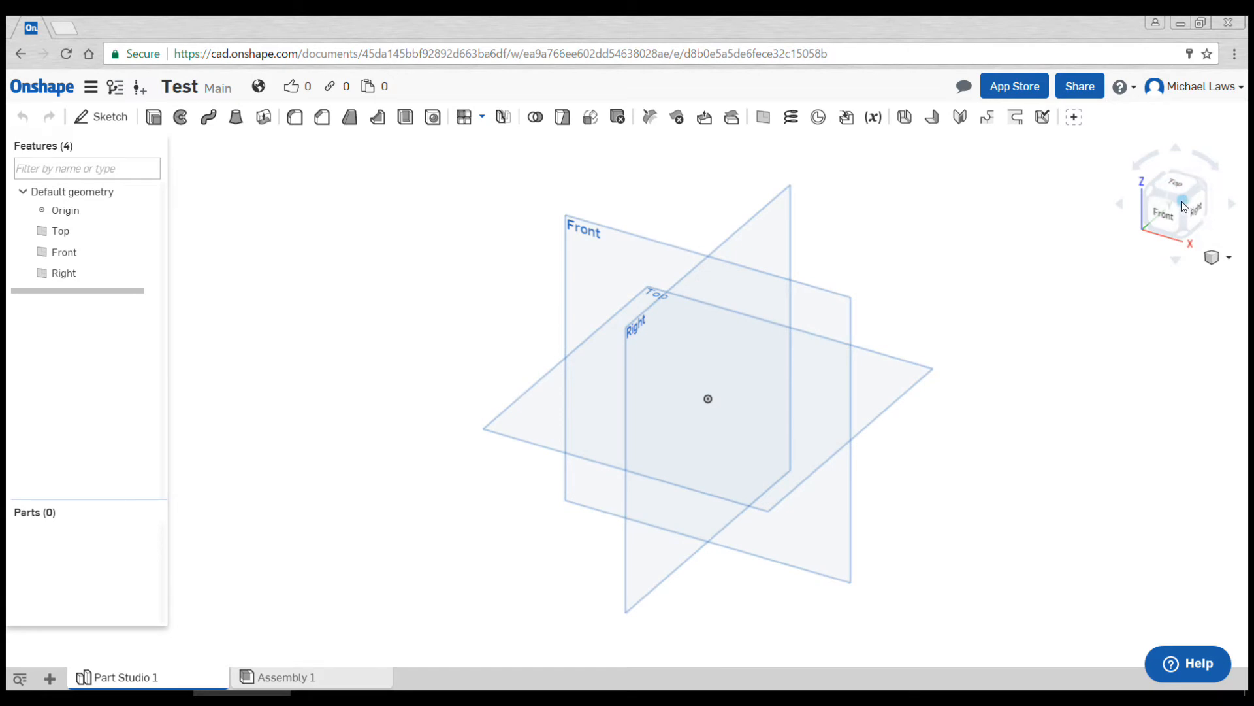
pyautogui.moveTo(1063, 267)
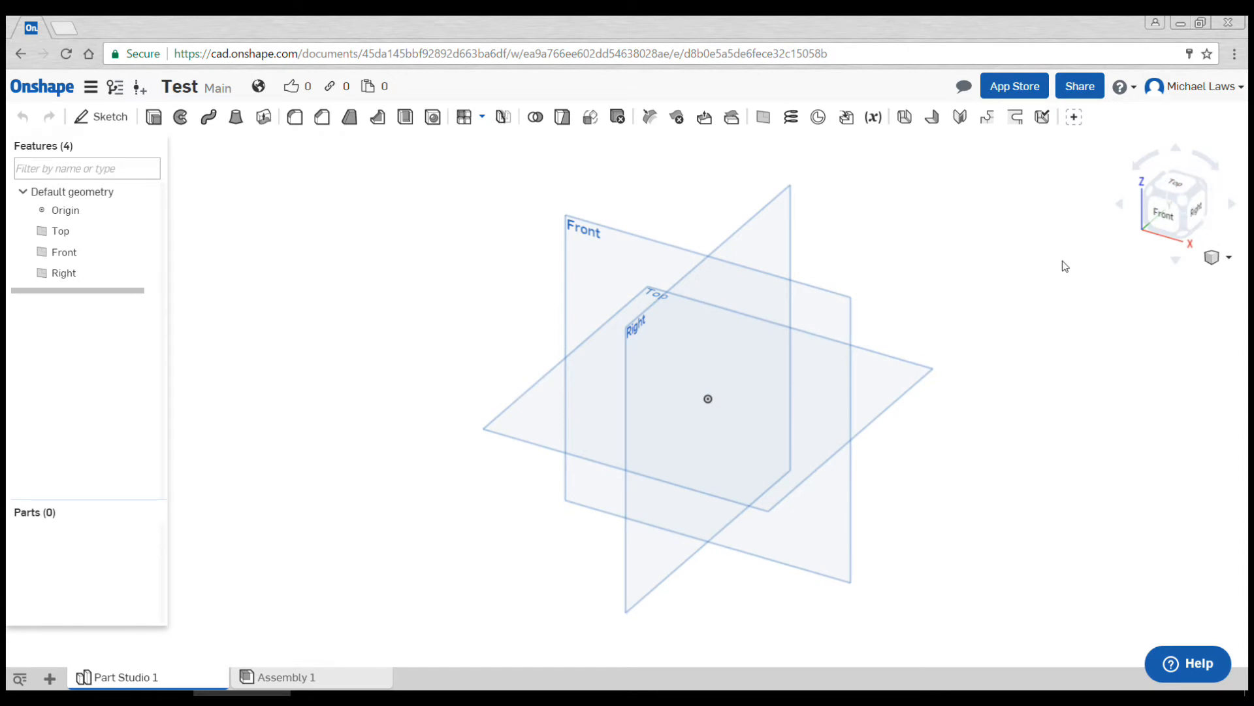
pyautogui.moveTo(341, 222)
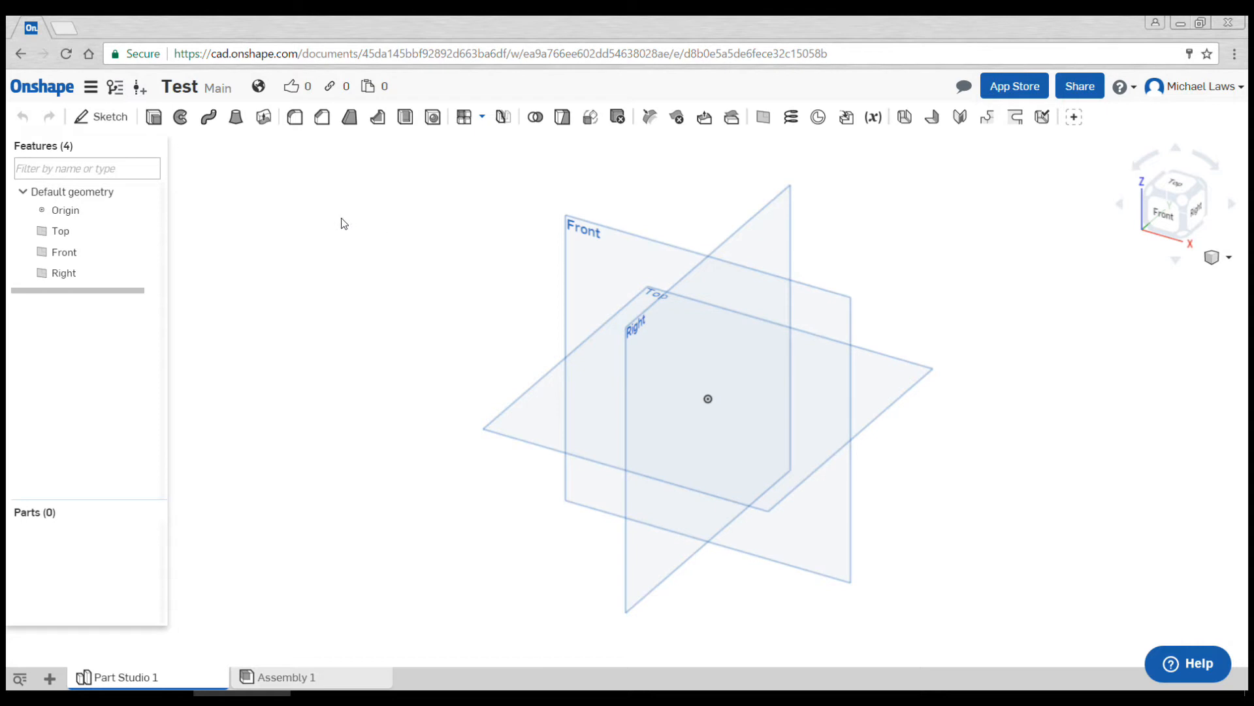
pyautogui.moveTo(274, 219)
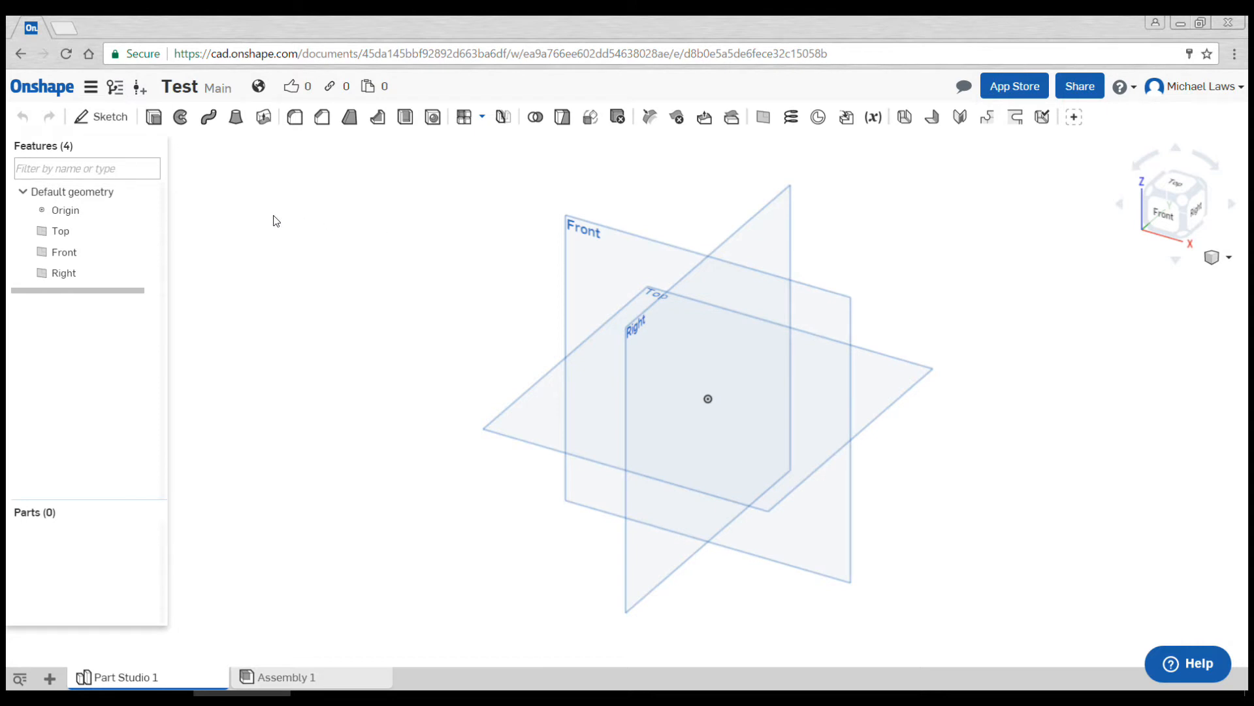
pyautogui.moveTo(272, 217)
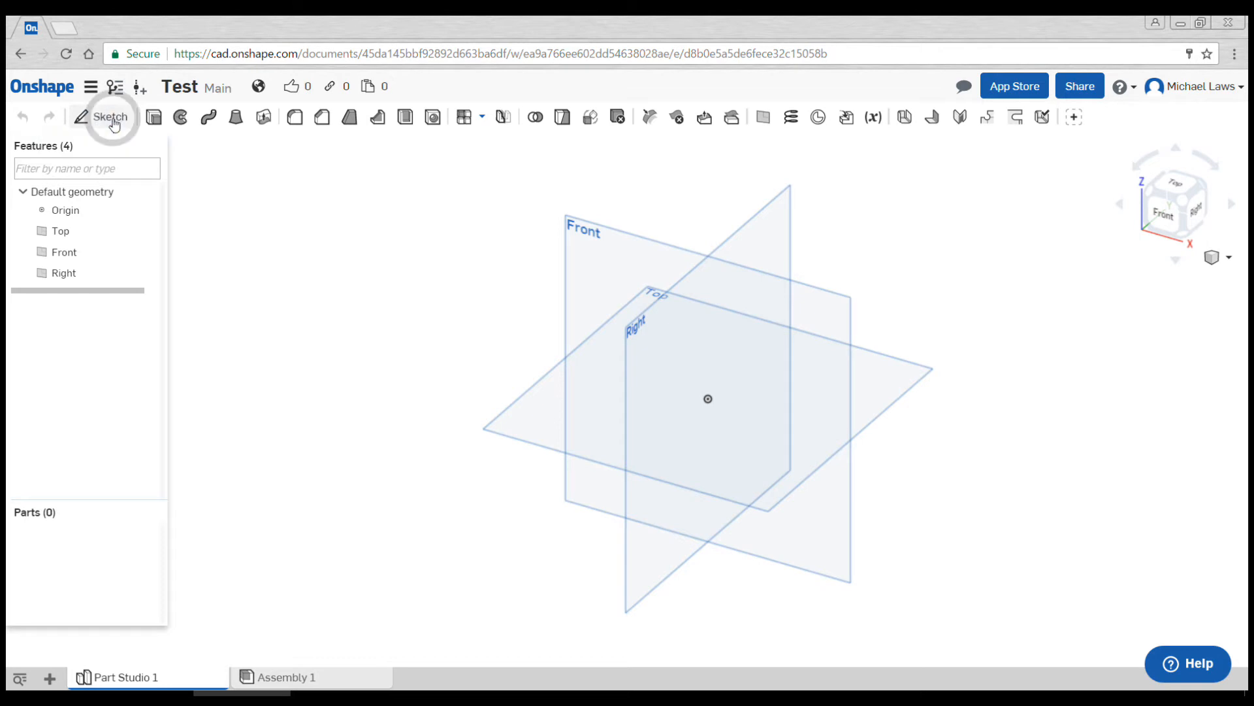
# Step: Start Sketch 1 on the Top plane
pyautogui.click(110, 117)
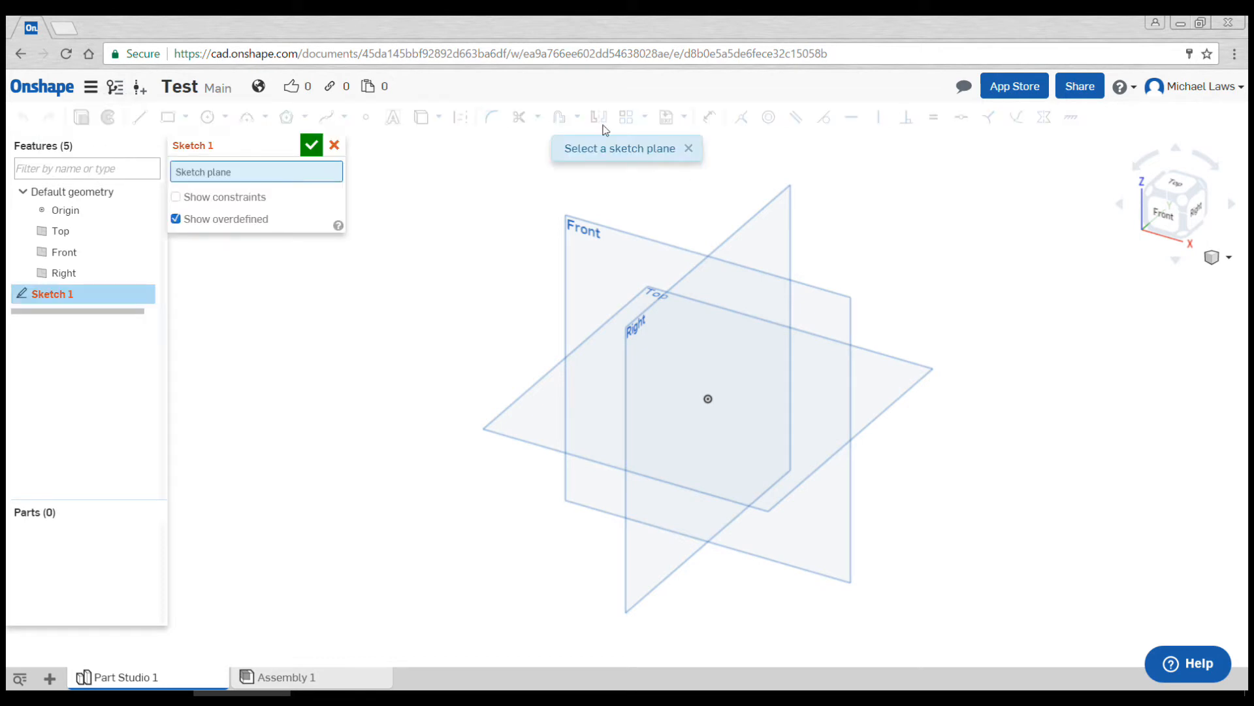
pyautogui.moveTo(690, 197)
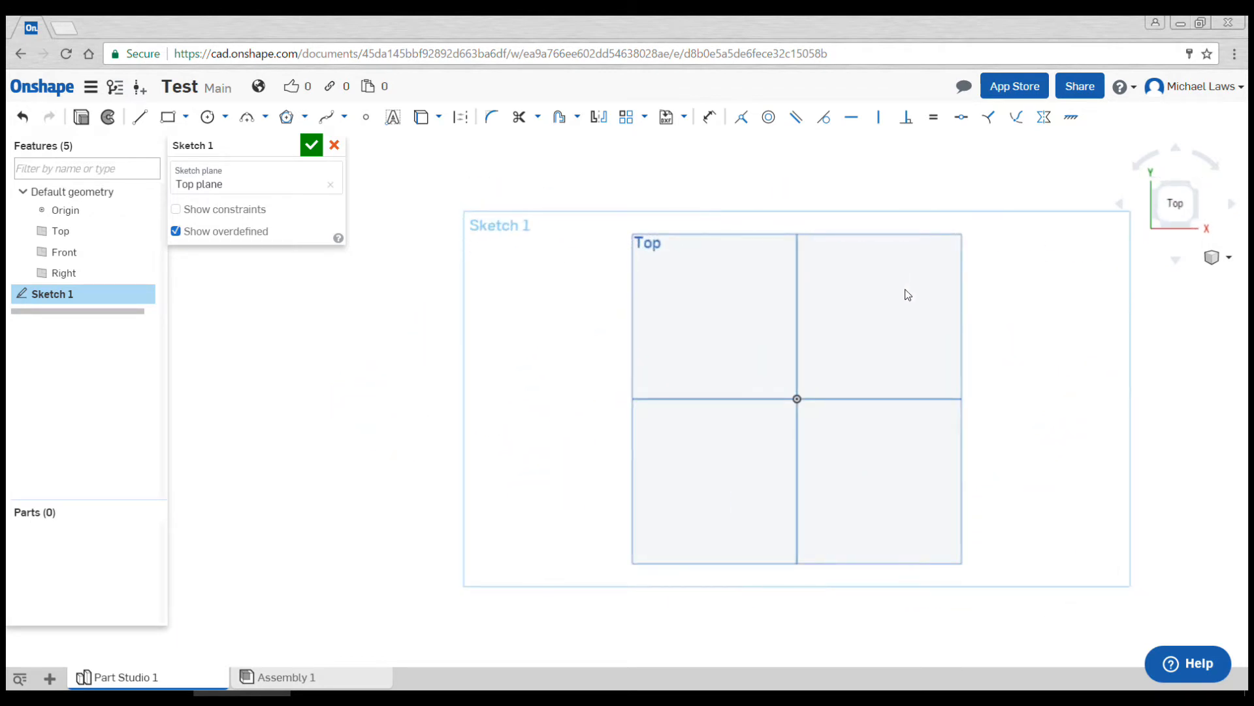
pyautogui.moveTo(1019, 397)
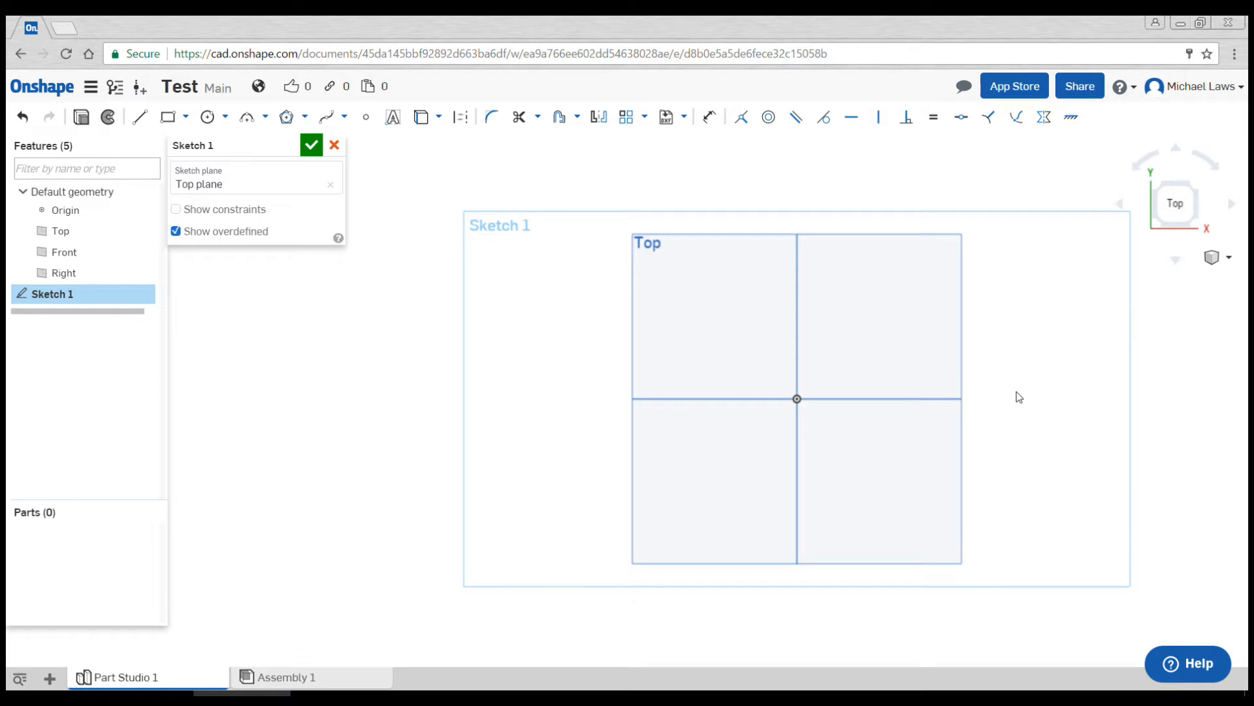
pyautogui.moveTo(348, 140)
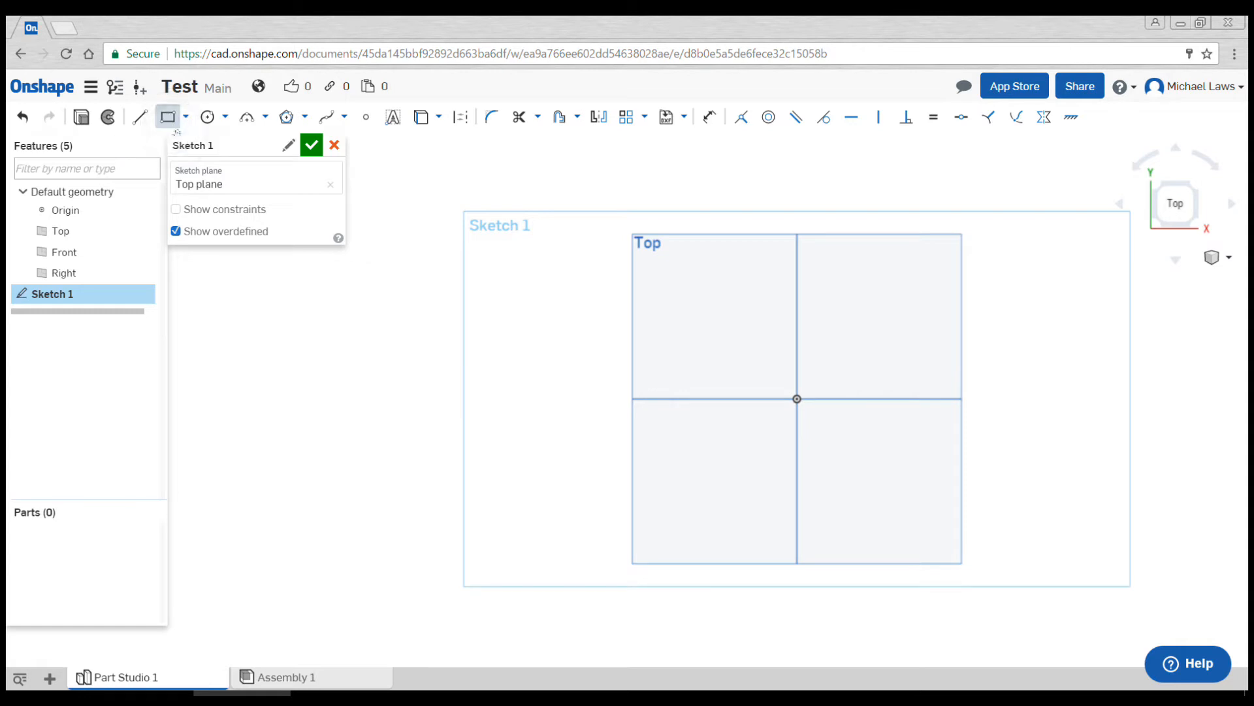
pyautogui.moveTo(820, 373)
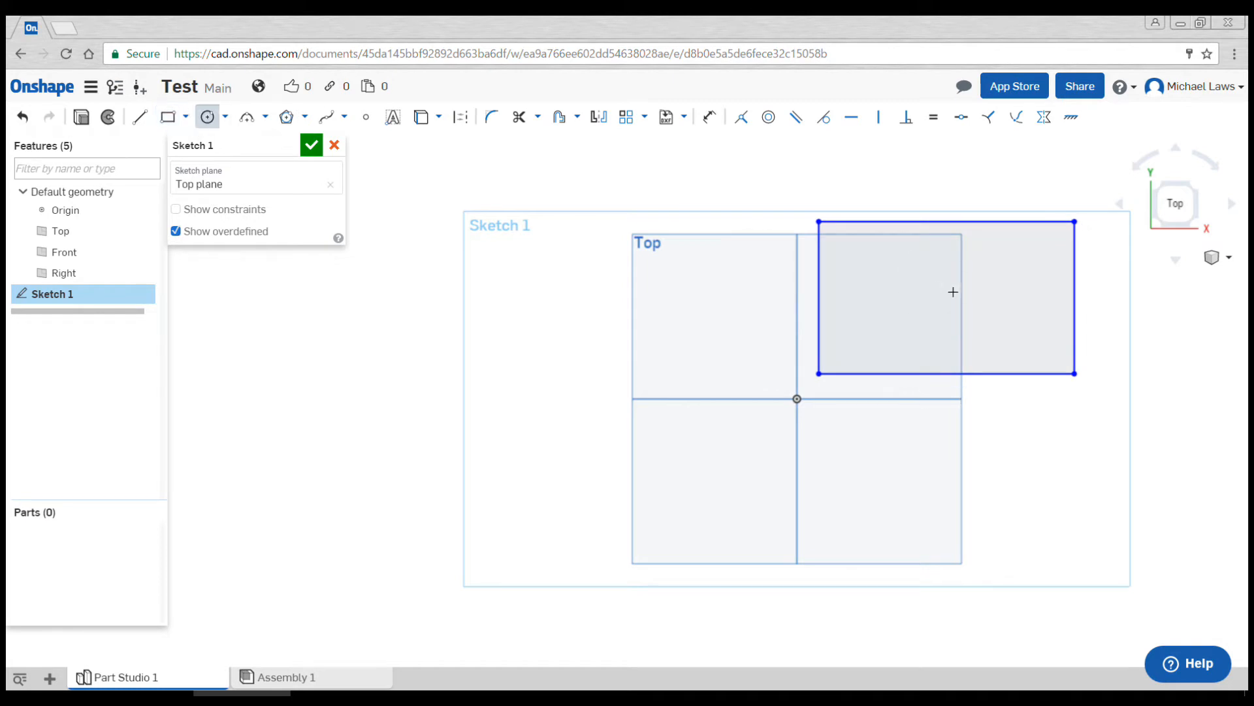
# Step: Draw a corner rectangle up and right of the origin with a circle inside it
pyautogui.moveTo(938, 302); pyautogui.dragTo(980, 320)
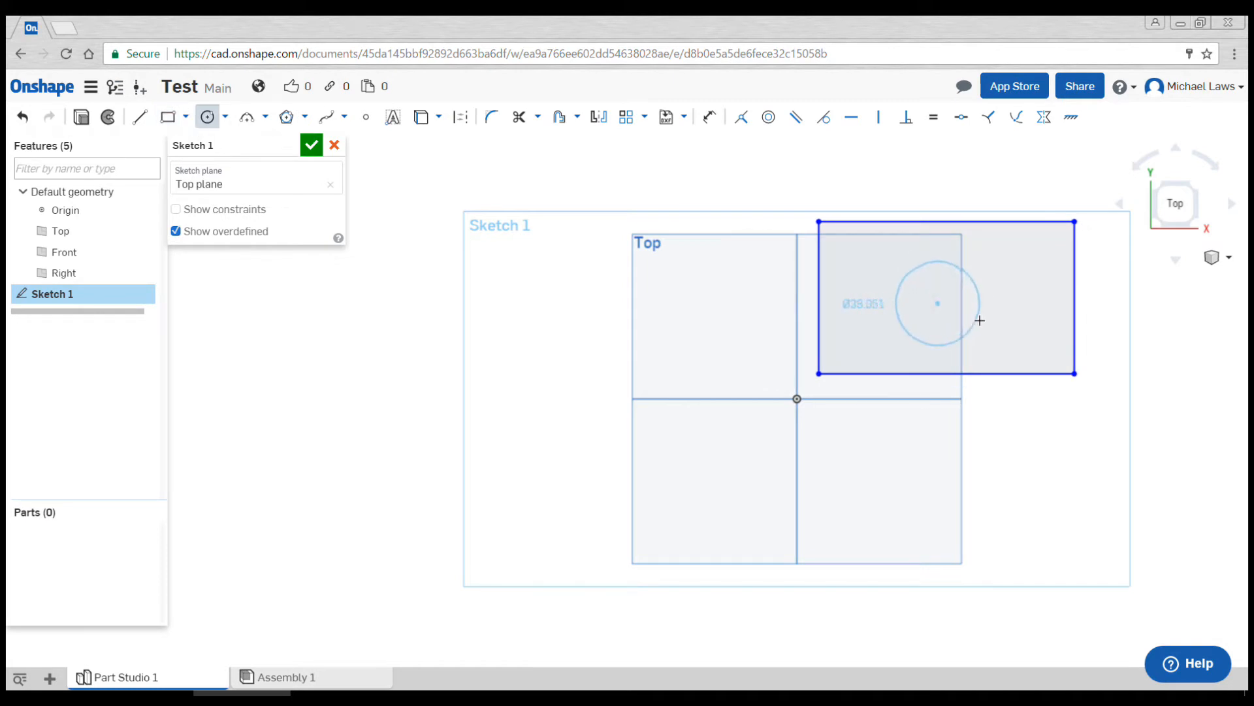
pyautogui.moveTo(979, 320); pyautogui.dragTo(984, 323)
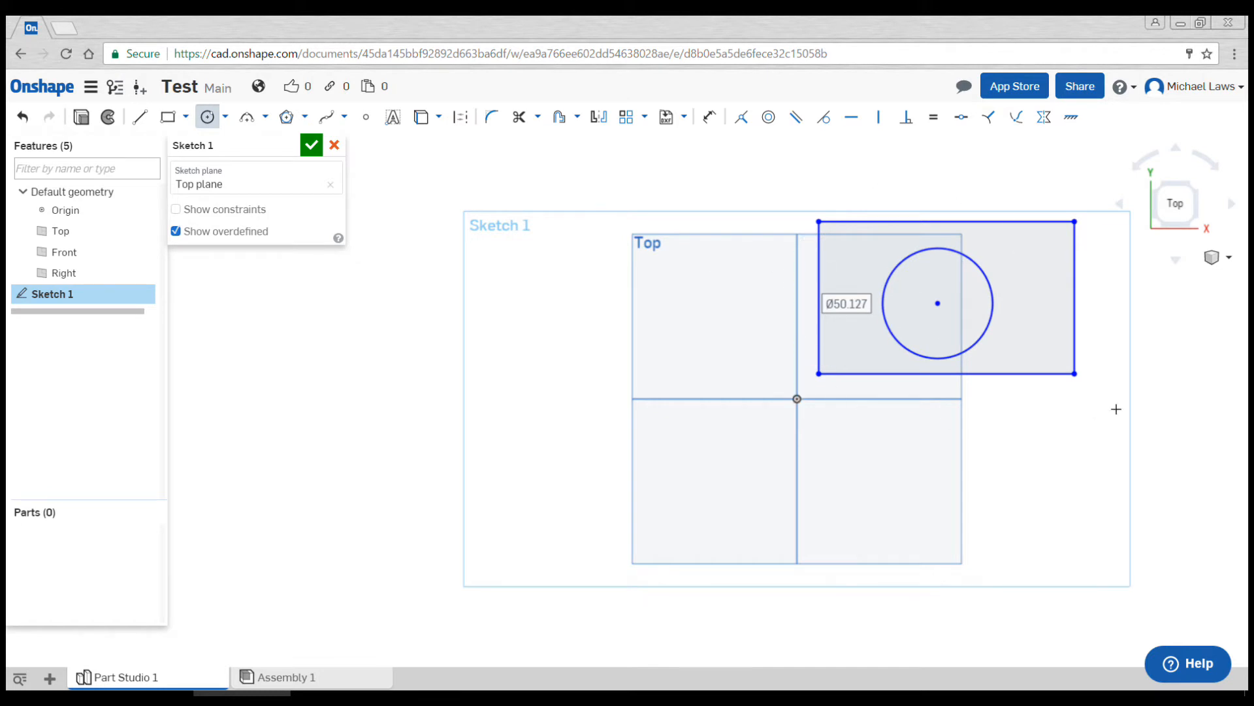
pyautogui.moveTo(719, 149)
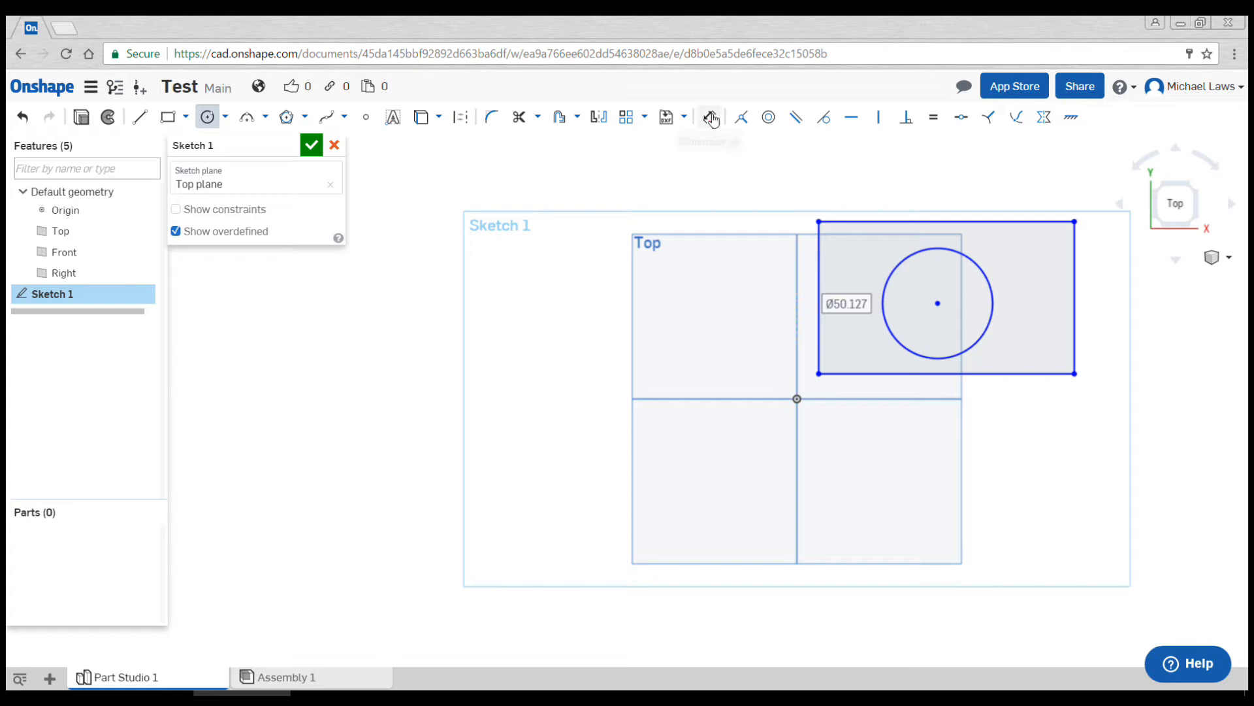
# Step: Dimension the rectangle 100 wide by 60 high and the circle 40 in diameter
pyautogui.click(710, 116)
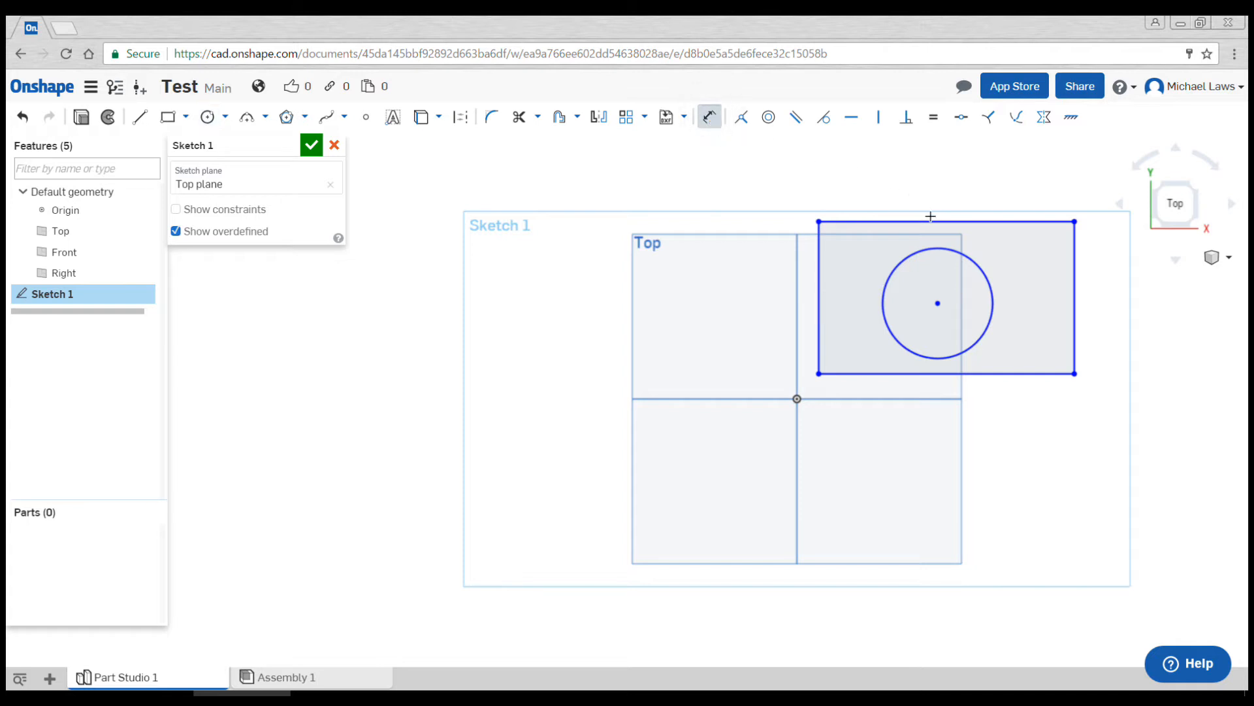
pyautogui.click(930, 216)
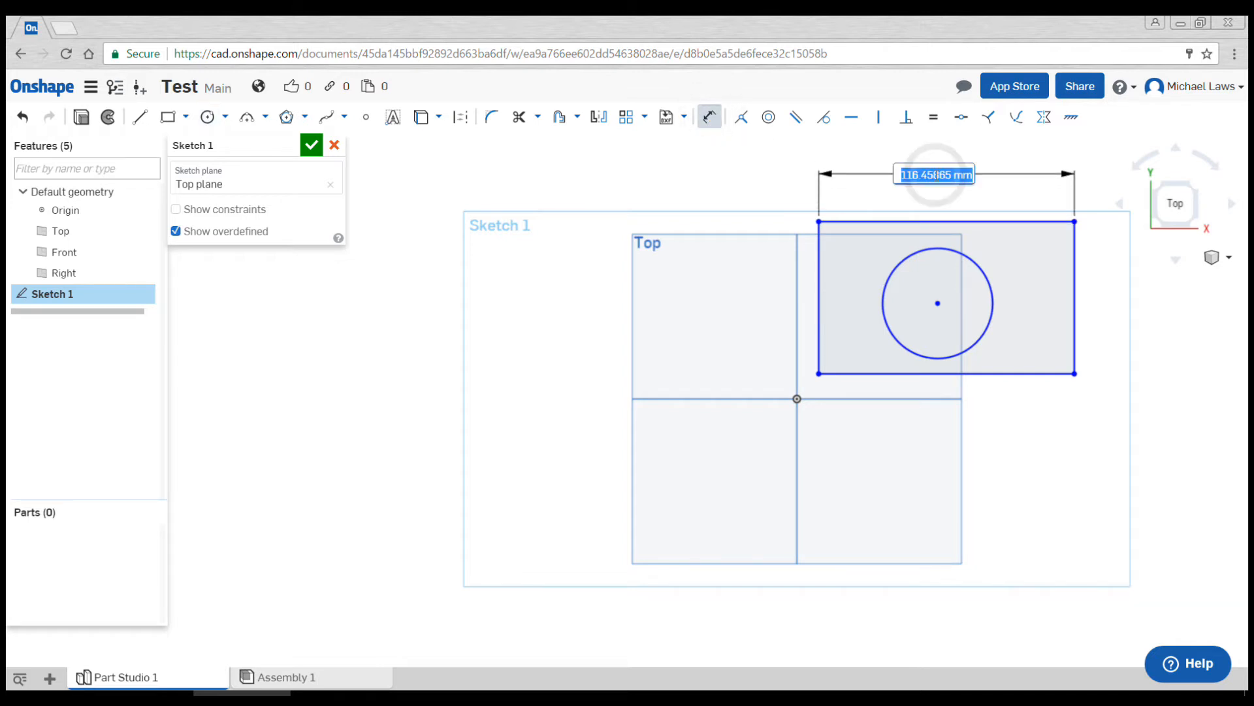
pyautogui.write('100')
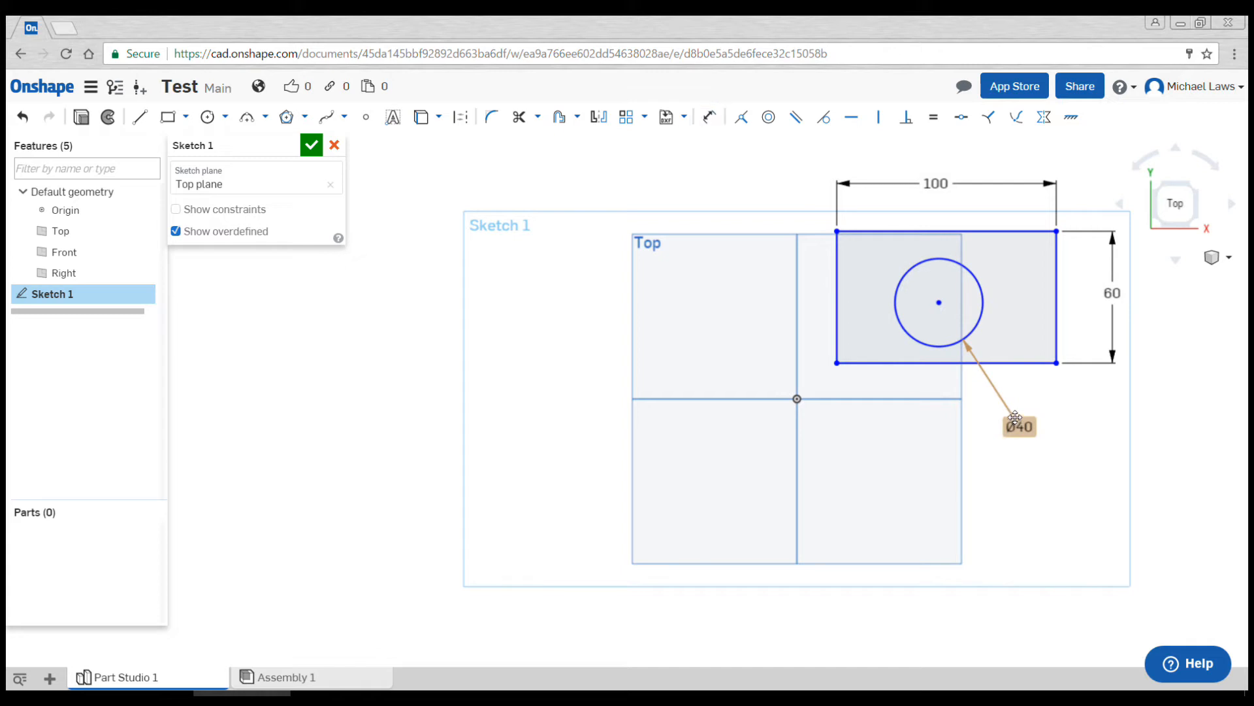
pyautogui.moveTo(1045, 385)
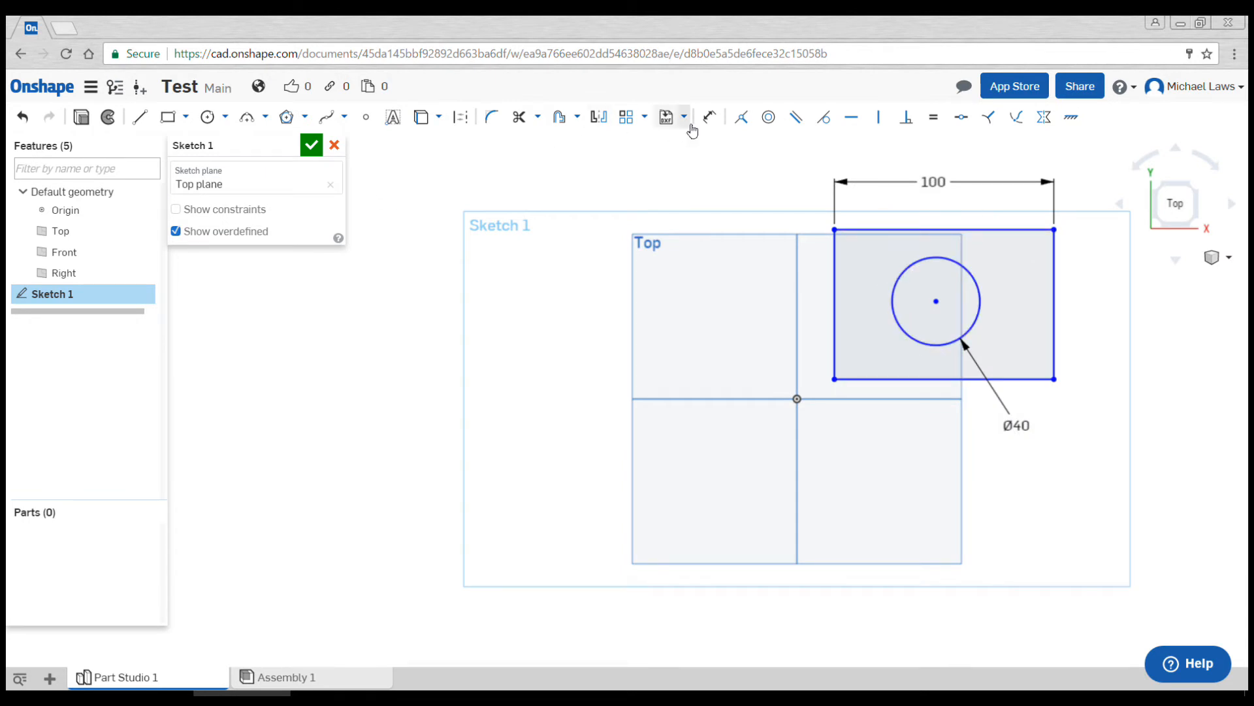
pyautogui.click(706, 116)
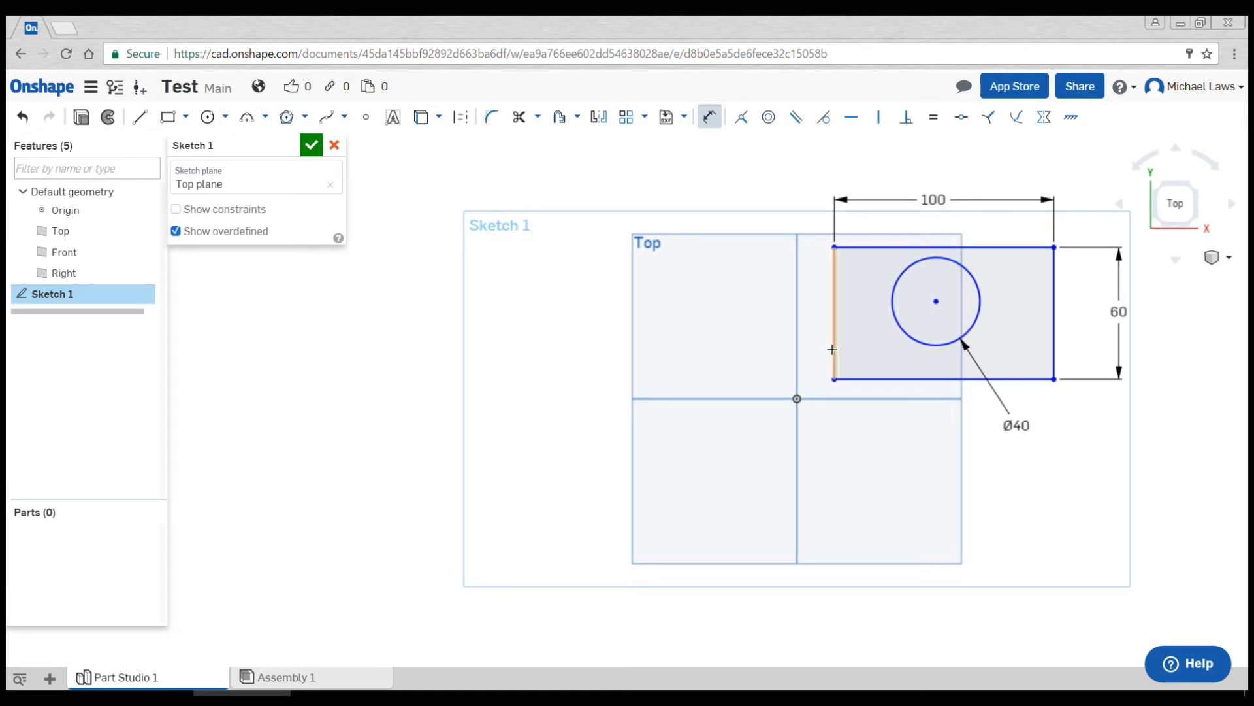
# Step: Drag the rectangle so its lower-left corner snaps onto the sketch origin
pyautogui.click(867, 353)
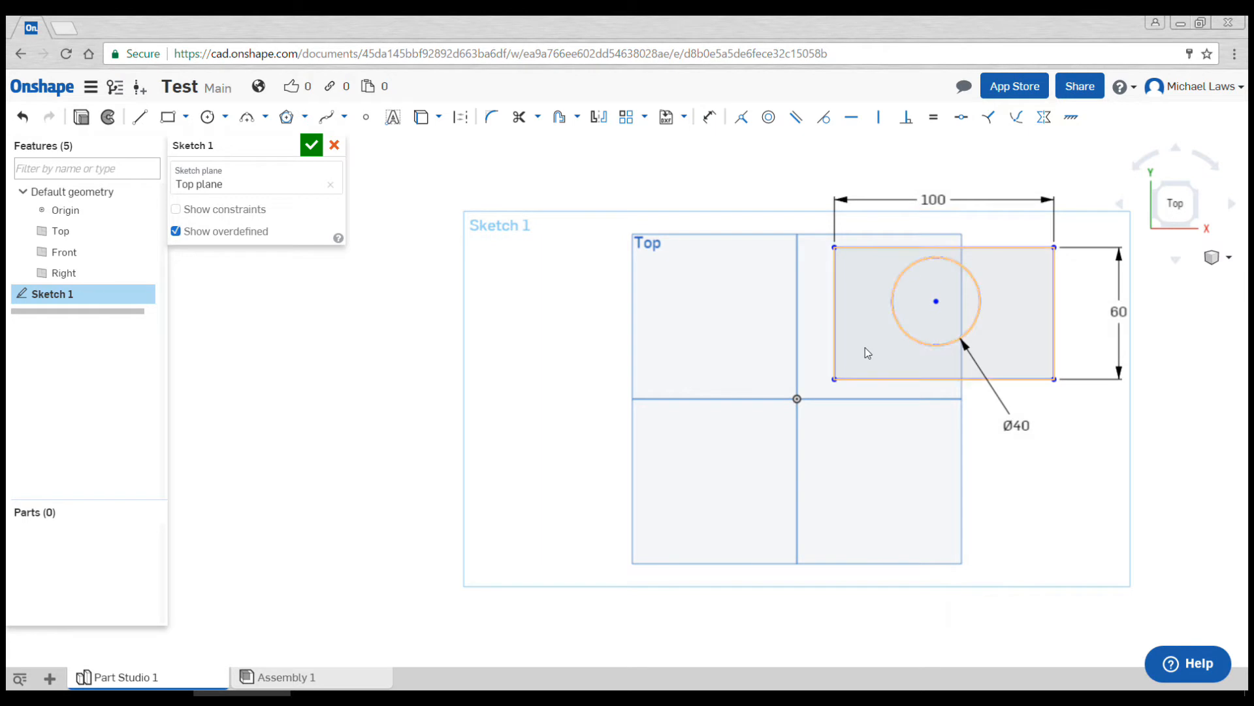
pyautogui.moveTo(742, 117)
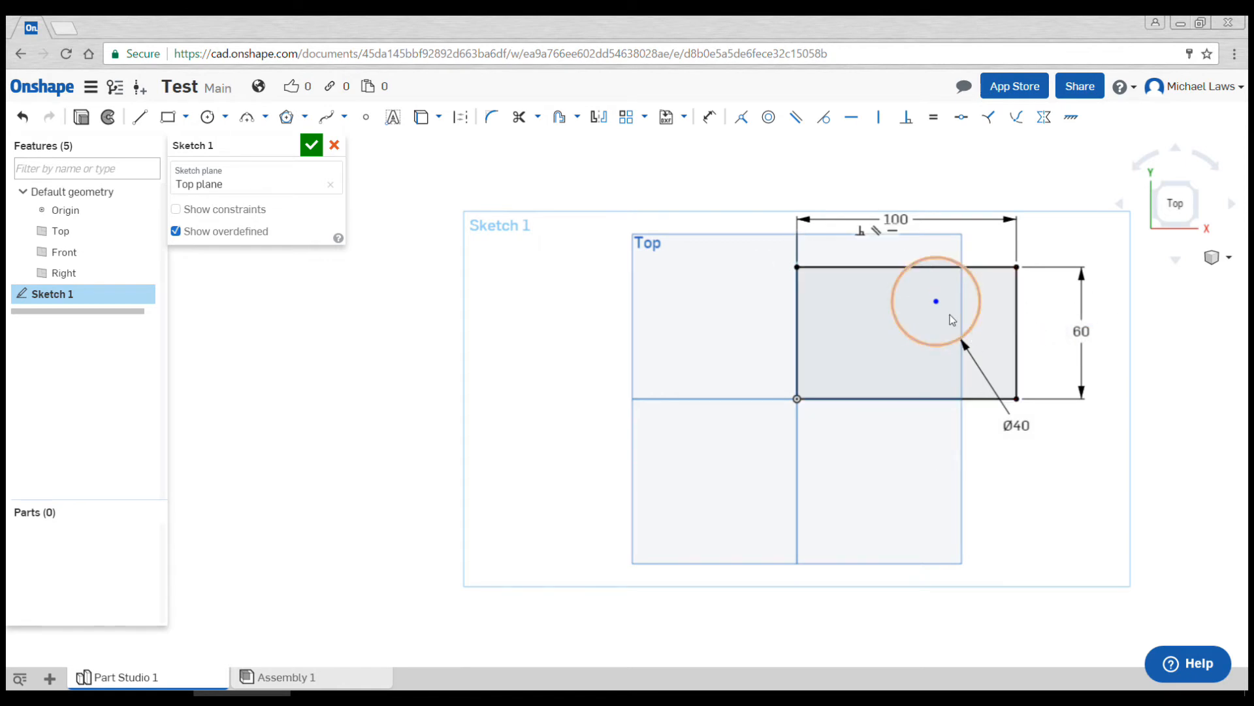
pyautogui.moveTo(935, 300); pyautogui.dragTo(928, 328)
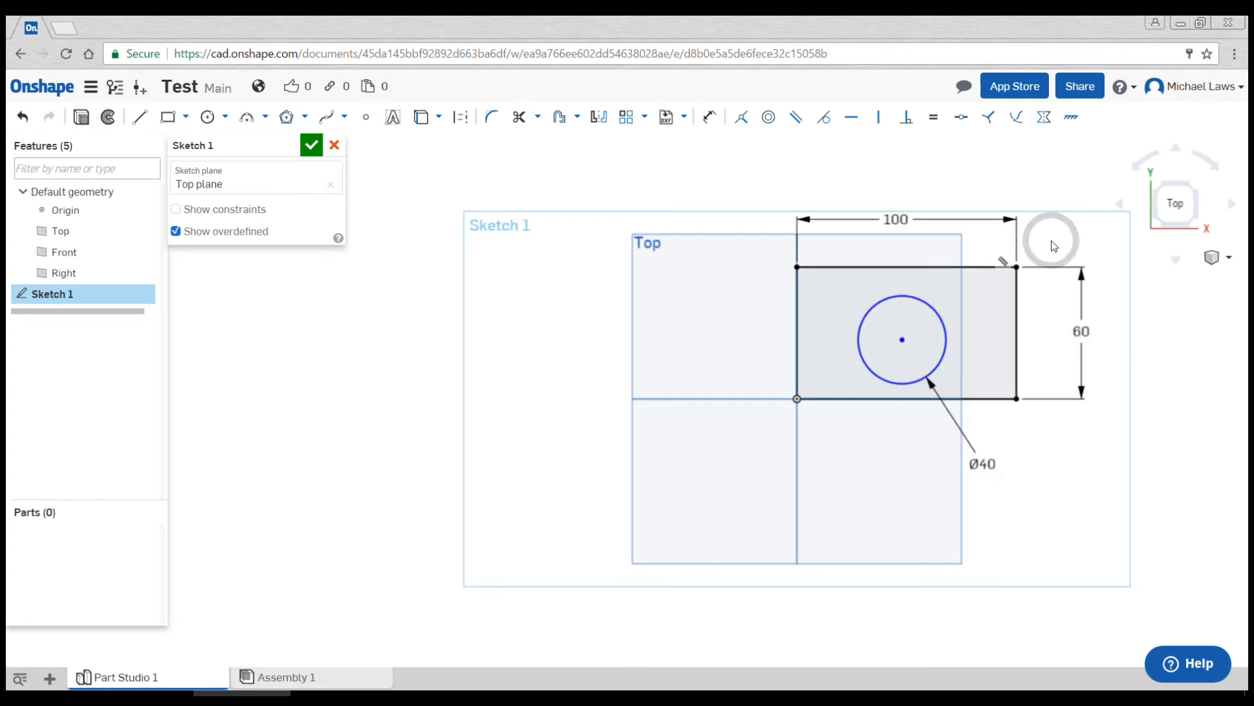
pyautogui.moveTo(405, 169)
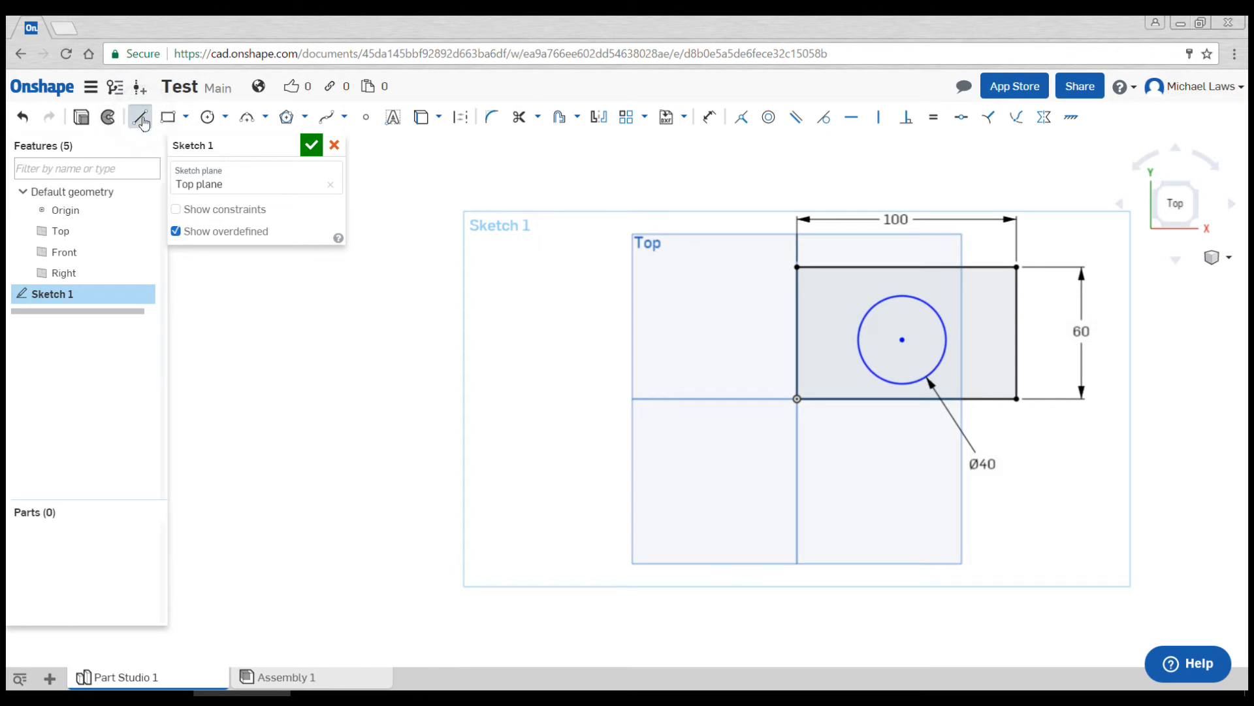
# Step: Draw a construction diagonal corner to corner, centre the circle at its midpoint, and accept Sketch 1
pyautogui.click(140, 116)
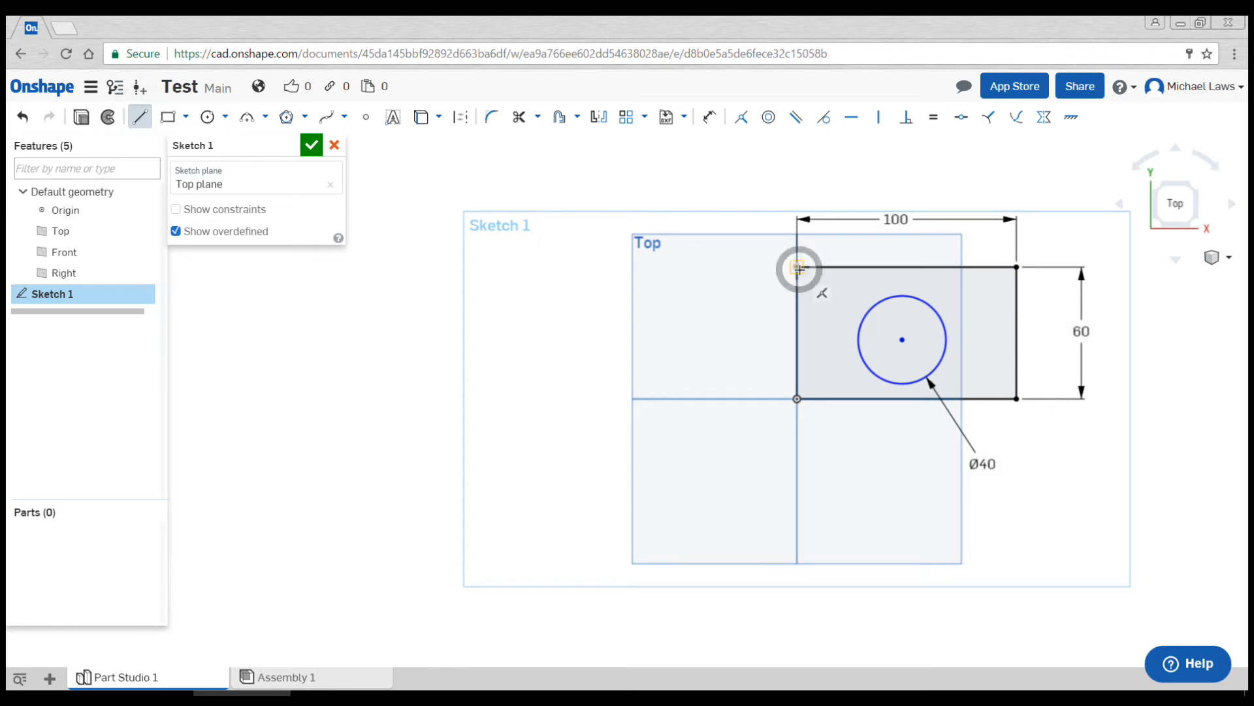
pyautogui.moveTo(797, 268); pyautogui.dragTo(1016, 399)
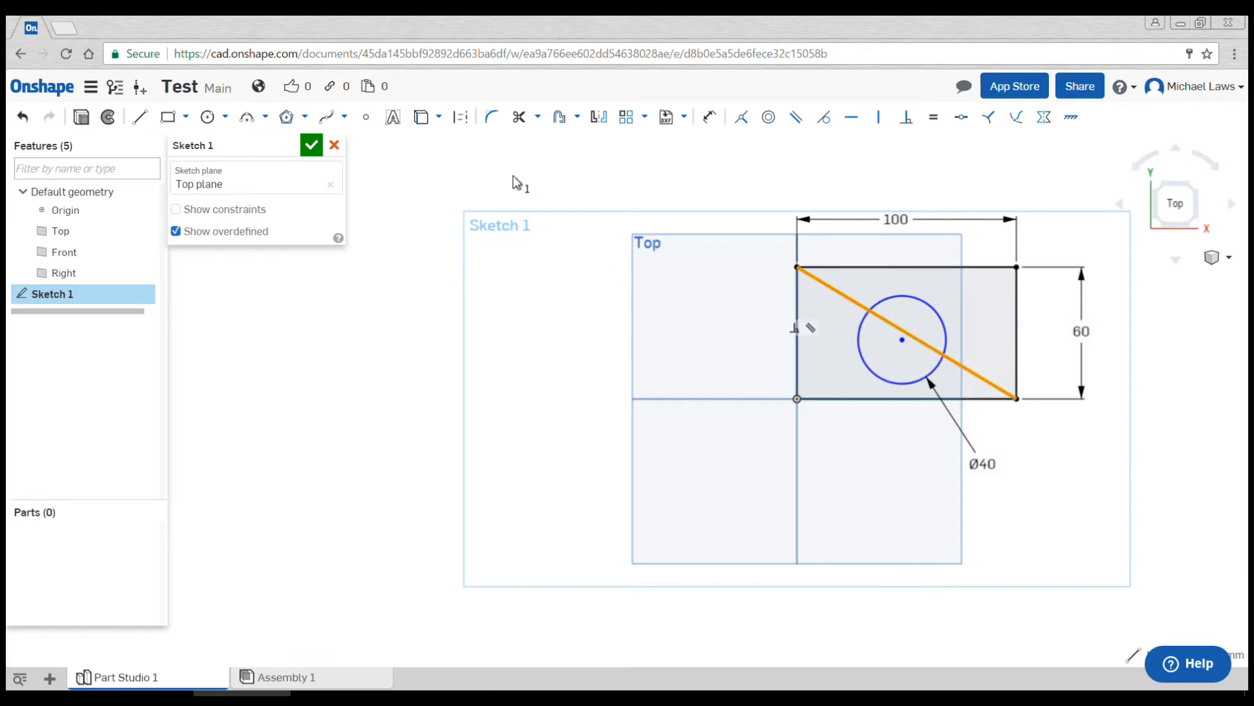
pyautogui.moveTo(460, 118)
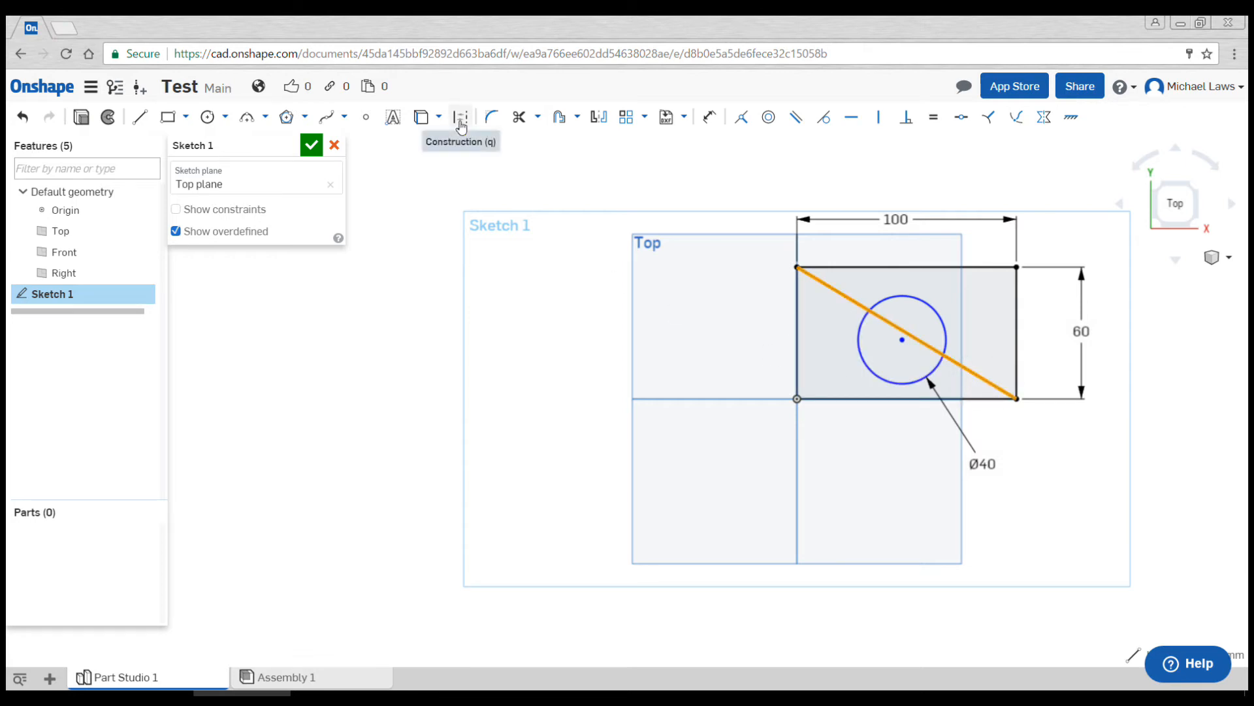
pyautogui.click(460, 116)
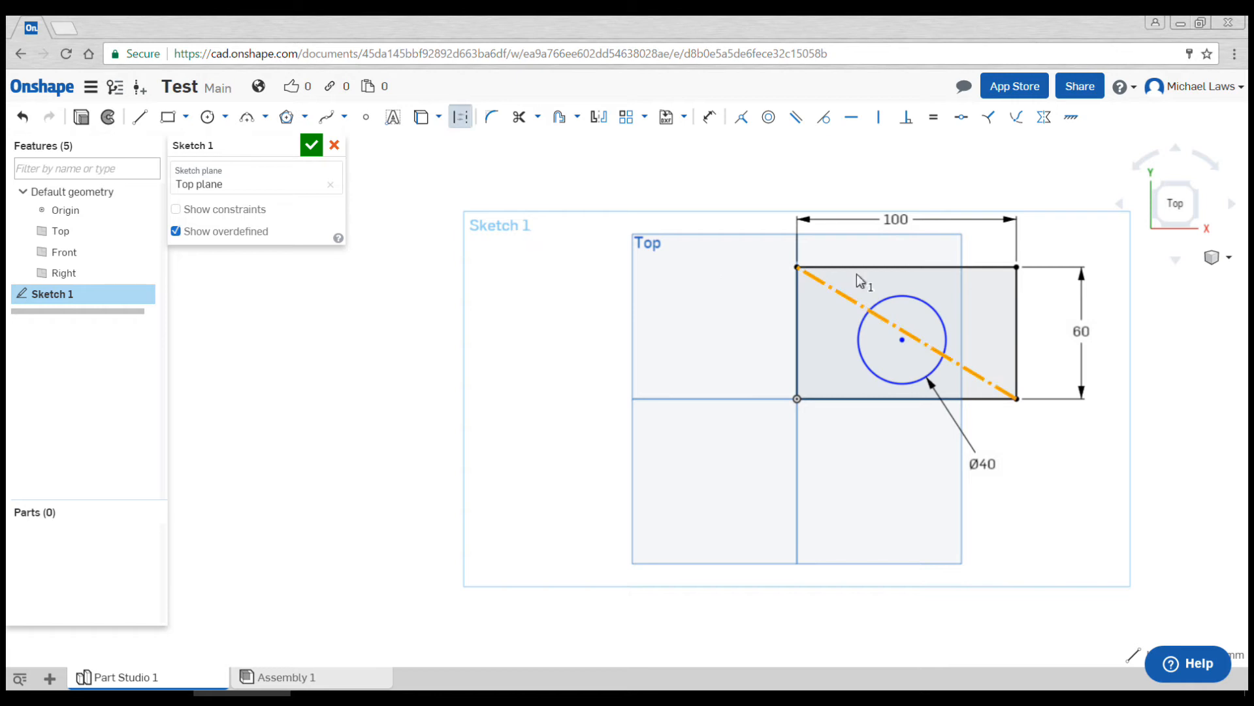
pyautogui.moveTo(984, 383)
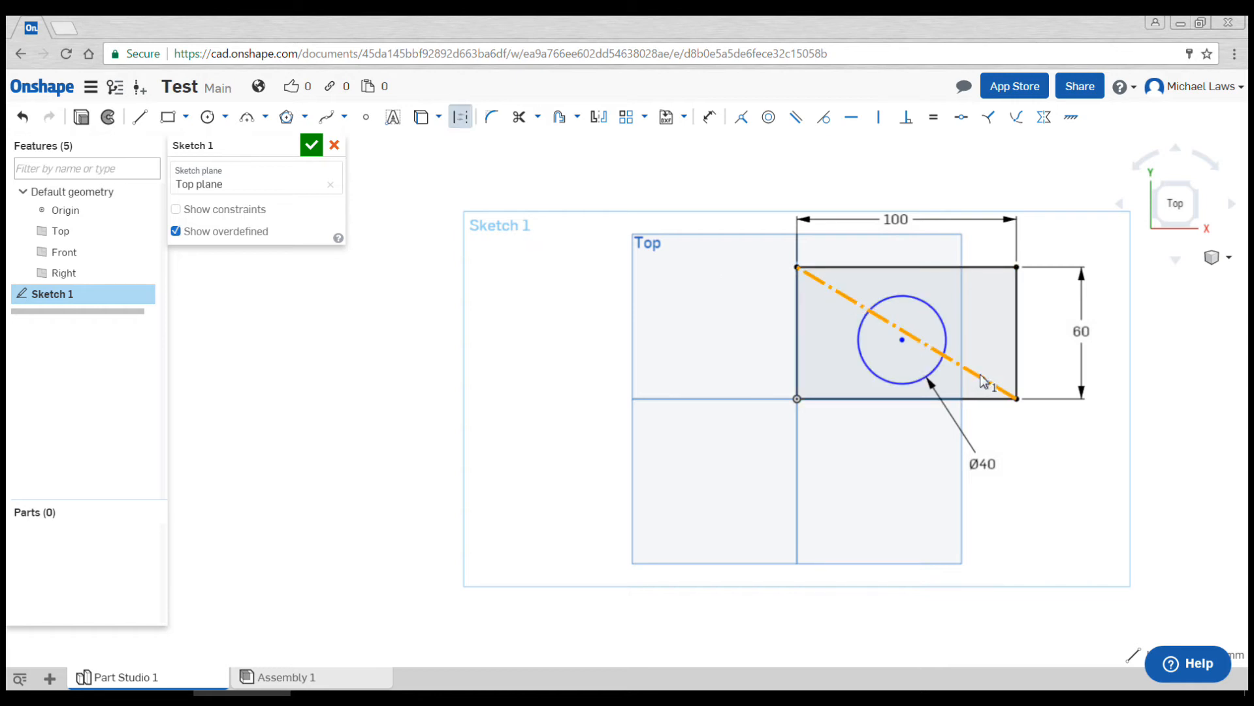
pyautogui.moveTo(1003, 432)
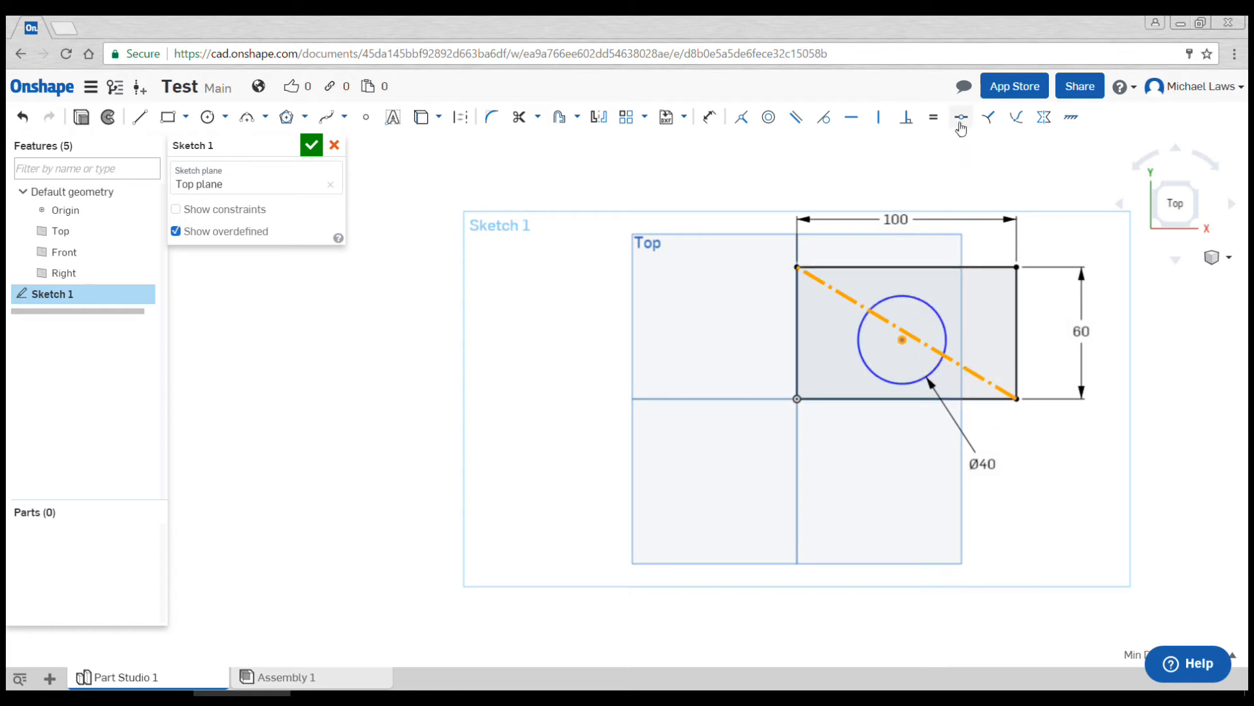
pyautogui.moveTo(960, 117)
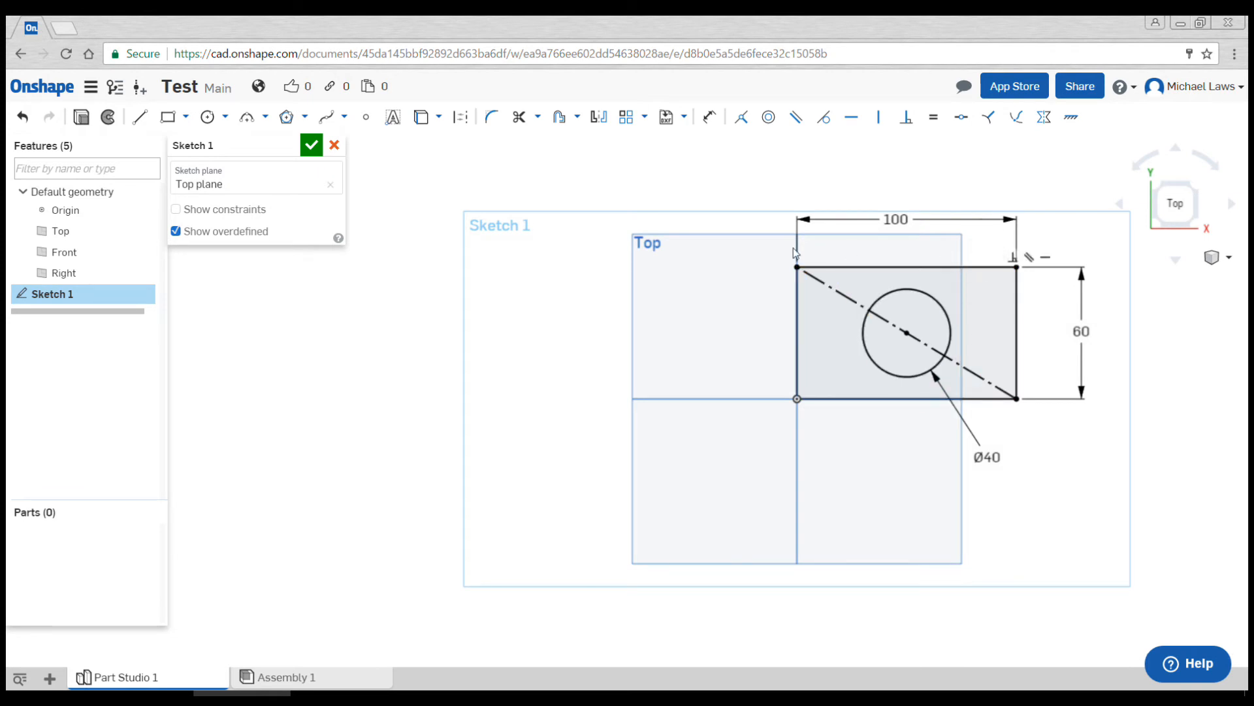
pyautogui.click(904, 398)
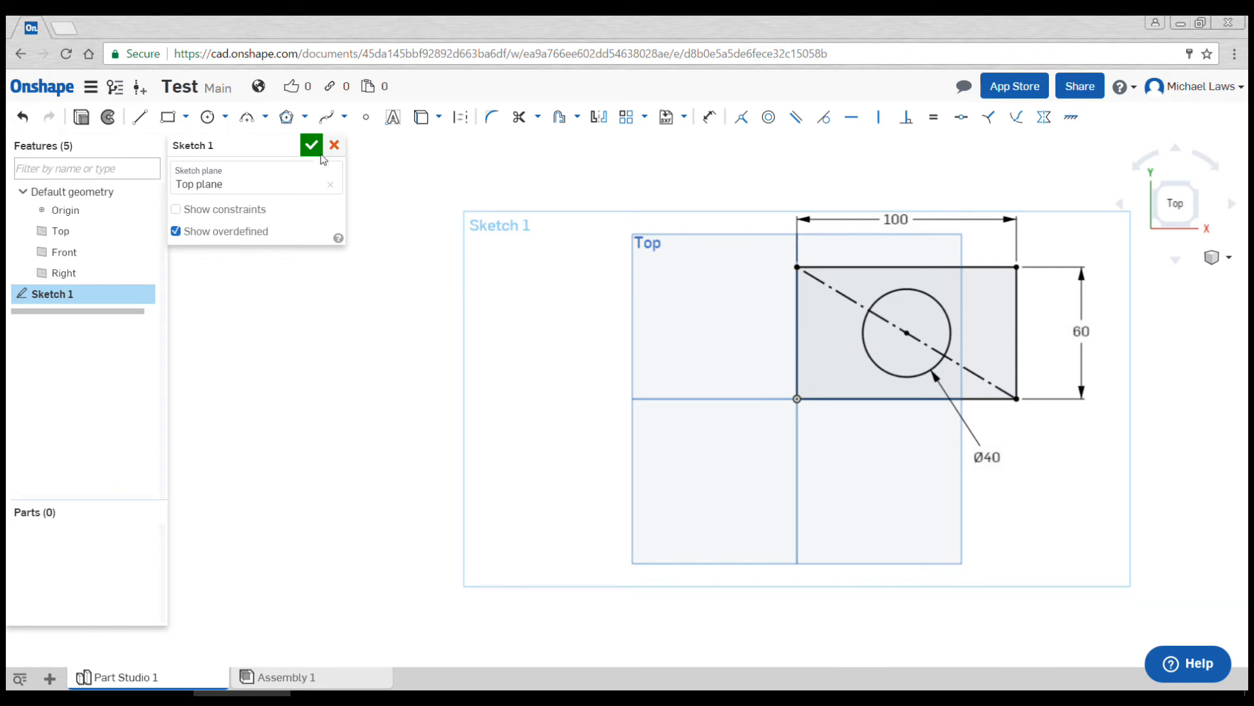
pyautogui.click(311, 145)
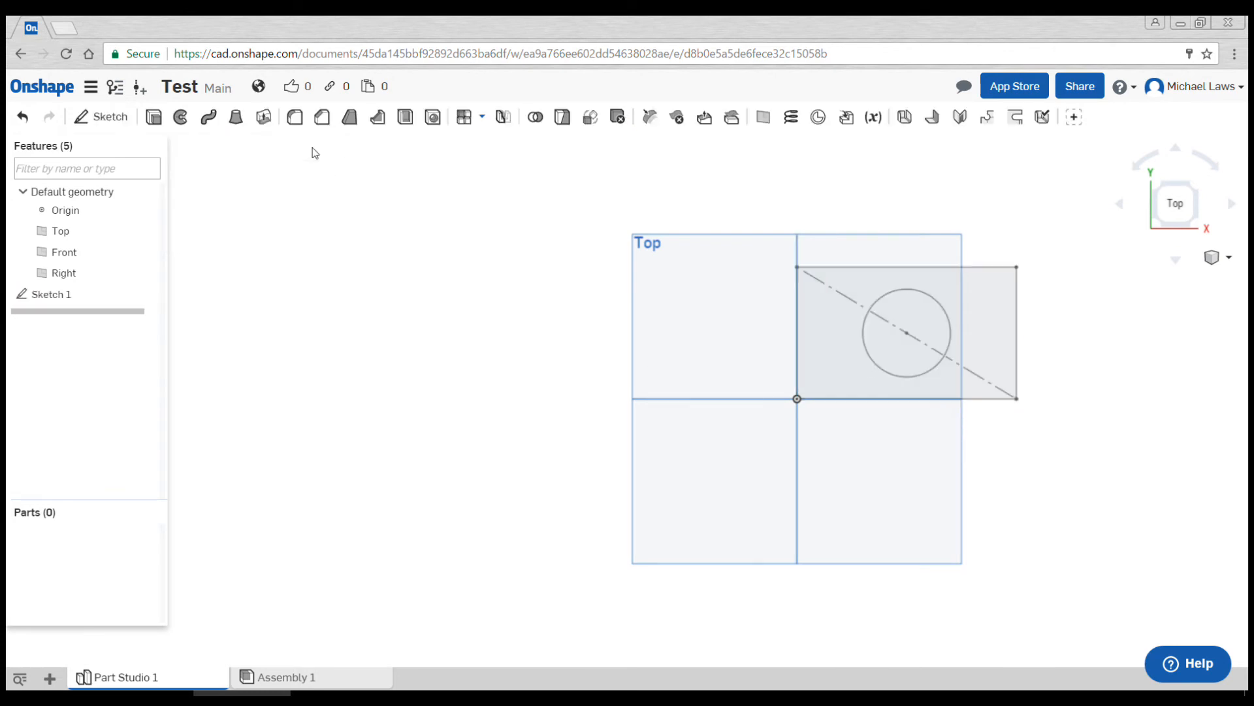
pyautogui.moveTo(444, 458)
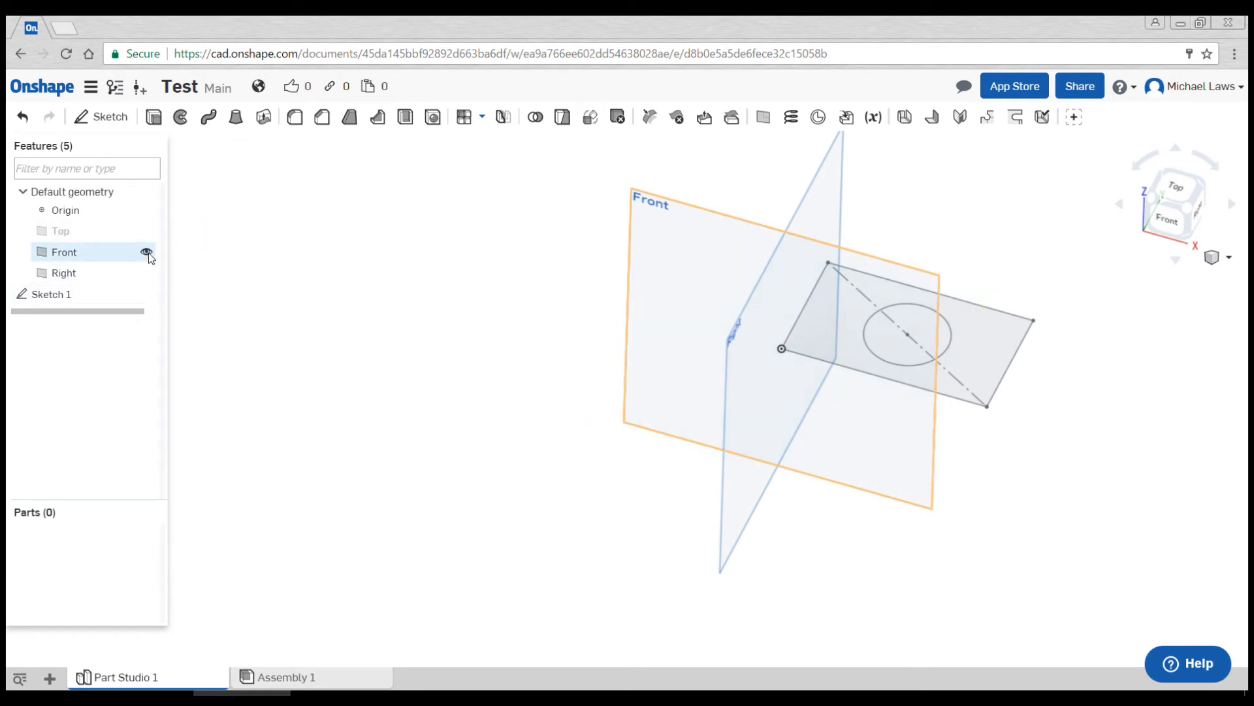
# Step: Hide the Top, Front and Right default planes so only Sketch 1 remains visible
pyautogui.click(147, 252)
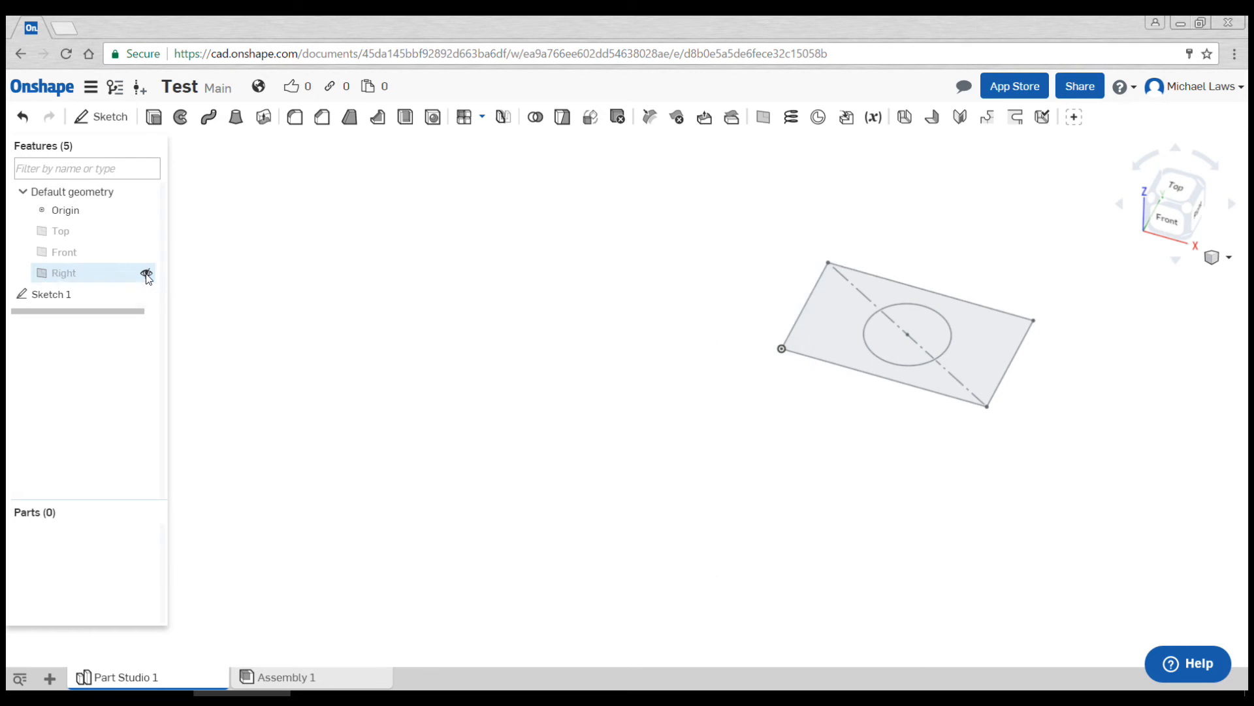
pyautogui.moveTo(153, 117)
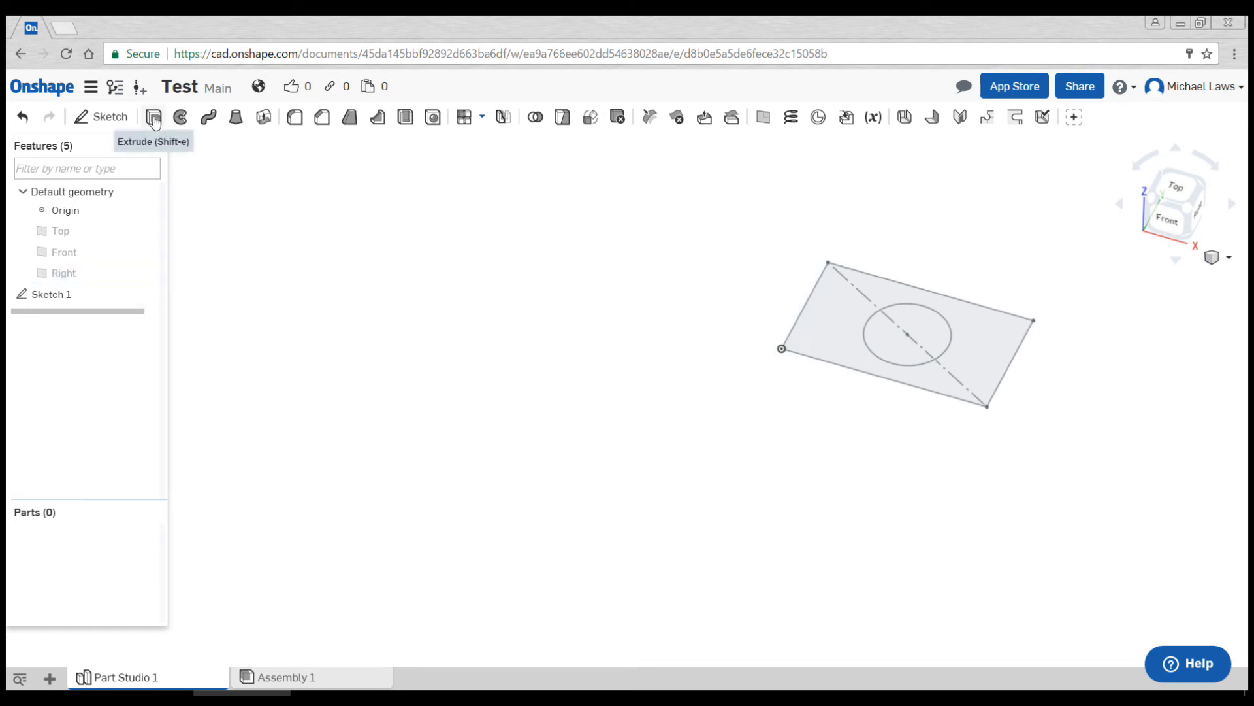
# Step: Extrude Sketch 1 to a 40 mm deep solid block with the through hole
pyautogui.click(151, 117)
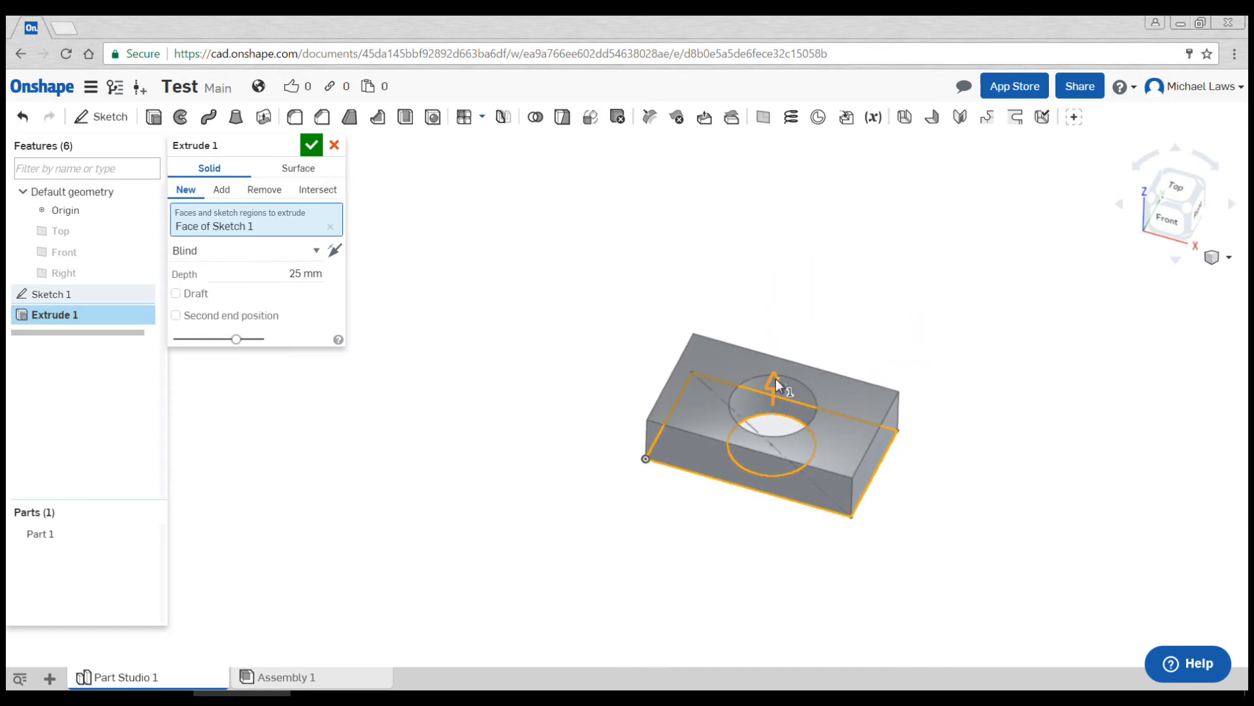
pyautogui.moveTo(775, 383); pyautogui.dragTo(775, 305)
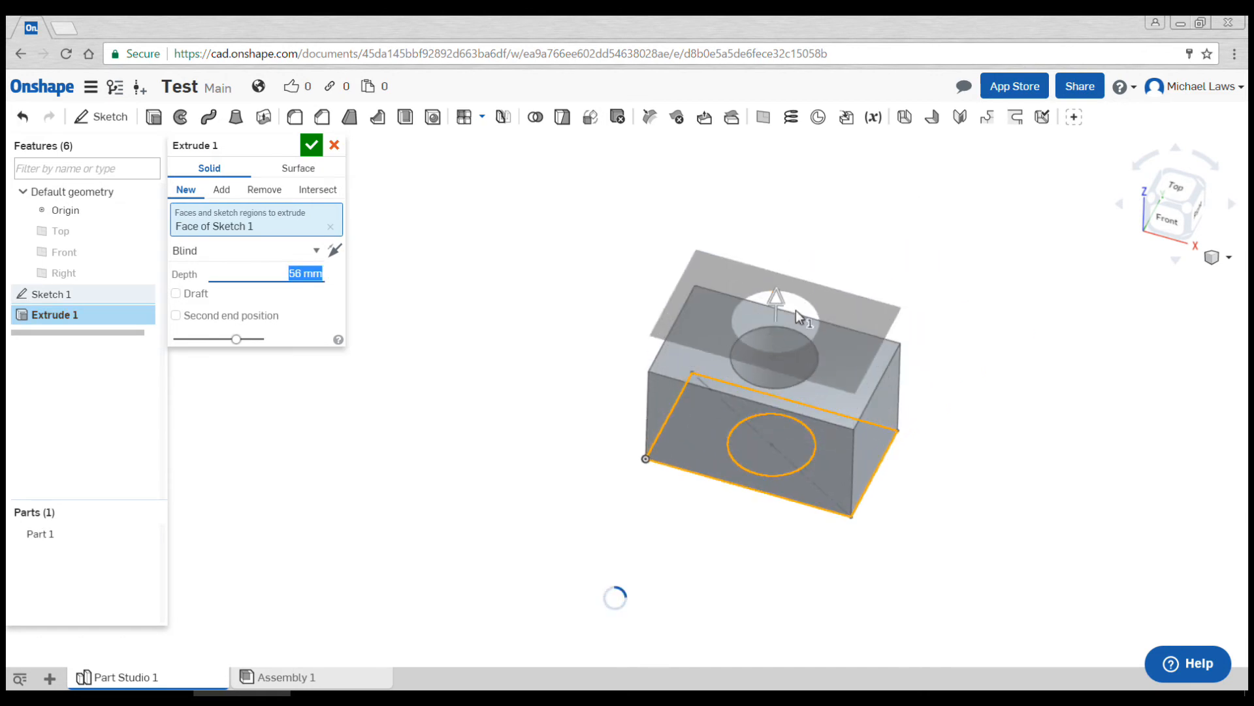
pyautogui.write('79')
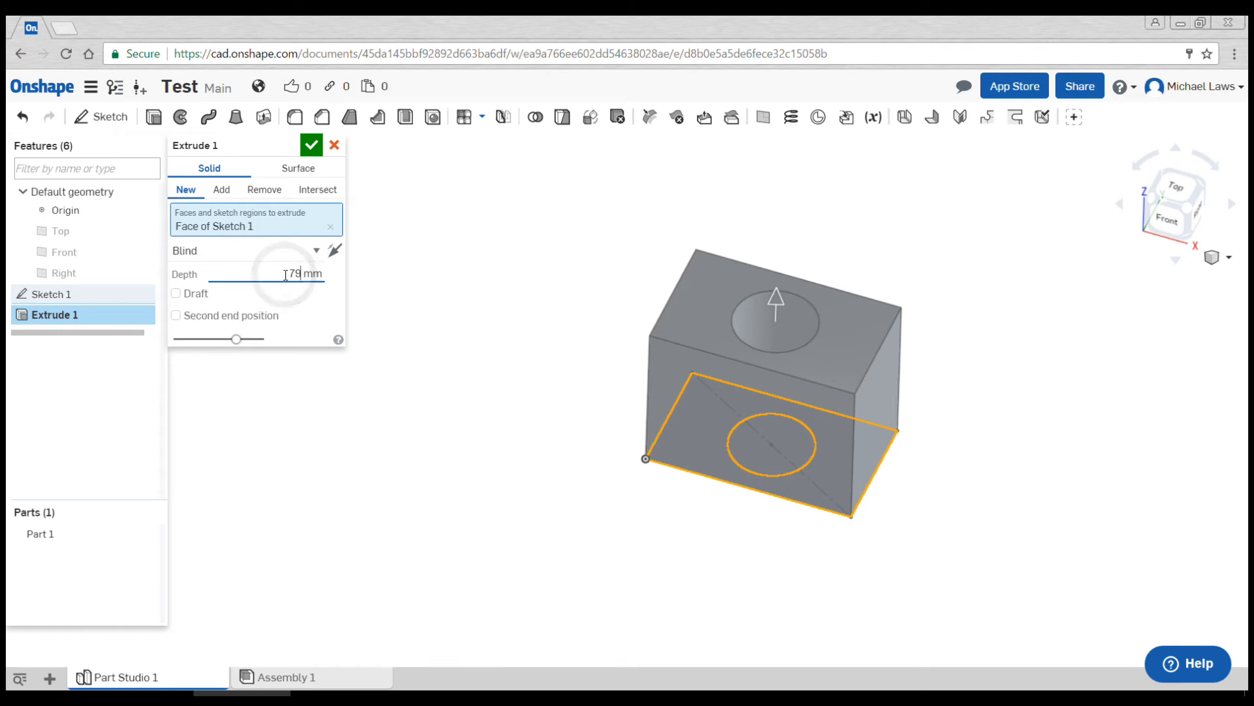
pyautogui.write('40')
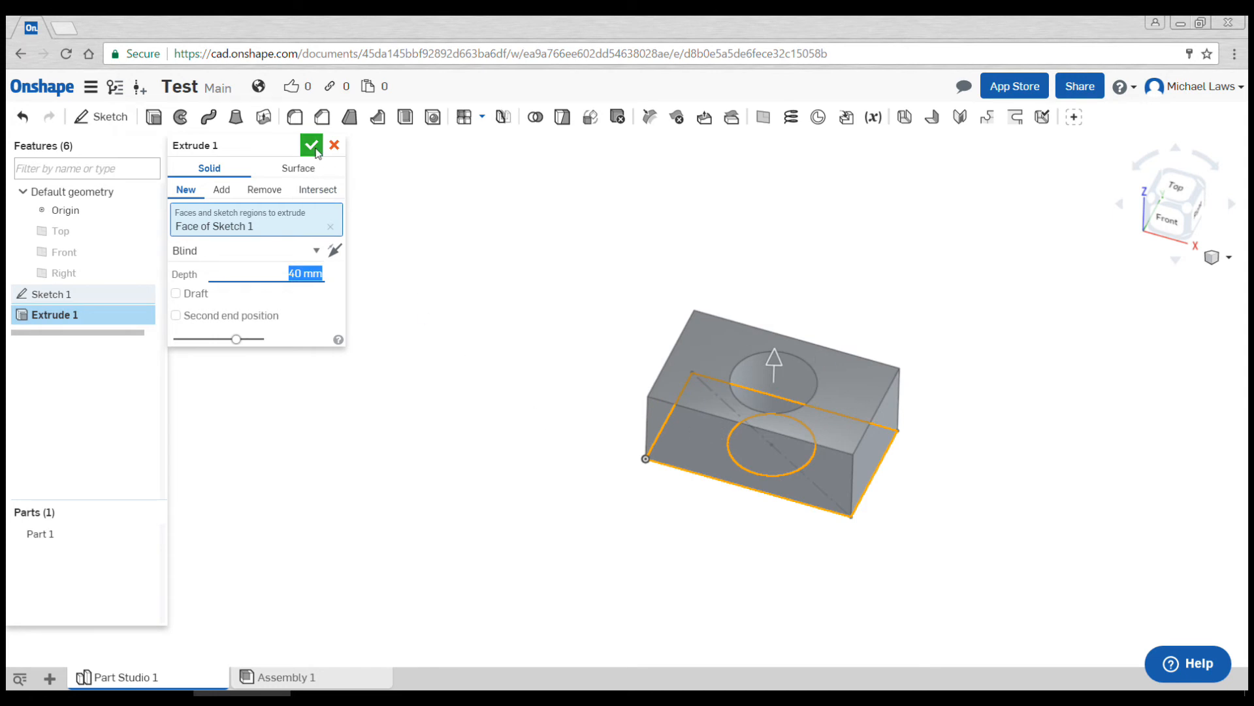
pyautogui.click(312, 145)
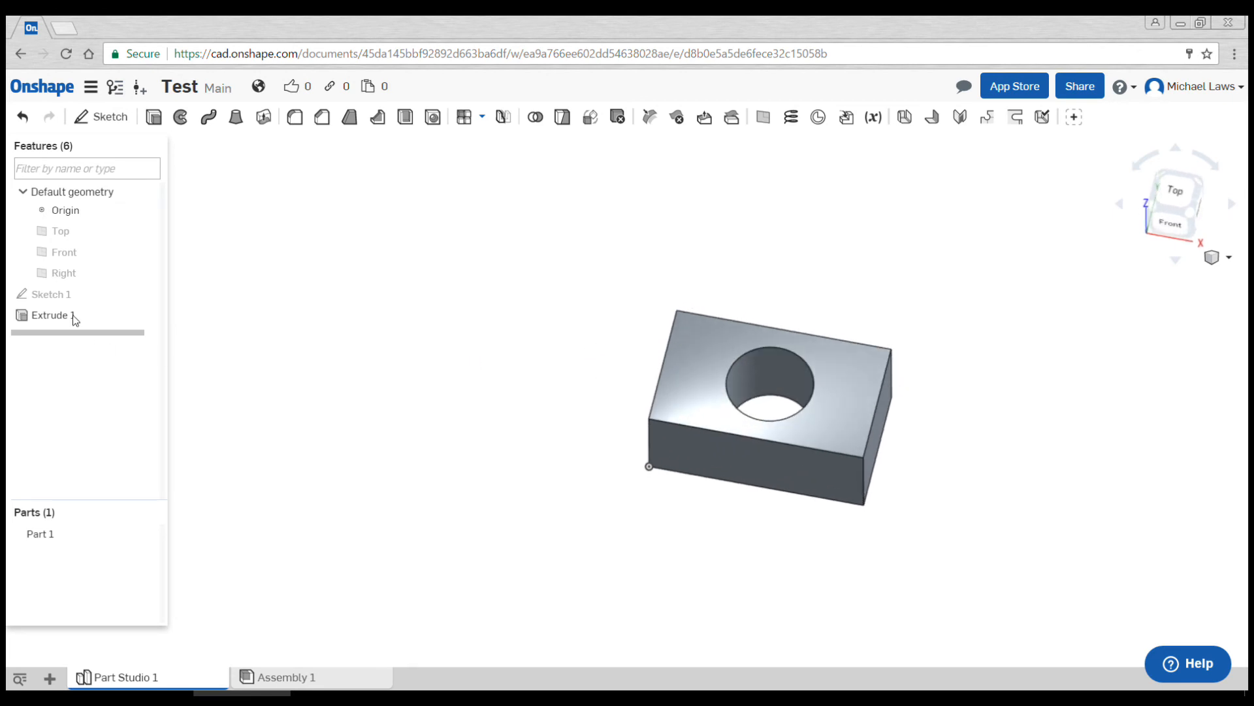
pyautogui.click(52, 315)
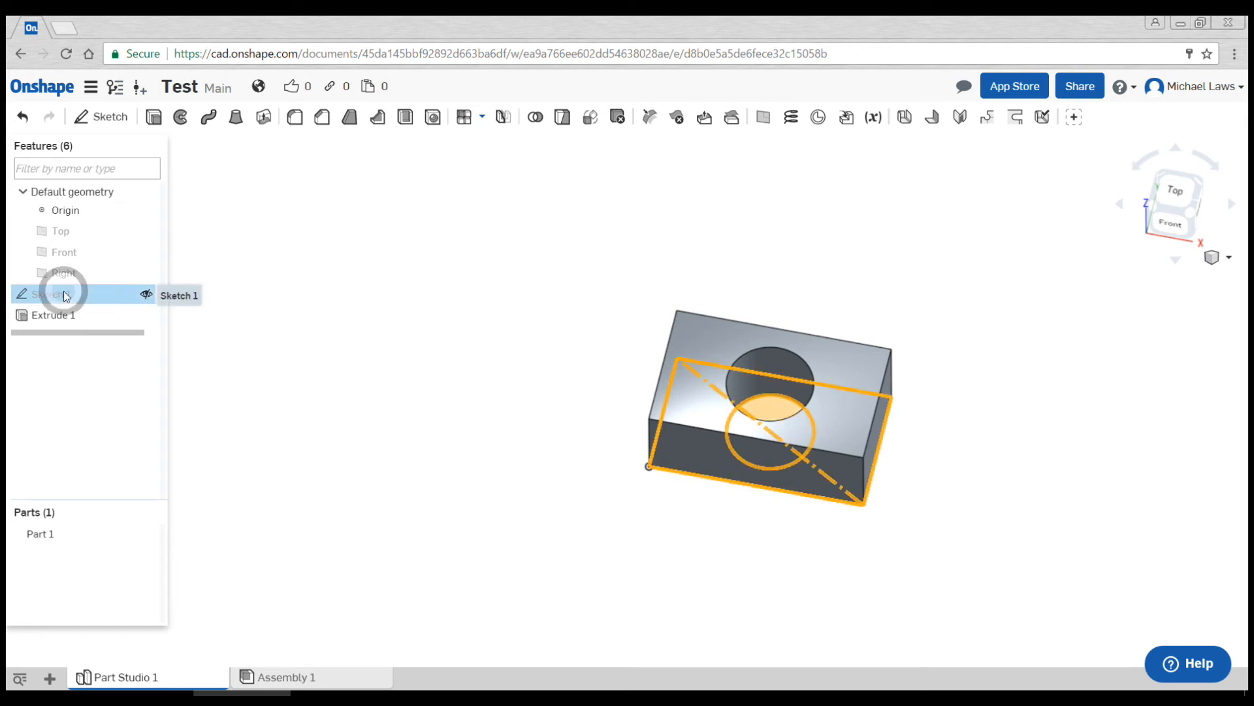
# Step: Change Sketch 1's 100 width dimension to 200, doubling the block's length
pyautogui.doubleClick(53, 294)
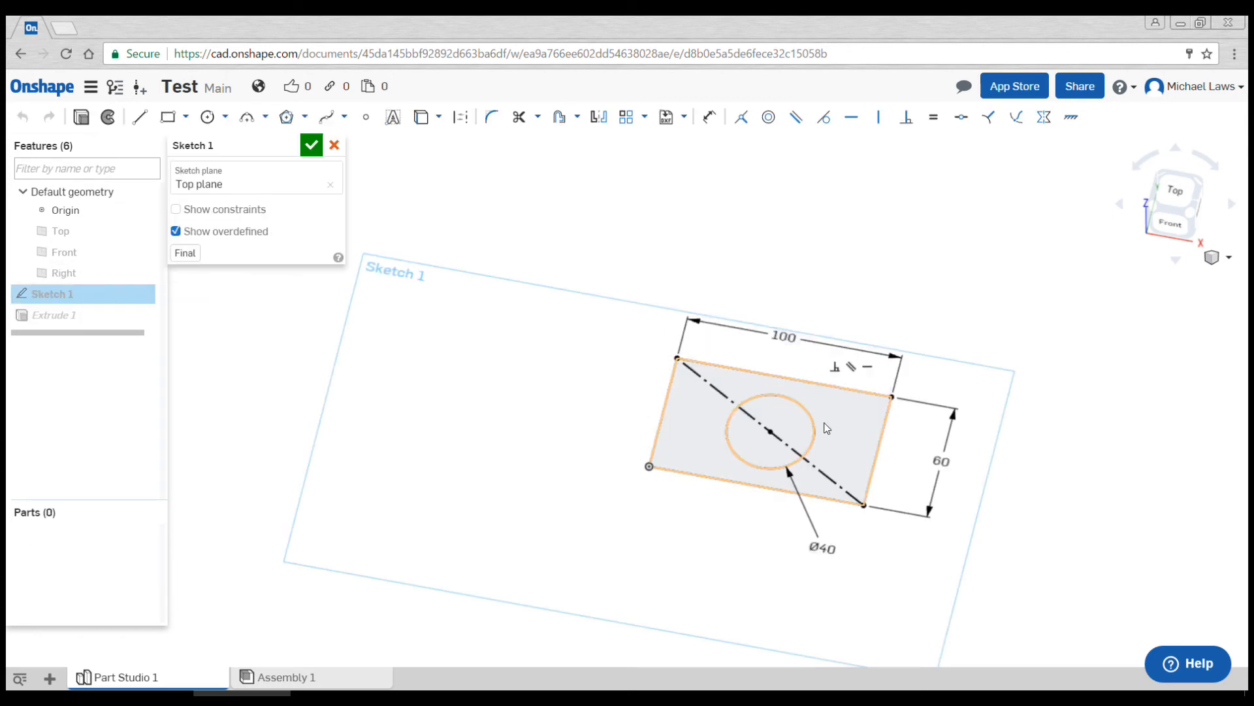
pyautogui.doubleClick(783, 337)
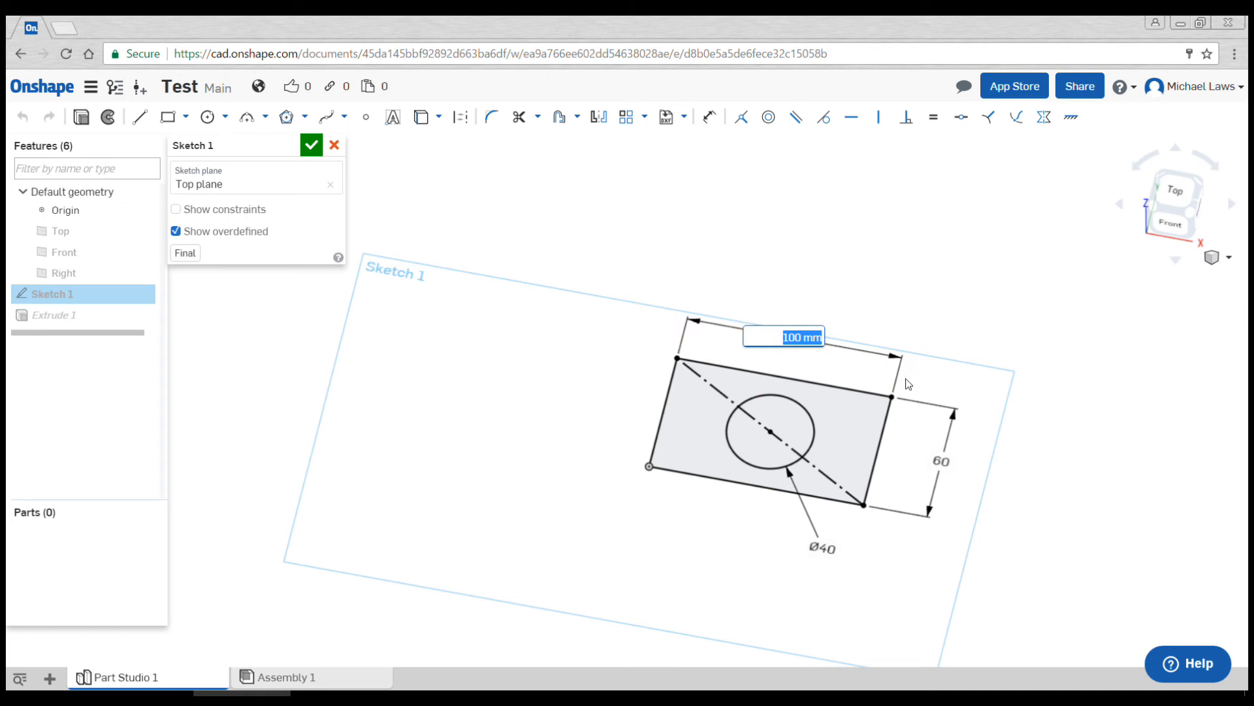
pyautogui.write('200')
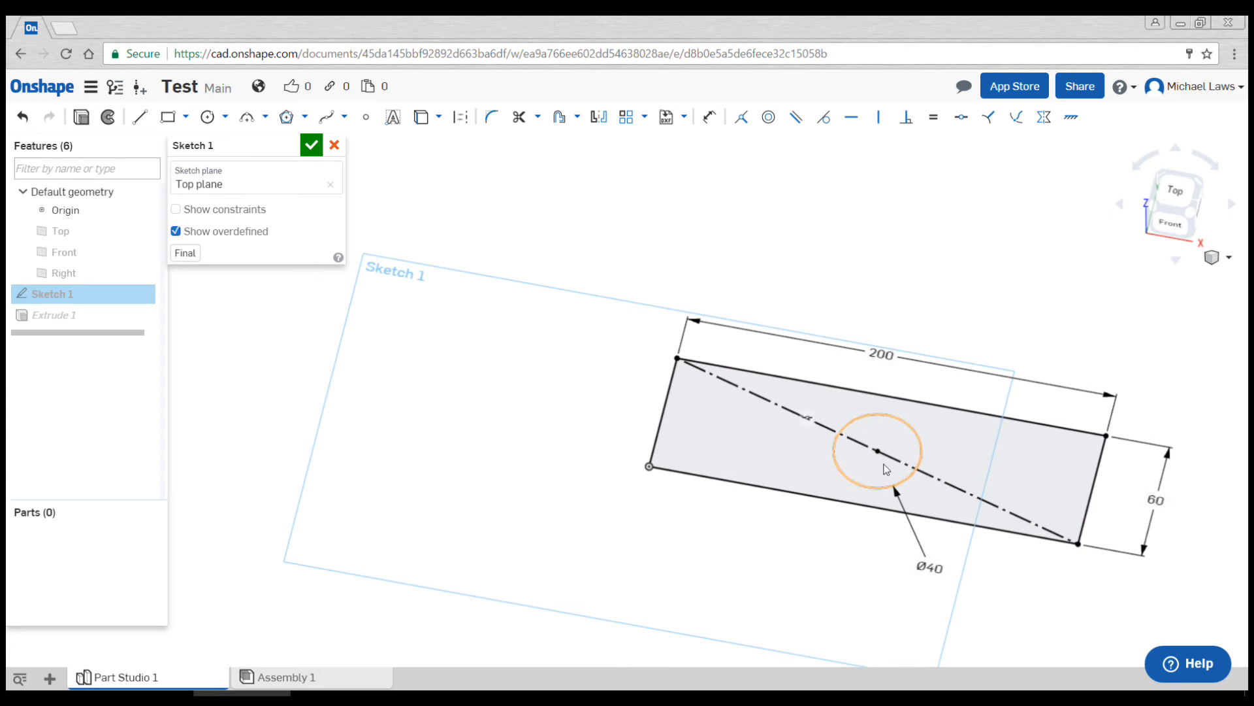
pyautogui.doubleClick(1154, 499)
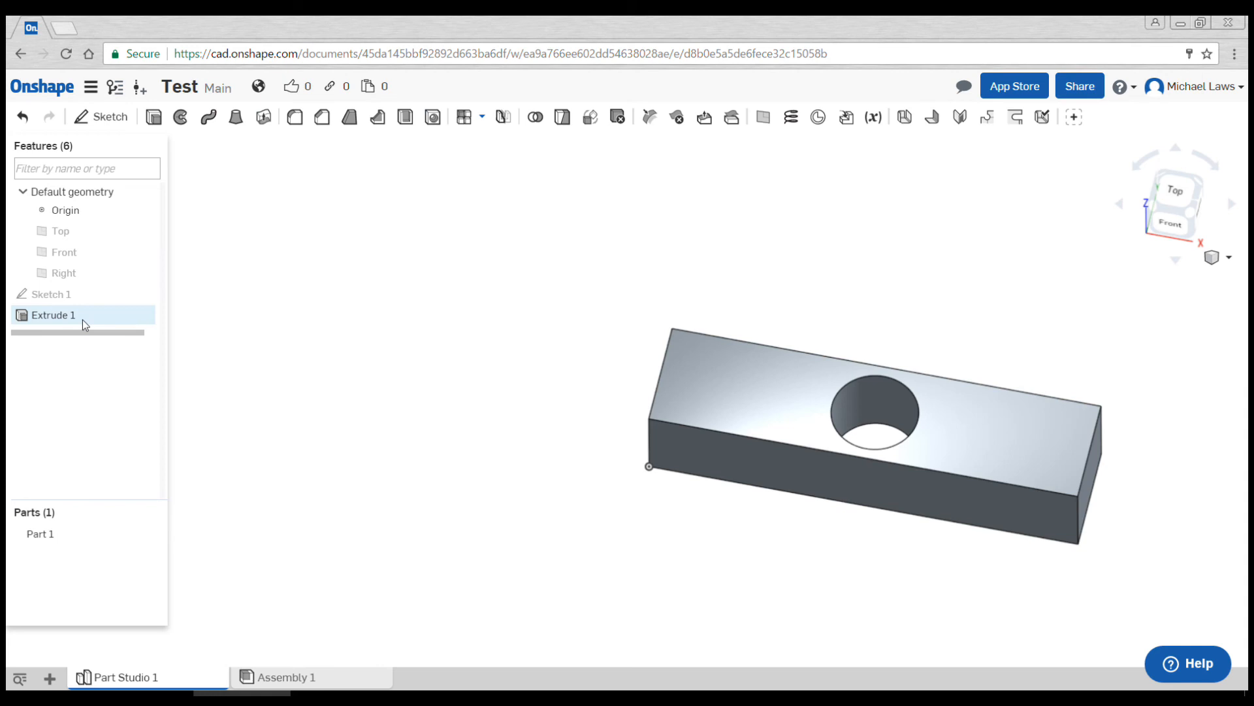
pyautogui.moveTo(53, 314)
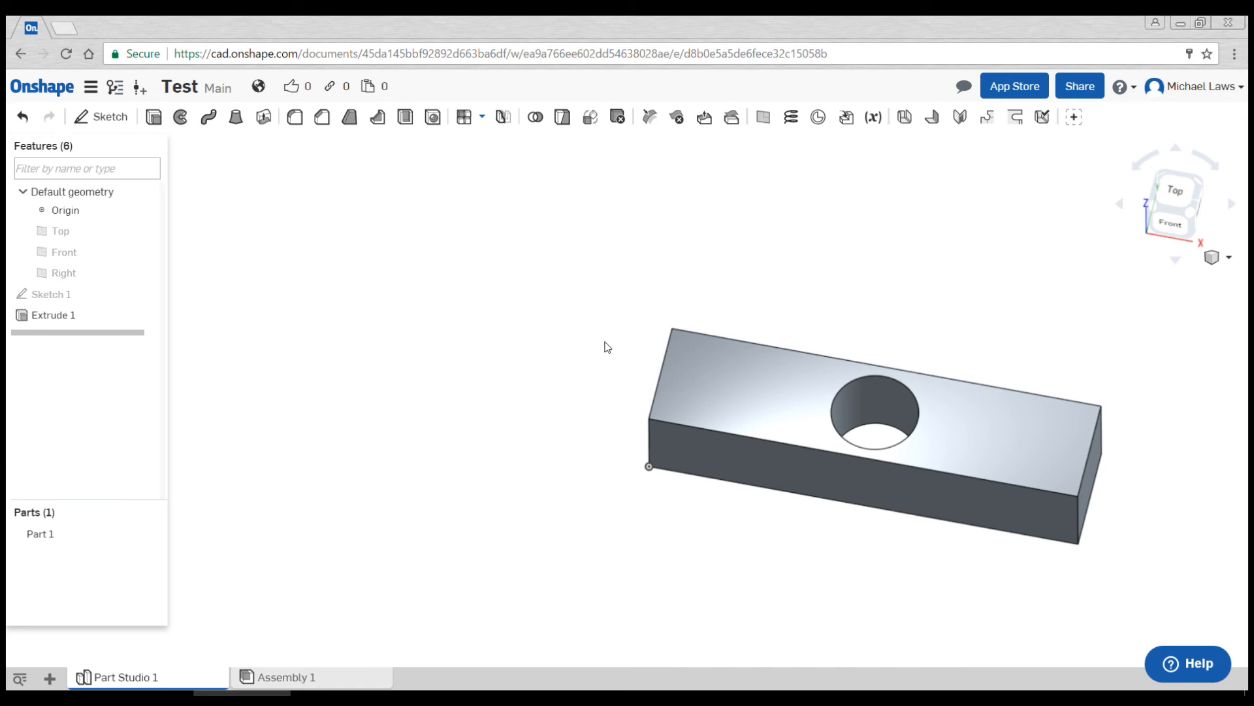
# Step: Reduce Extrude 1's depth to 20 mm so the block becomes a thin plate
pyautogui.doubleClick(53, 314)
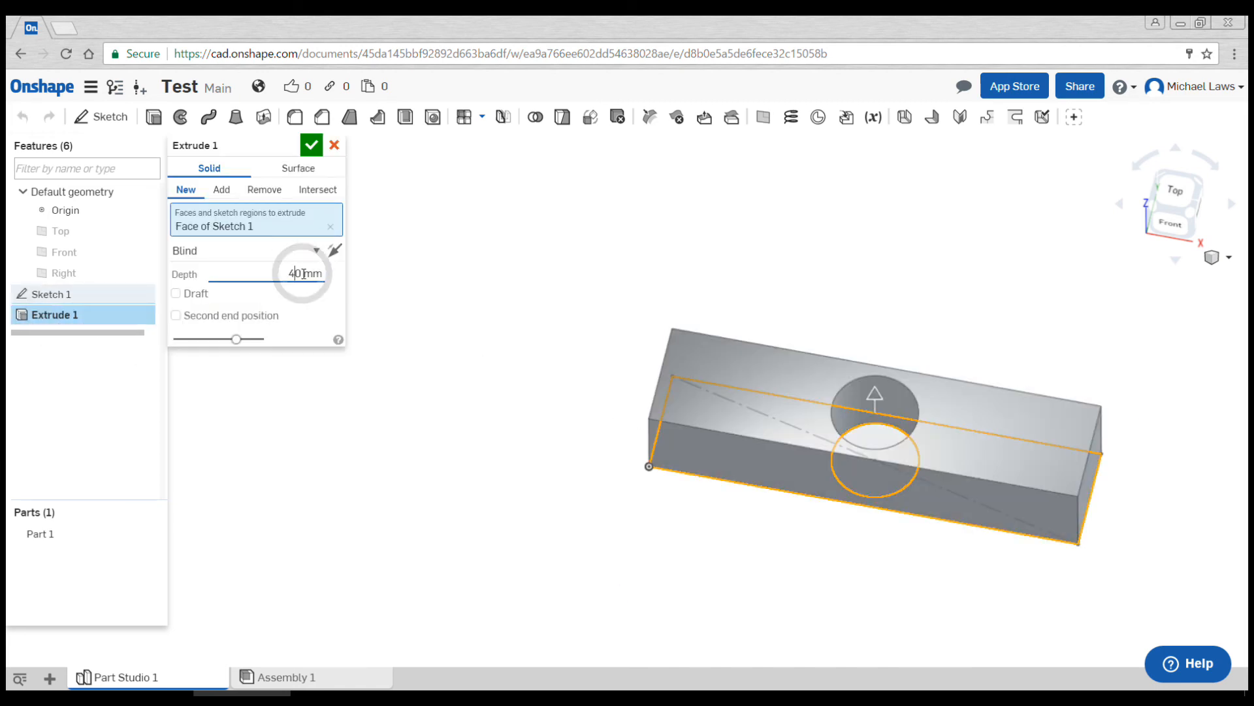
pyautogui.write('20 mm')
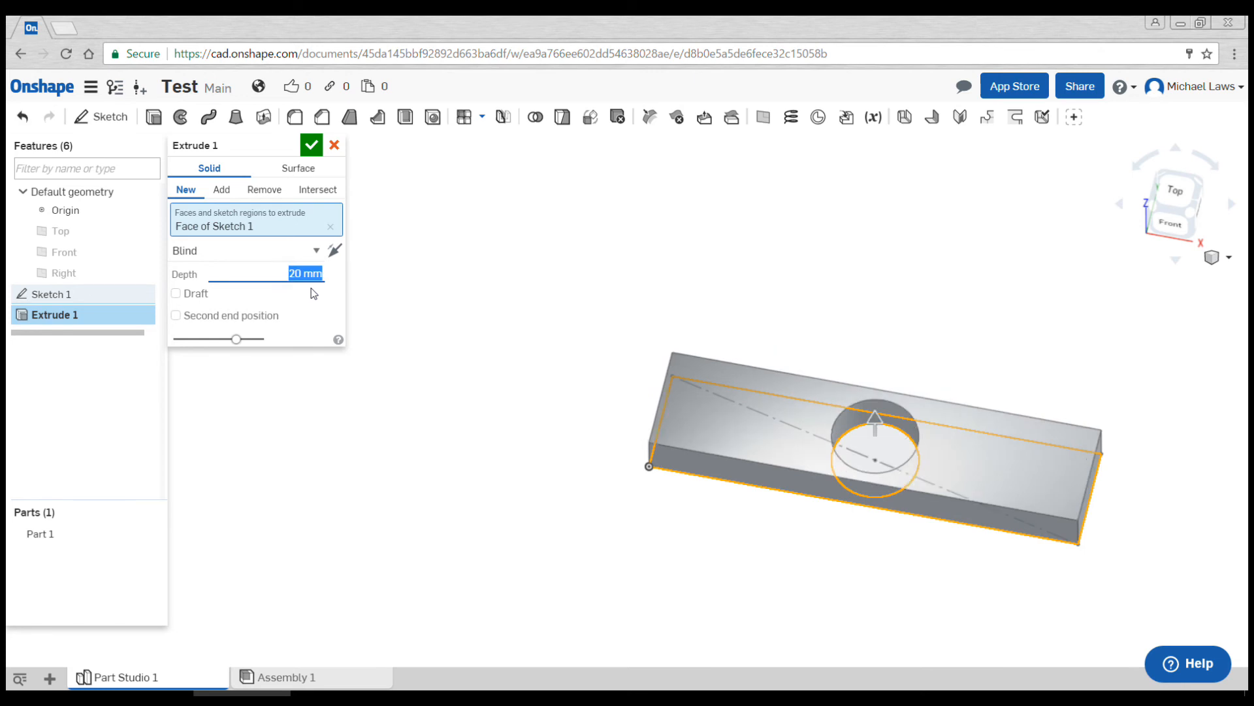
pyautogui.click(311, 145)
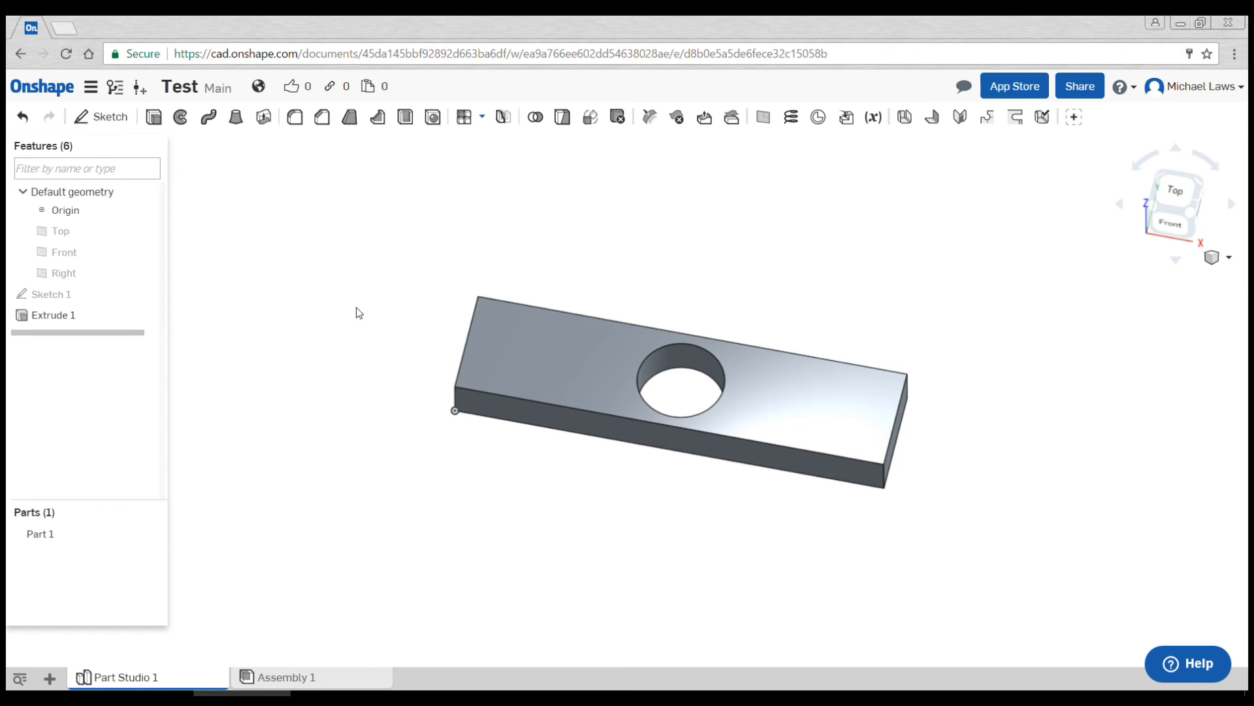
pyautogui.moveTo(295, 116)
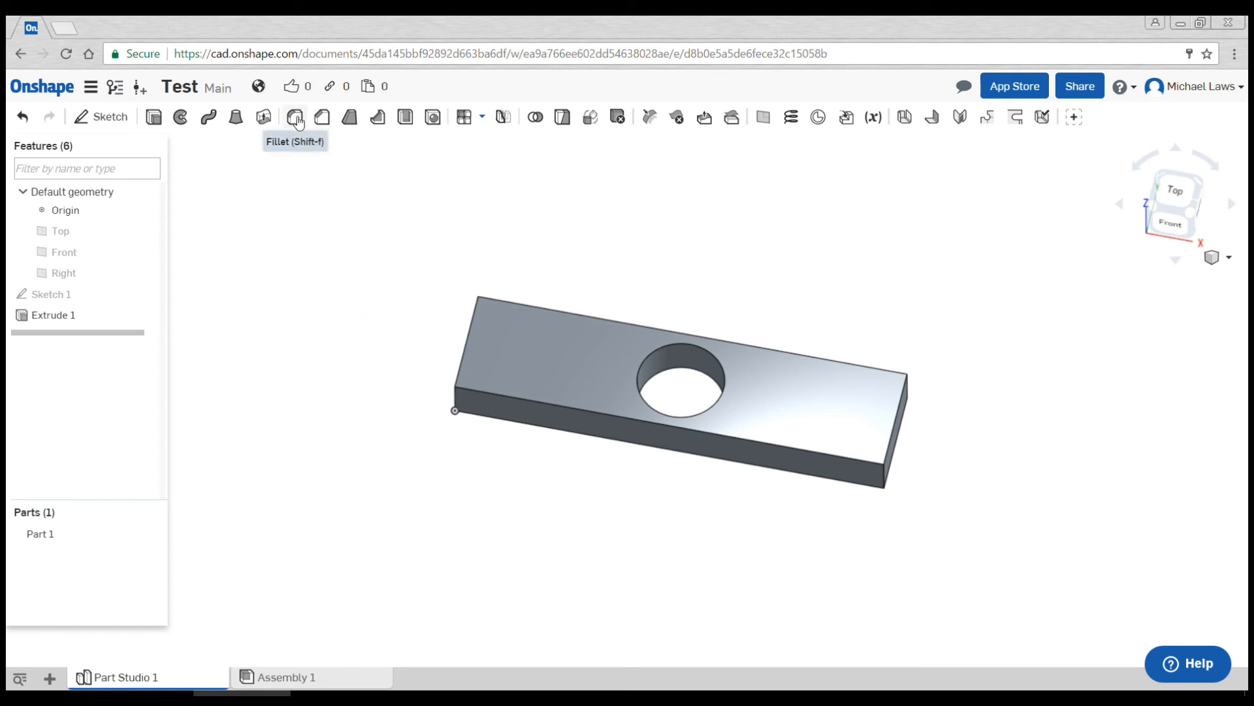
# Step: Add Fillet 1 with a 20 mm radius on two of the plate's vertical corner edges
pyautogui.click(295, 116)
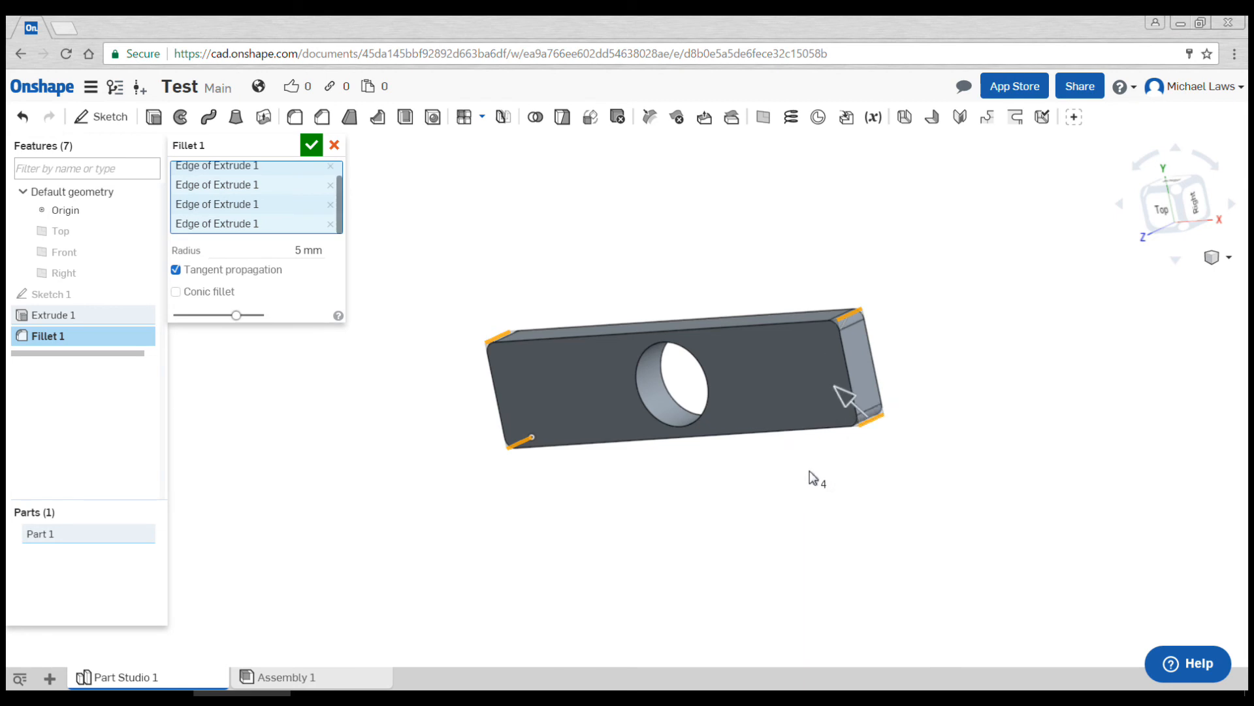
pyautogui.moveTo(844, 396); pyautogui.dragTo(836, 372)
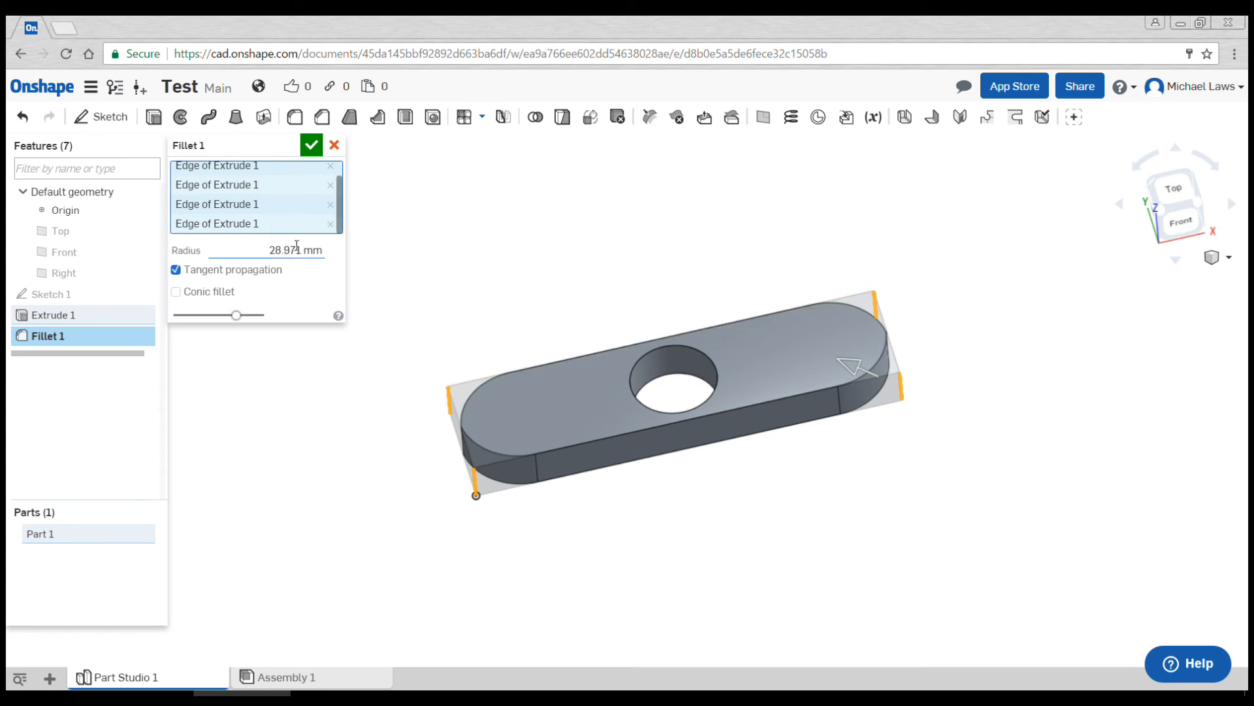
pyautogui.write('20 mm')
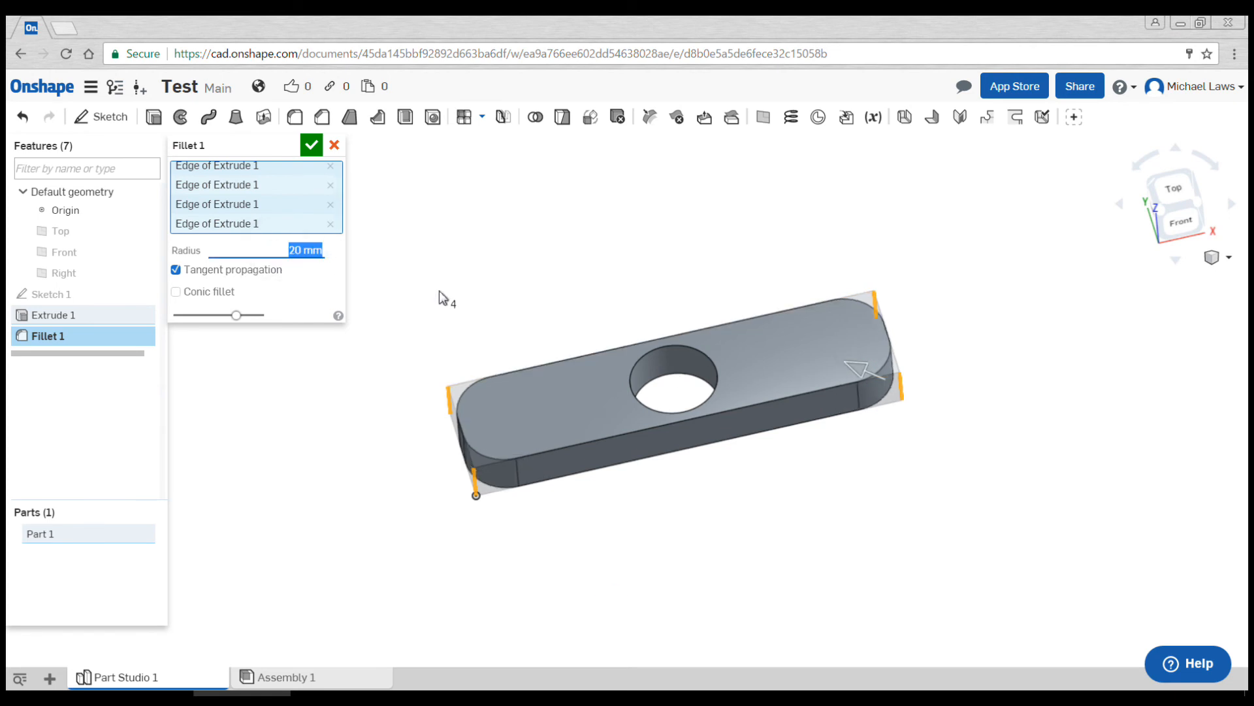
pyautogui.moveTo(475, 490)
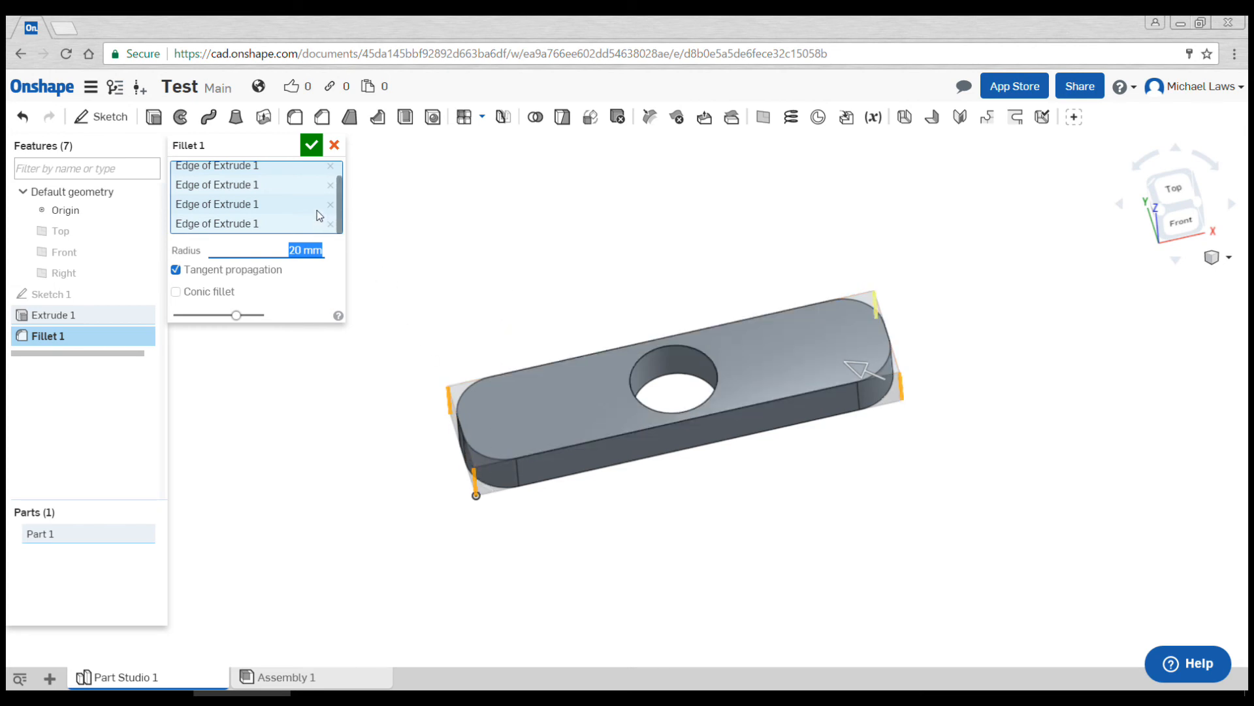
pyautogui.moveTo(324, 209)
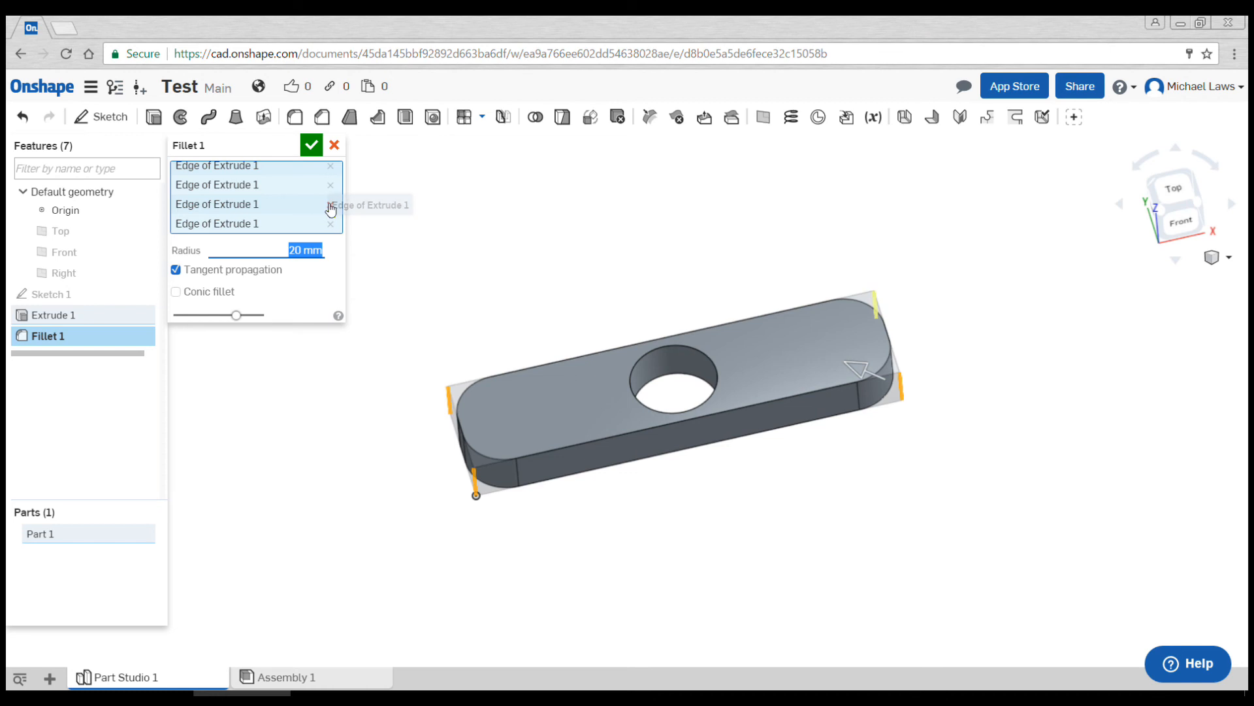
pyautogui.click(330, 166)
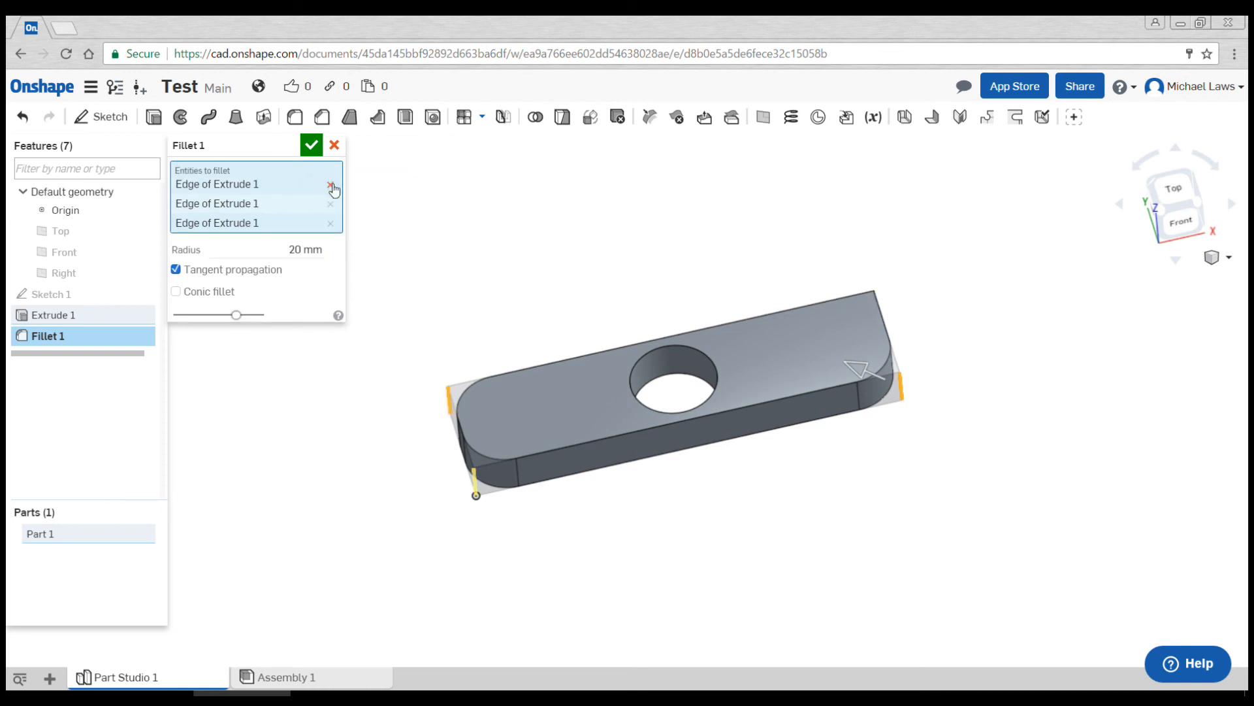
pyautogui.click(330, 185)
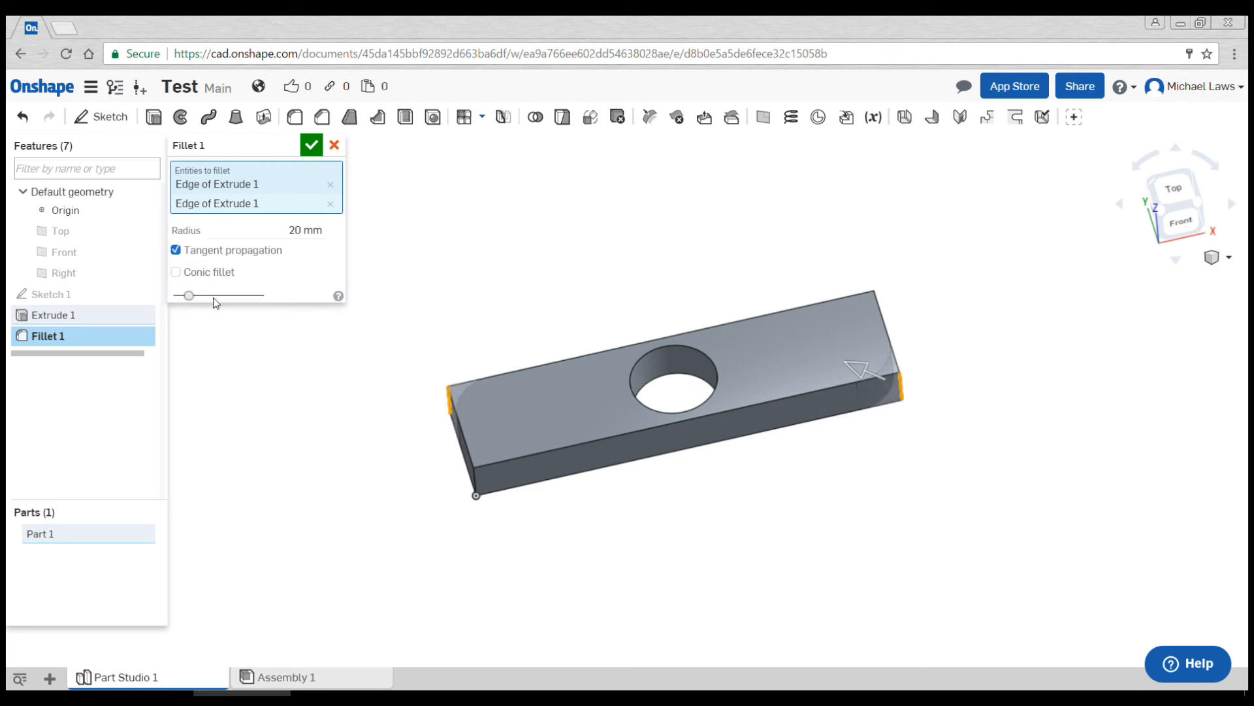
pyautogui.moveTo(187, 296); pyautogui.dragTo(232, 295)
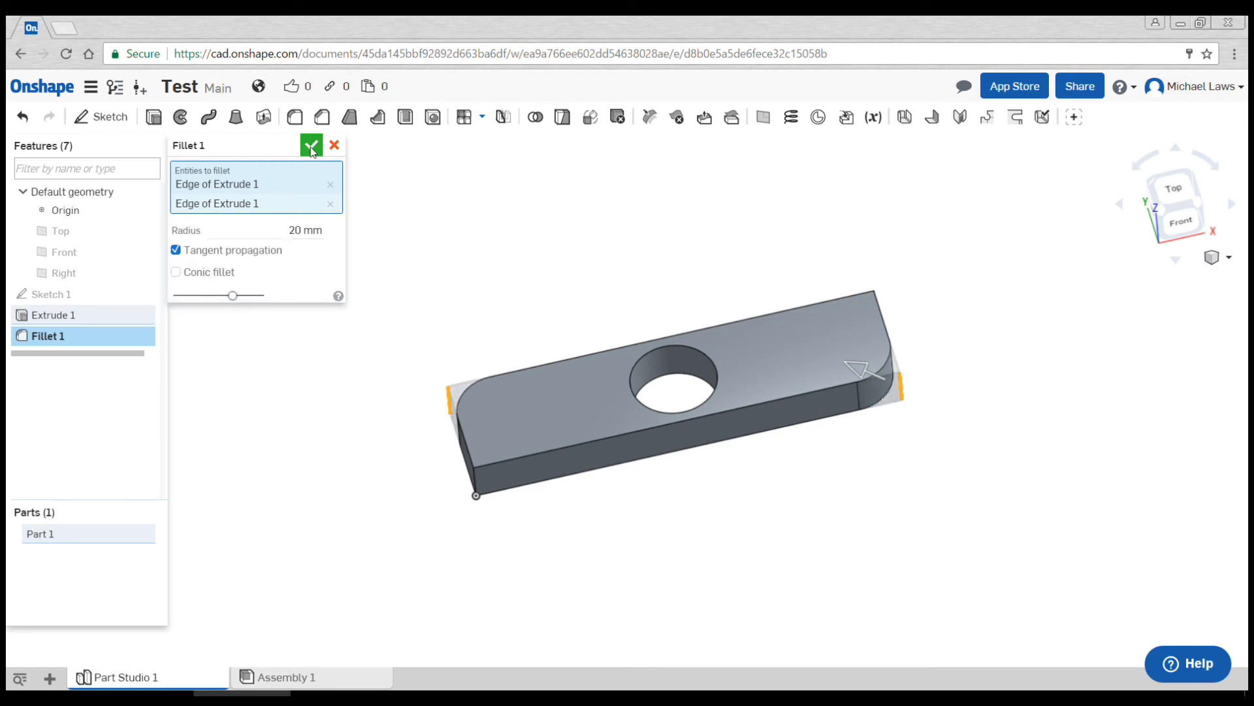
pyautogui.click(311, 145)
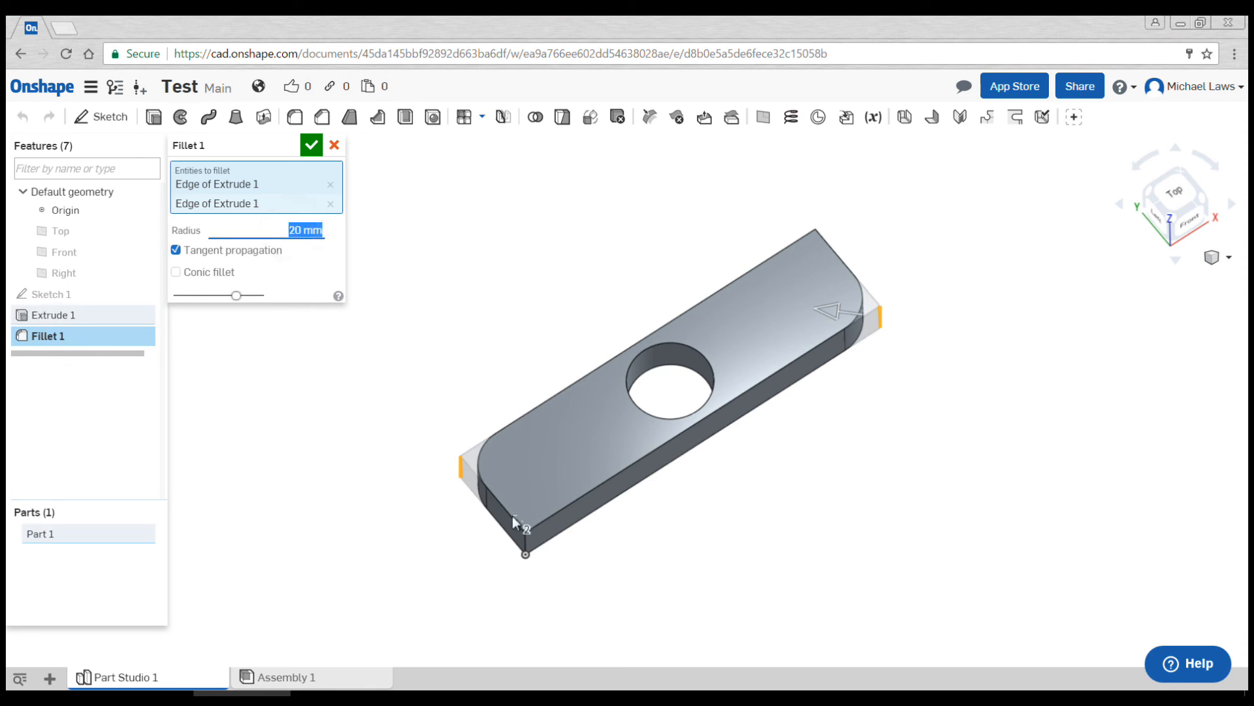
# Step: Extend Fillet 1 to all four corner edges at 25 mm, rounding both plate ends
pyautogui.click(679, 438)
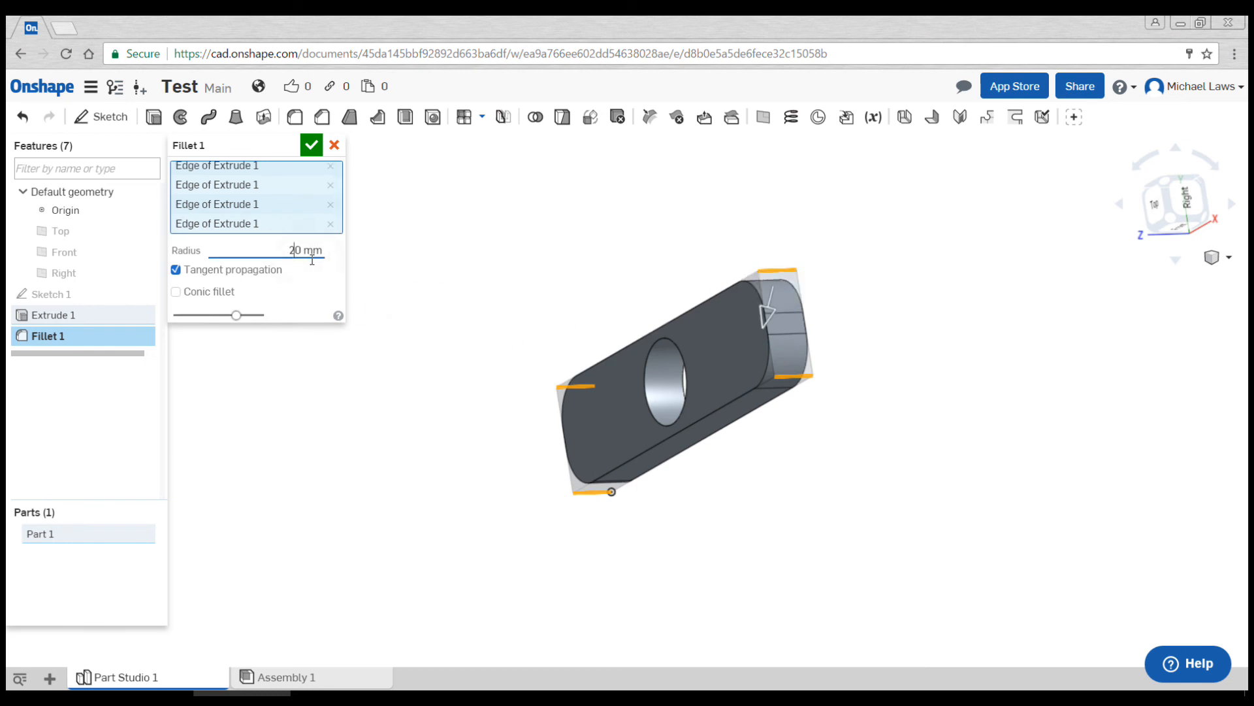
pyautogui.write('25 mm')
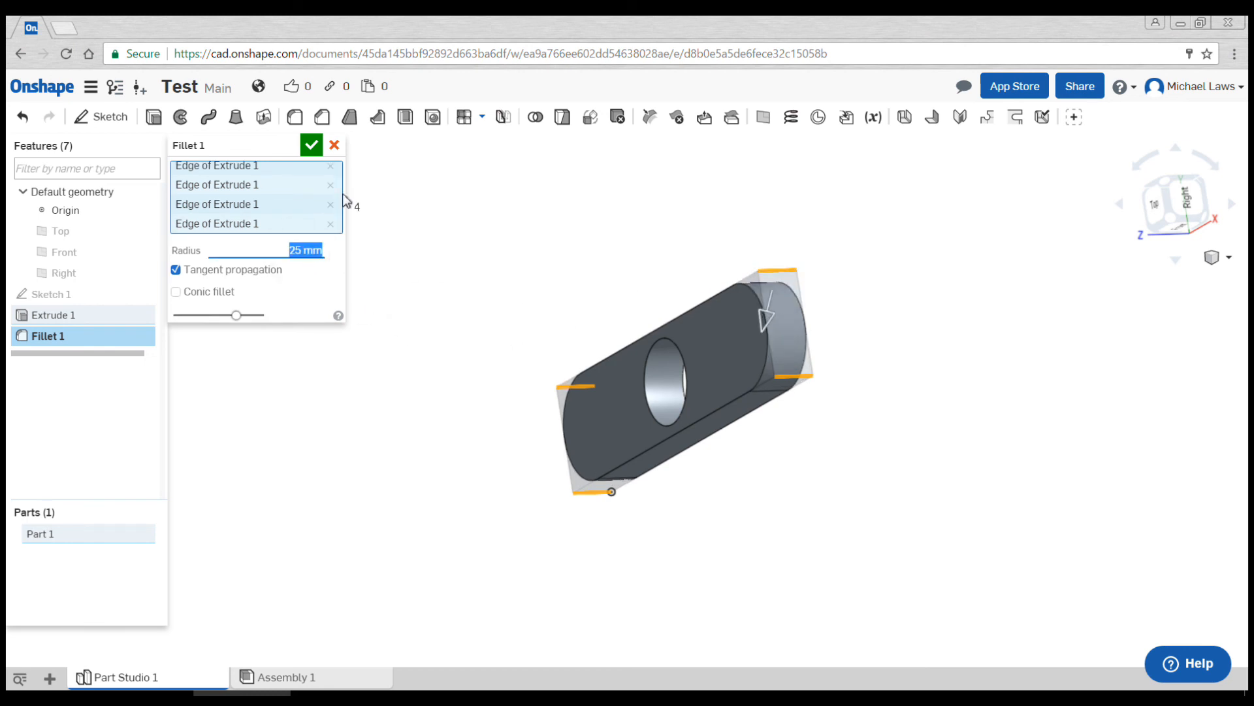
pyautogui.click(311, 145)
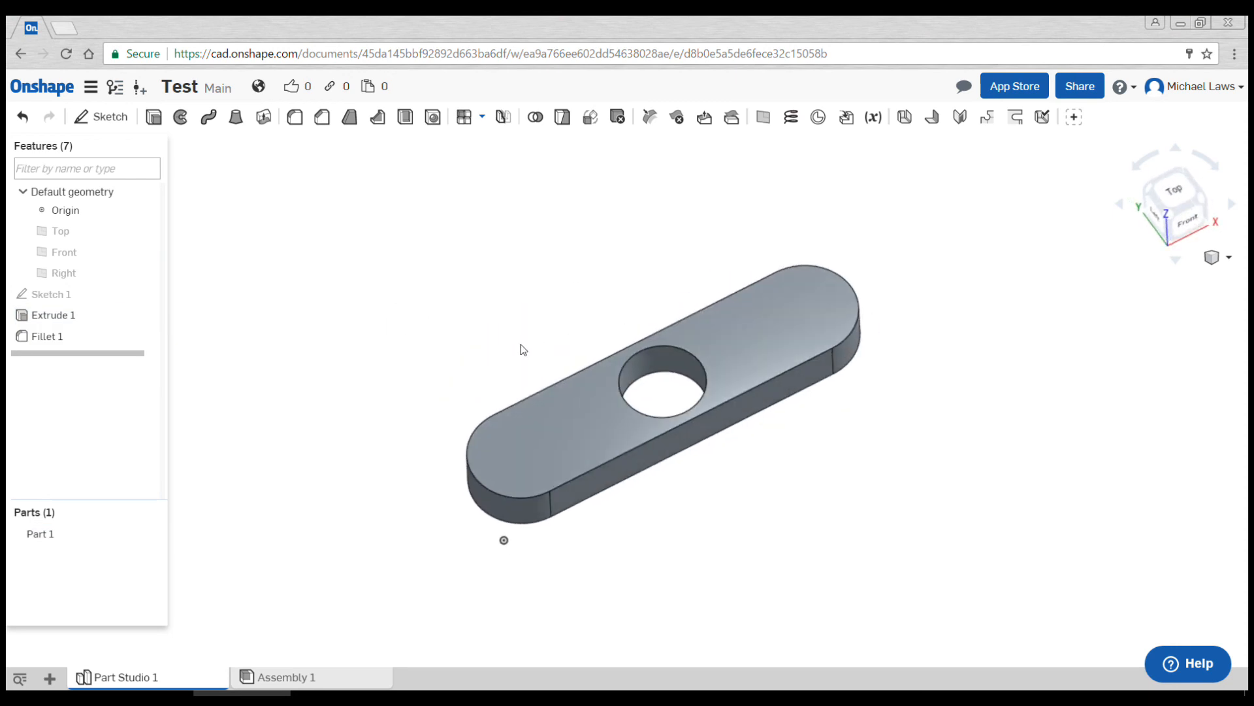
pyautogui.moveTo(516, 348)
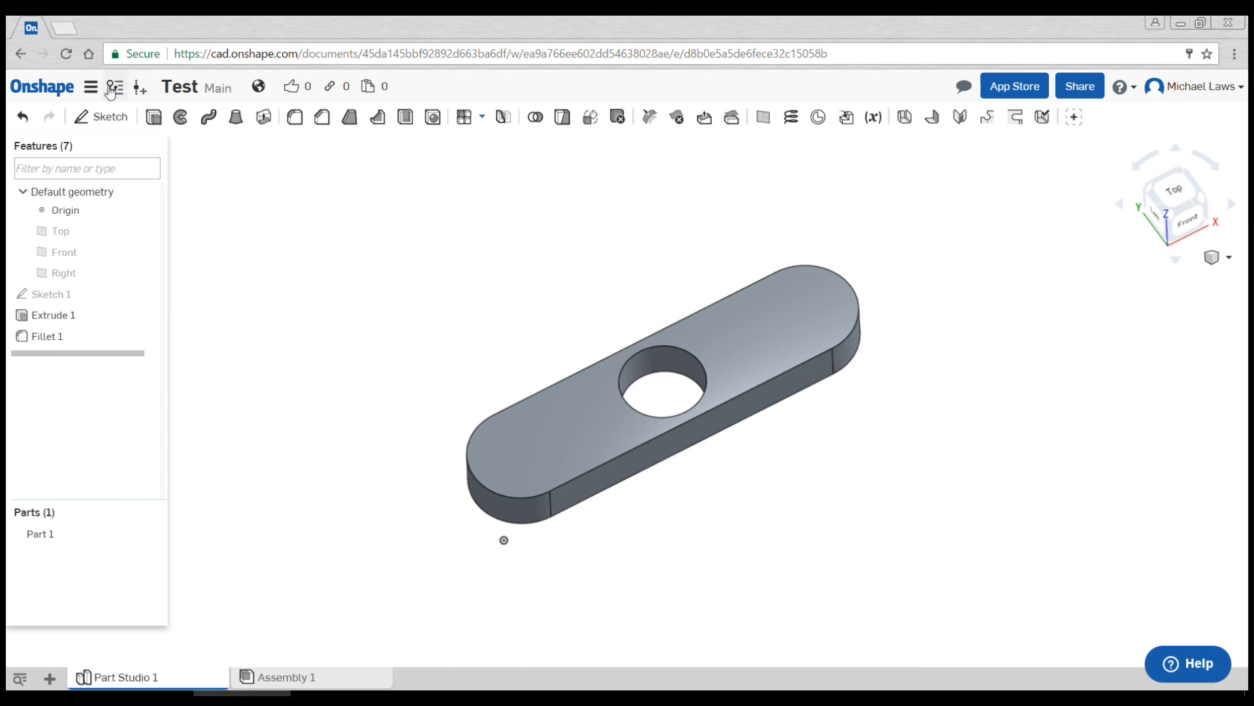
pyautogui.moveTo(115, 86)
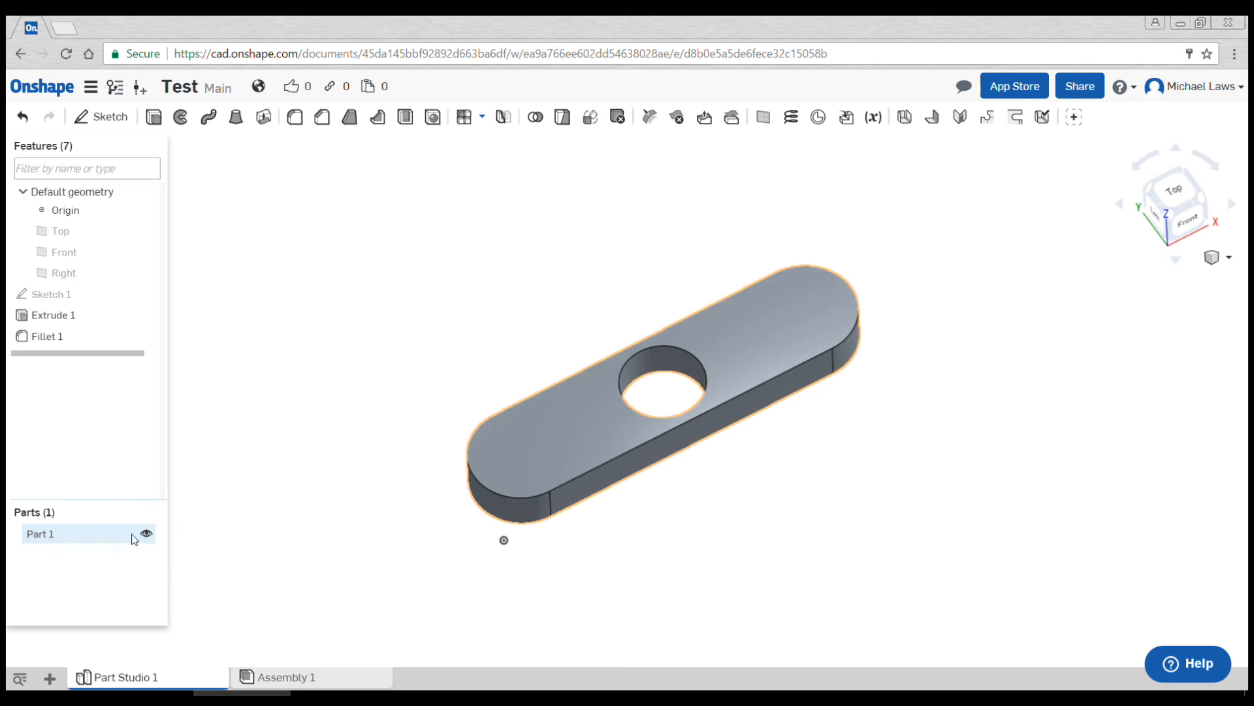
# Step: Assign Aluminum - 7178 as Part 1's material
pyautogui.rightClick(40, 533)
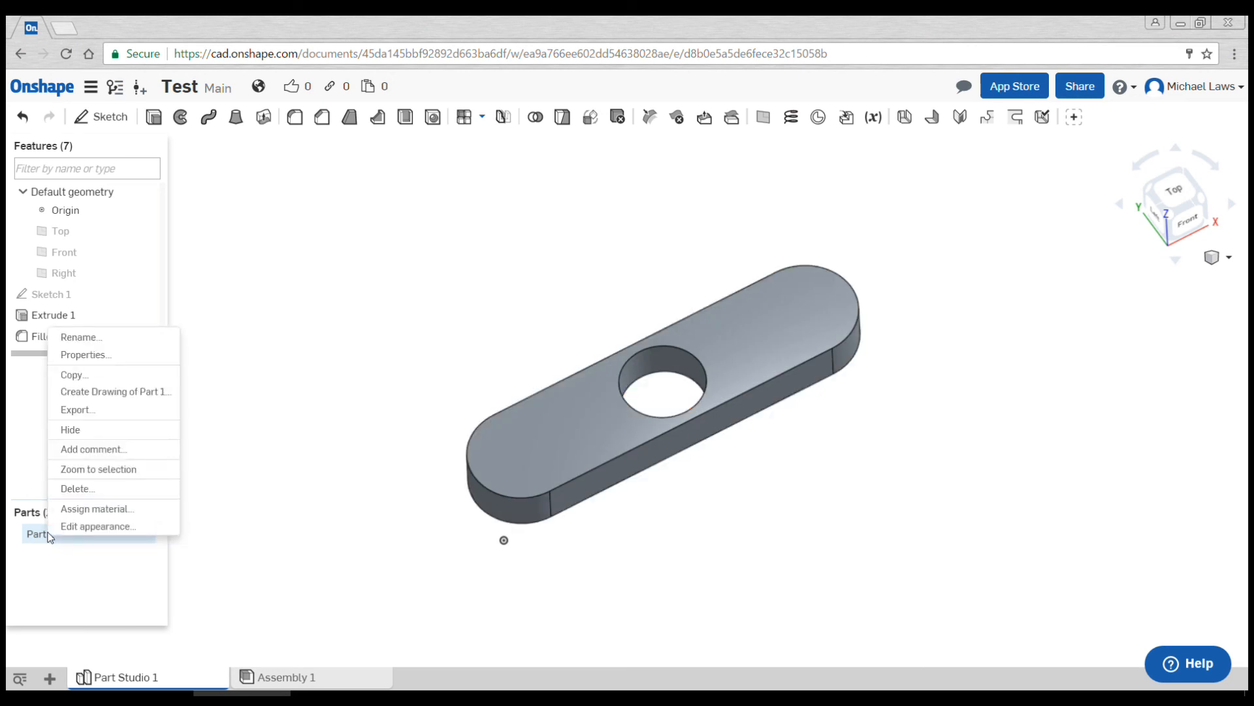
pyautogui.moveTo(102, 409)
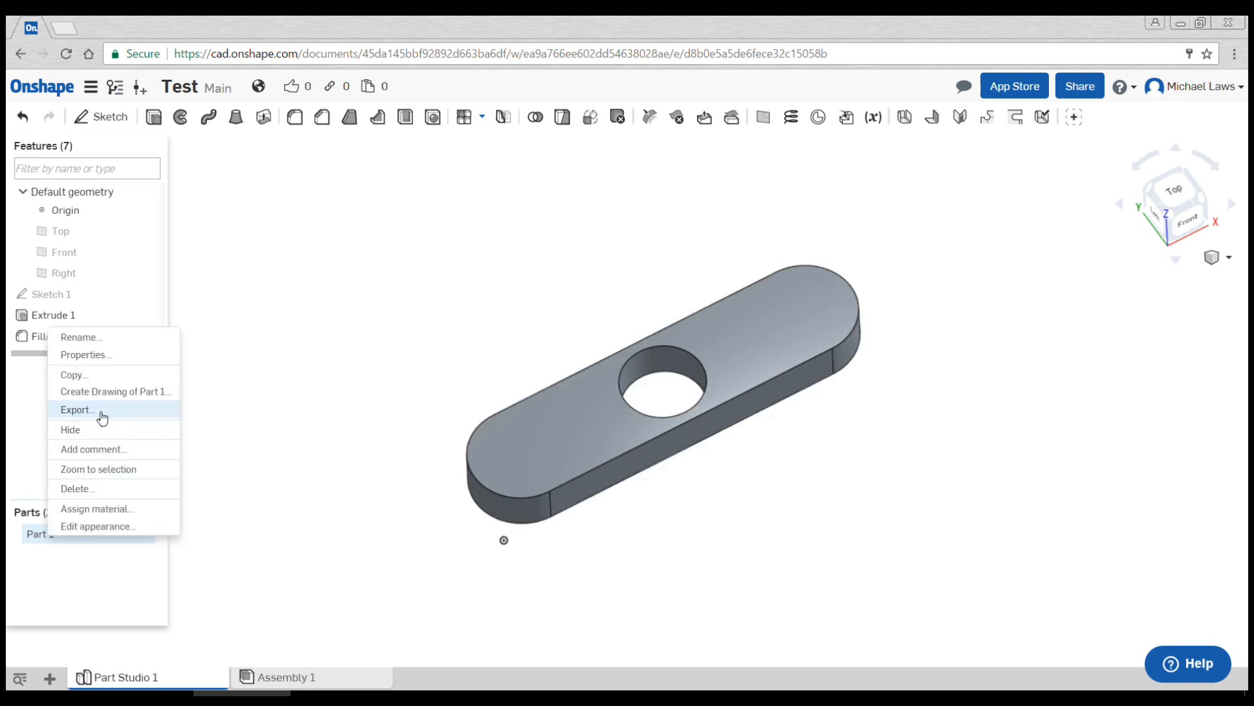
pyautogui.click(97, 509)
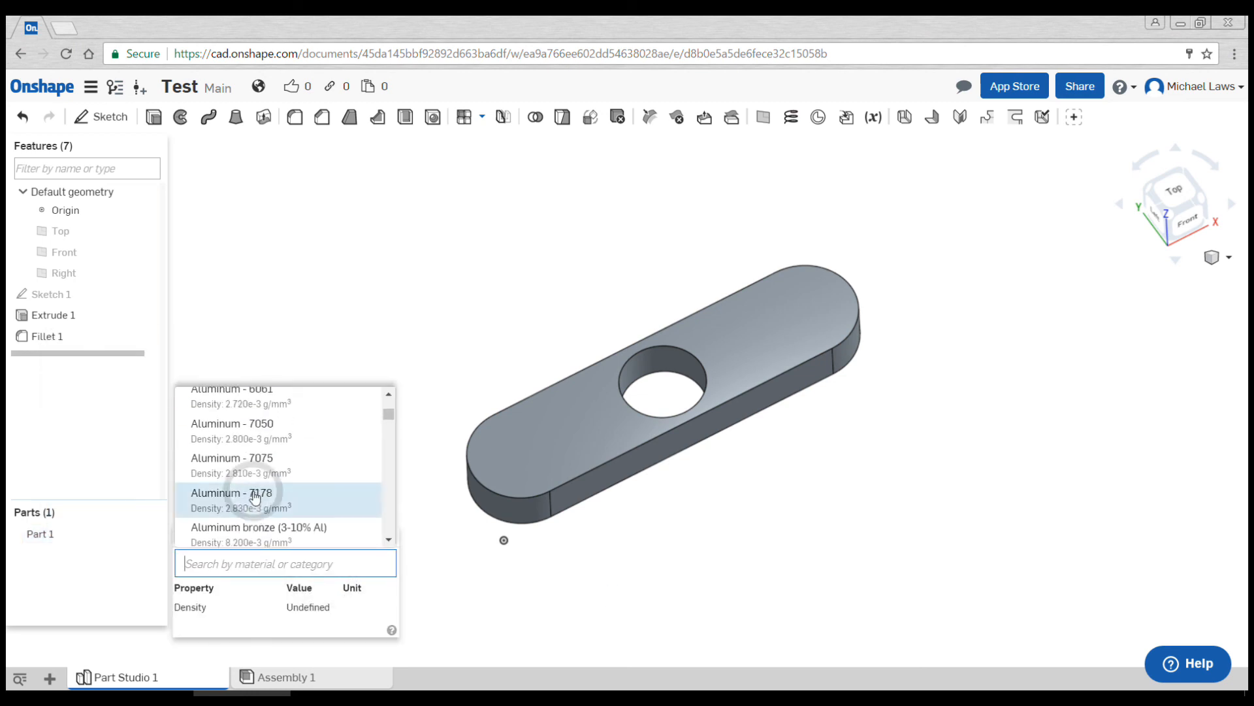
pyautogui.click(233, 493)
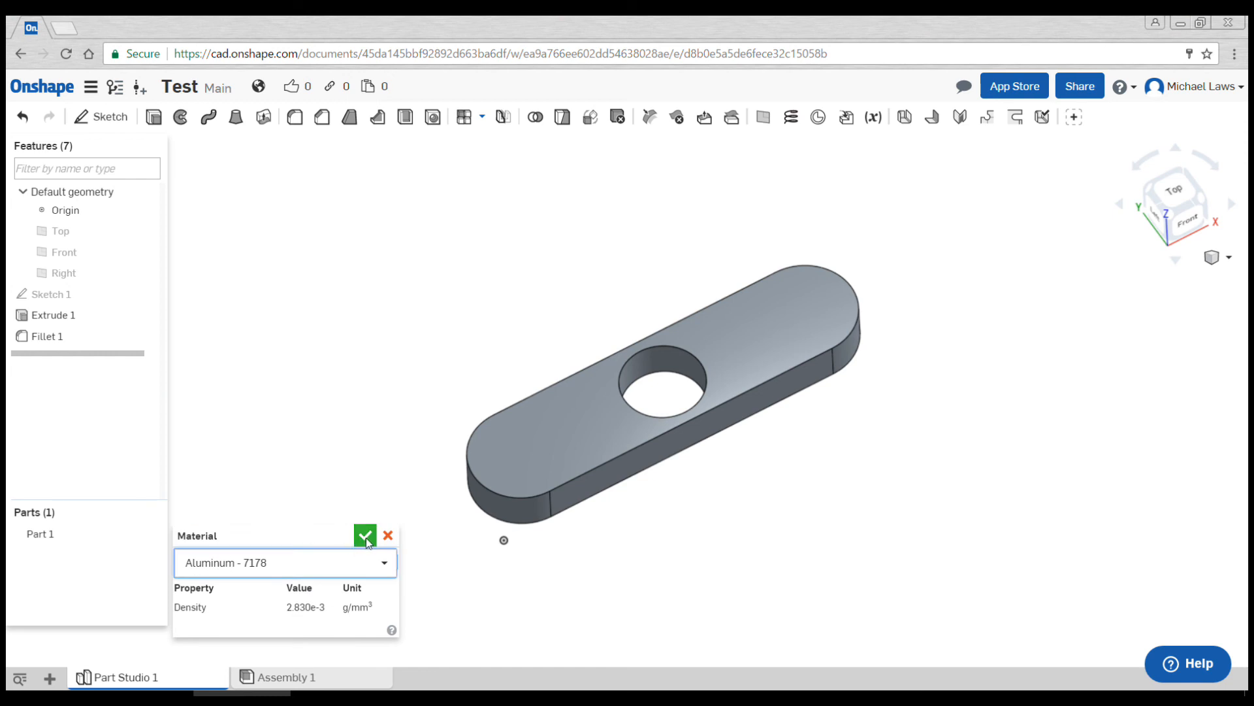
pyautogui.click(364, 534)
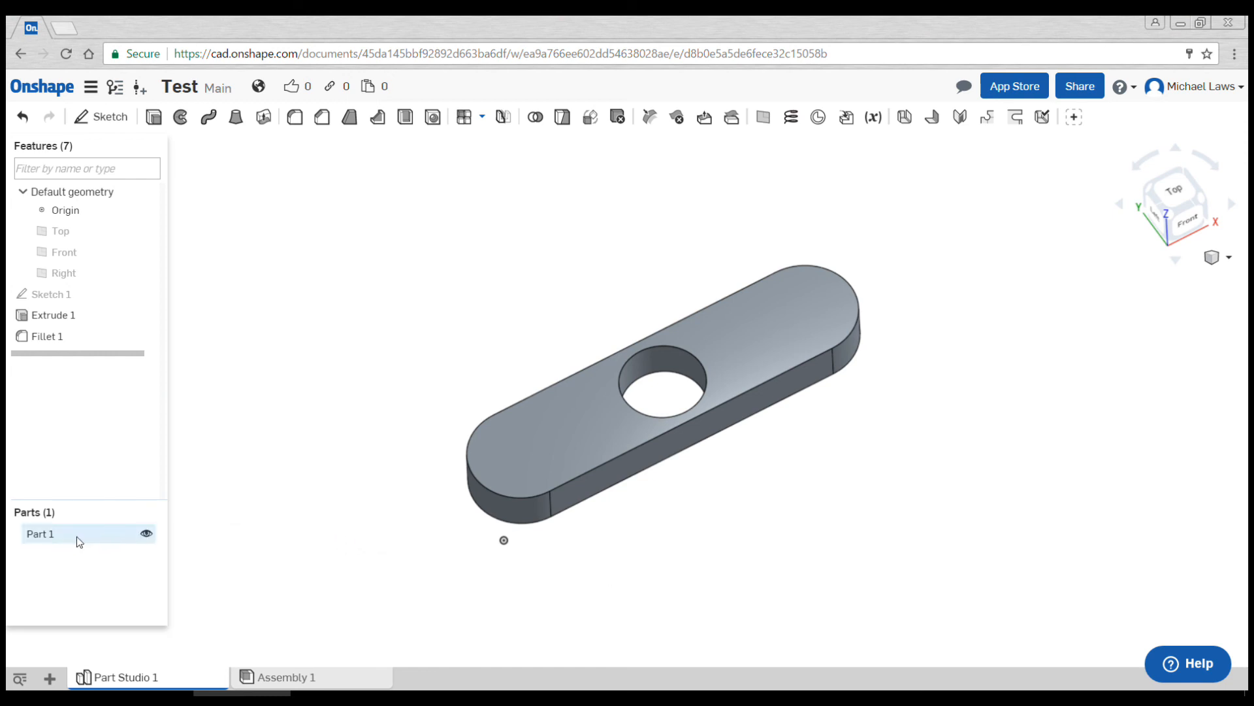
# Step: Give Part 1 a purple appearance at 0.73 transparency, then show My documents listing Test
pyautogui.rightClick(40, 533)
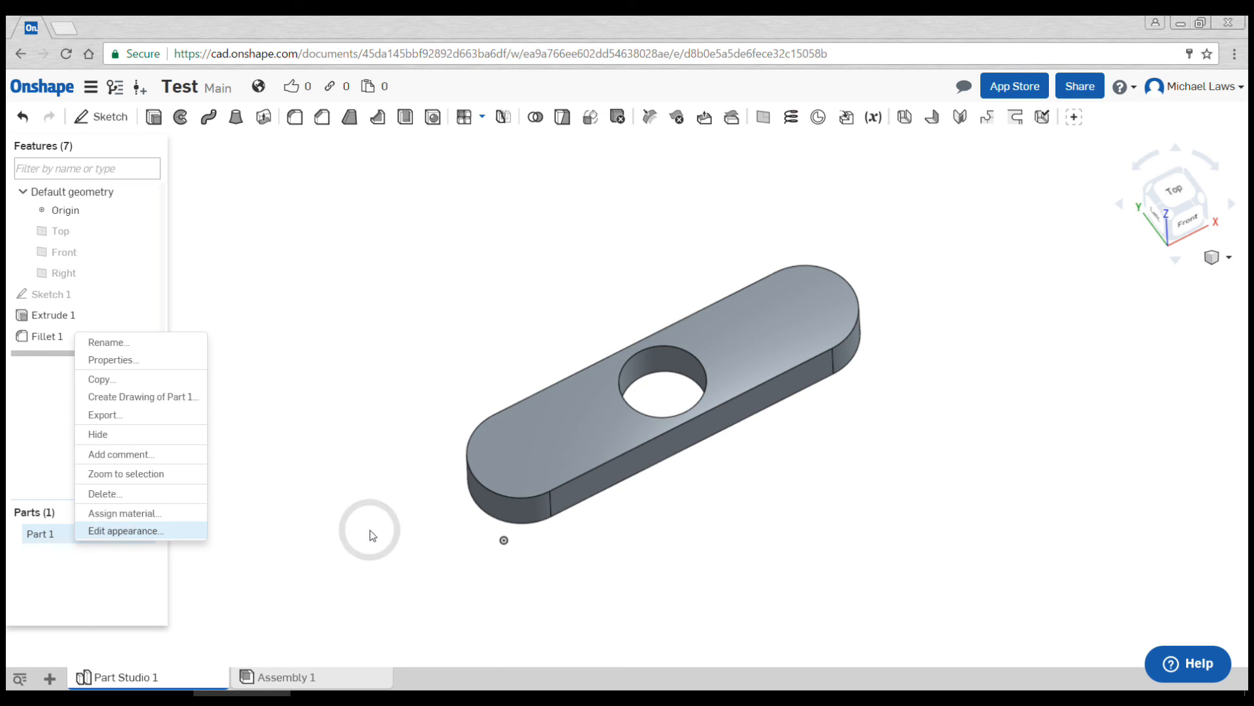
pyautogui.click(126, 530)
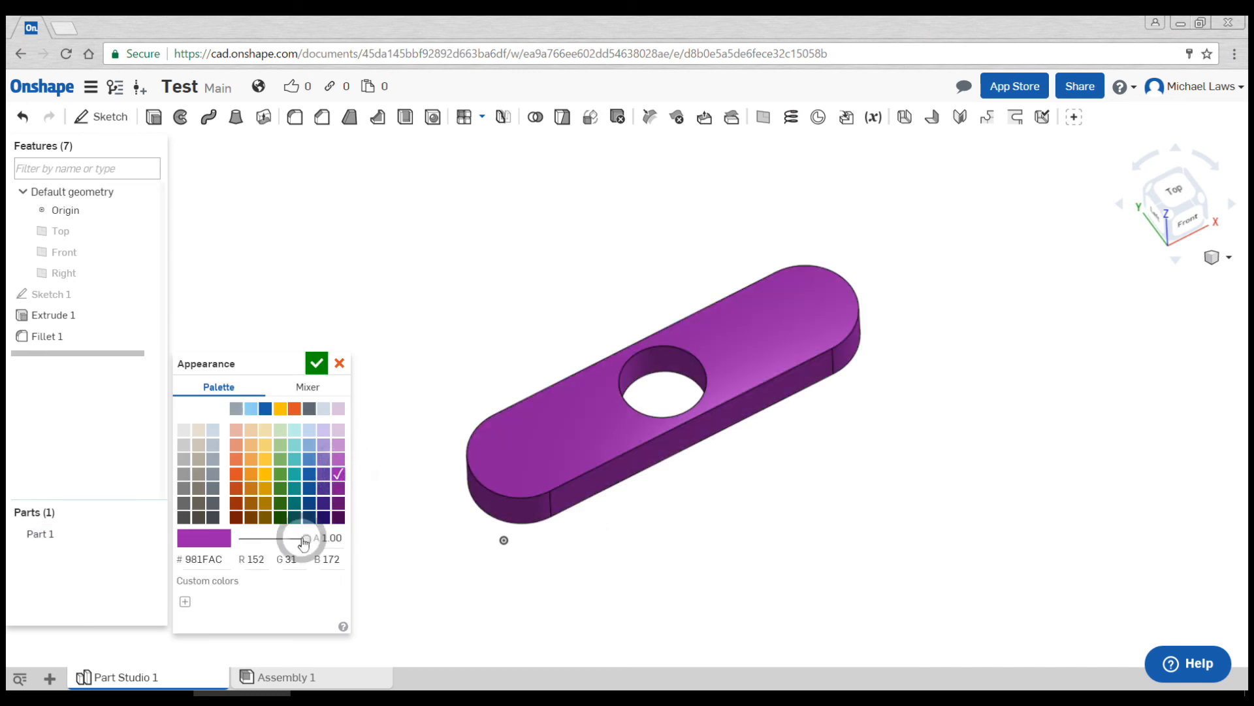
pyautogui.moveTo(308, 537); pyautogui.dragTo(287, 537)
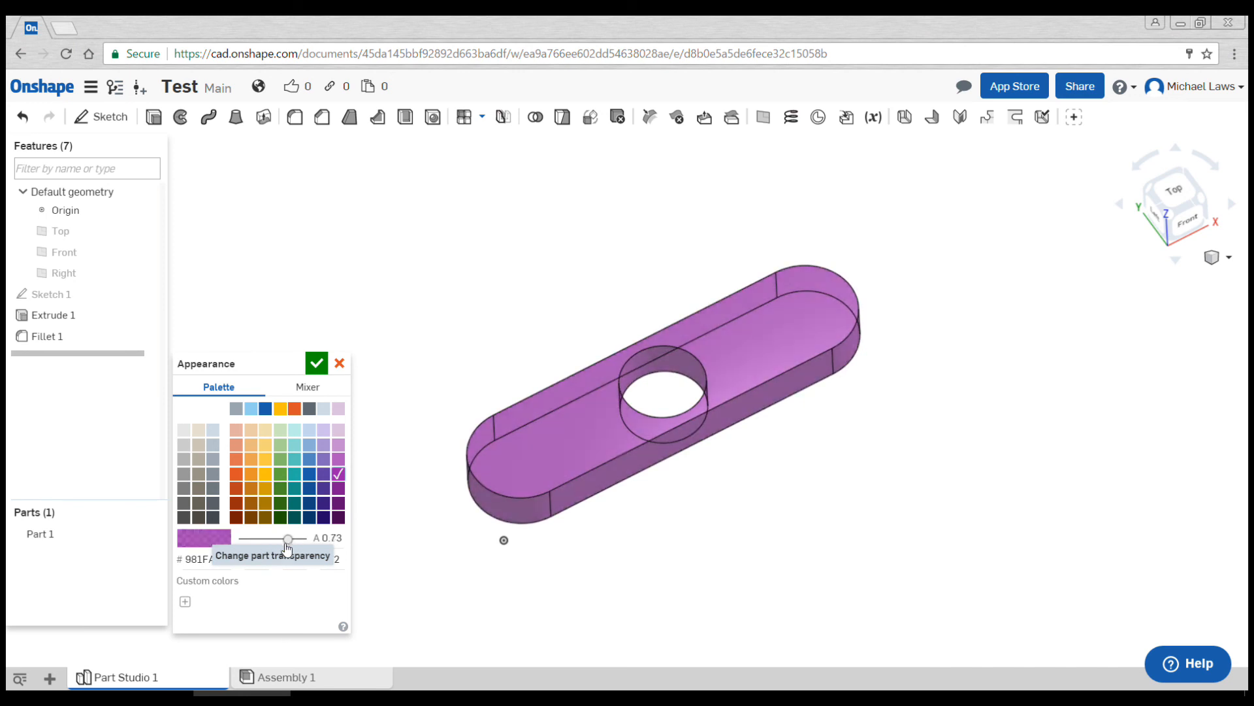
pyautogui.click(316, 362)
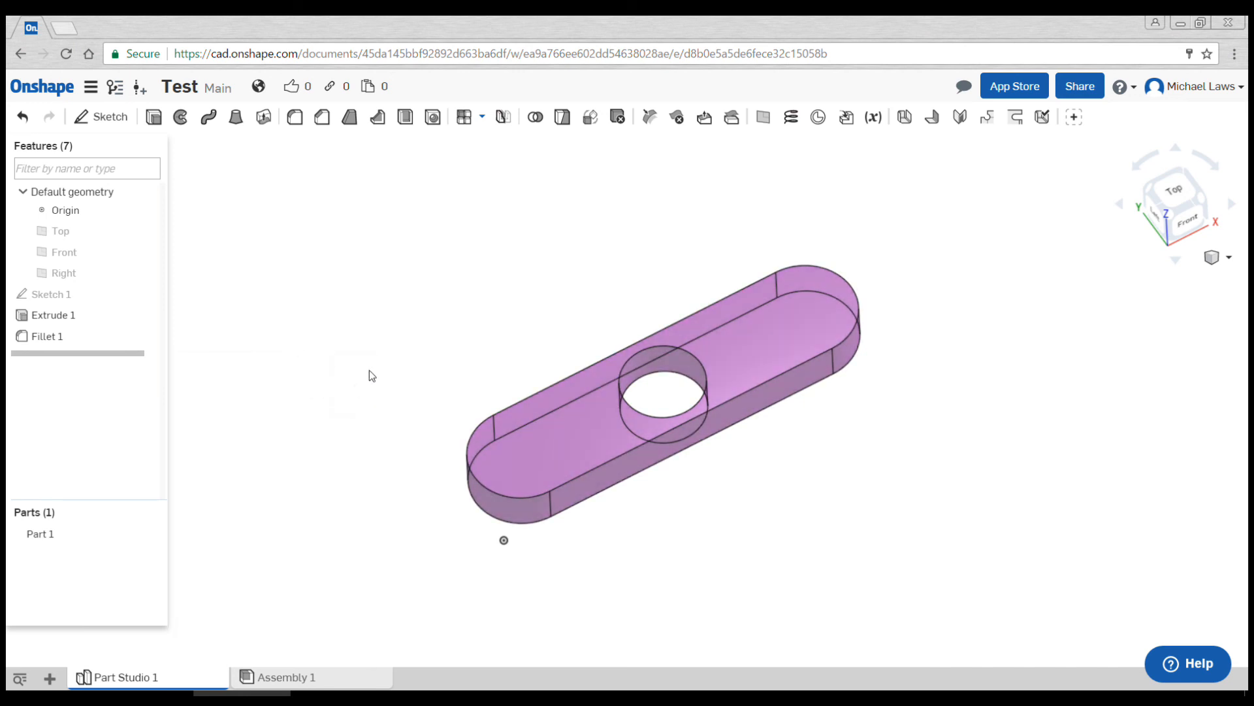
pyautogui.moveTo(375, 369)
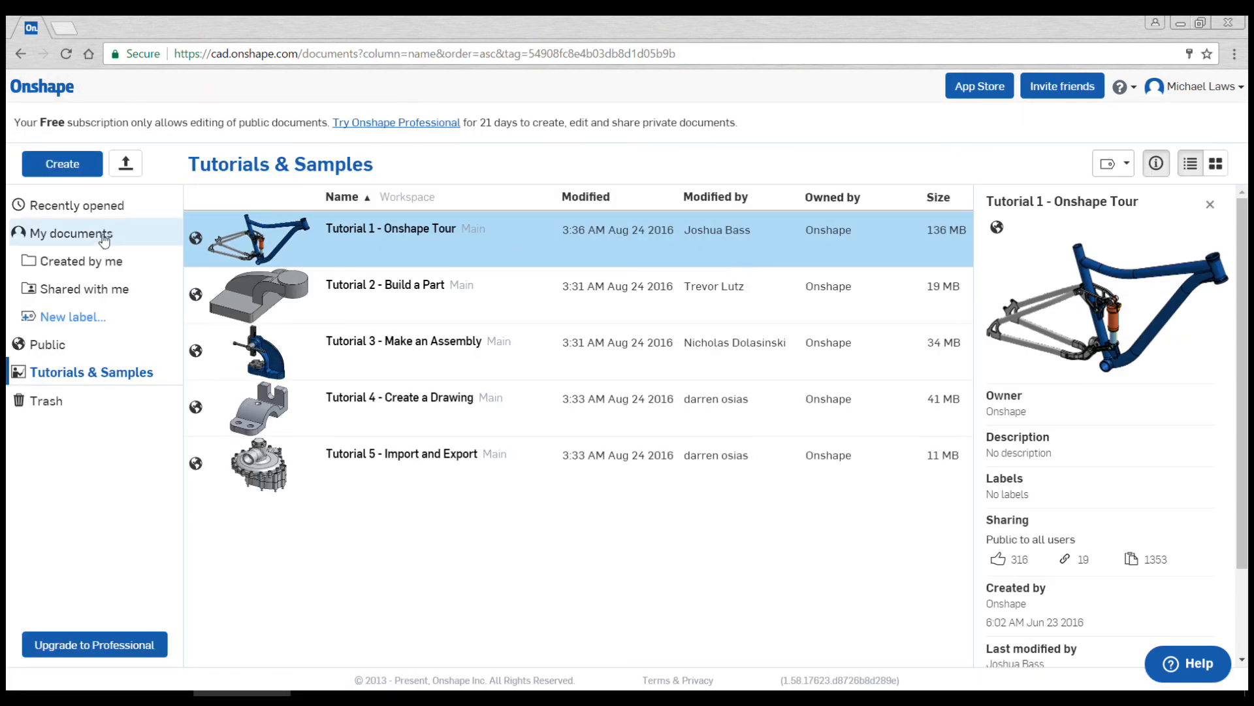
pyautogui.click(75, 233)
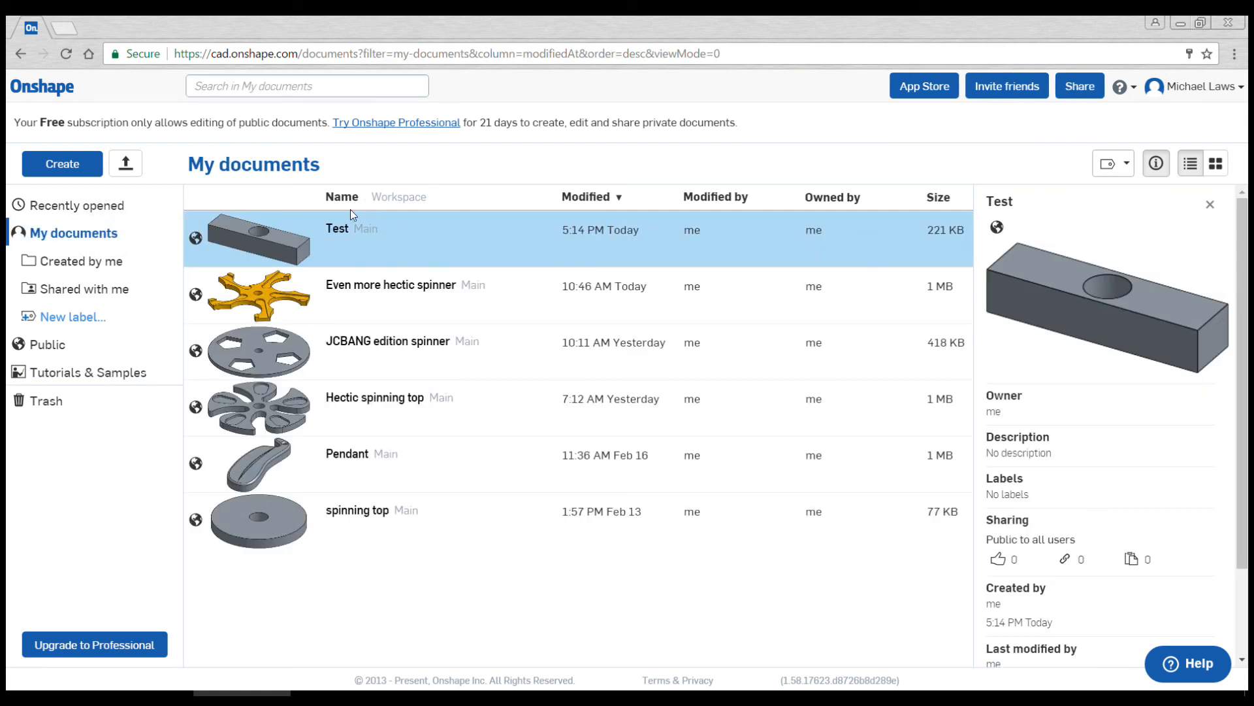
pyautogui.moveTo(359, 559)
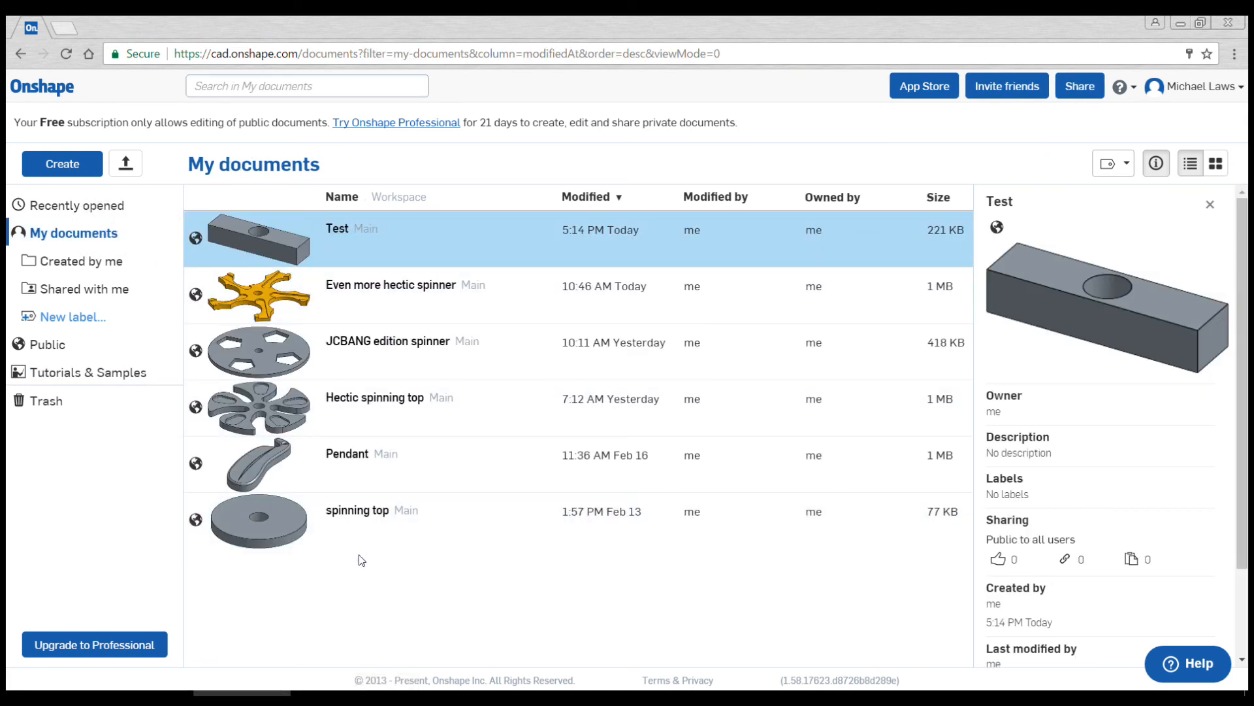